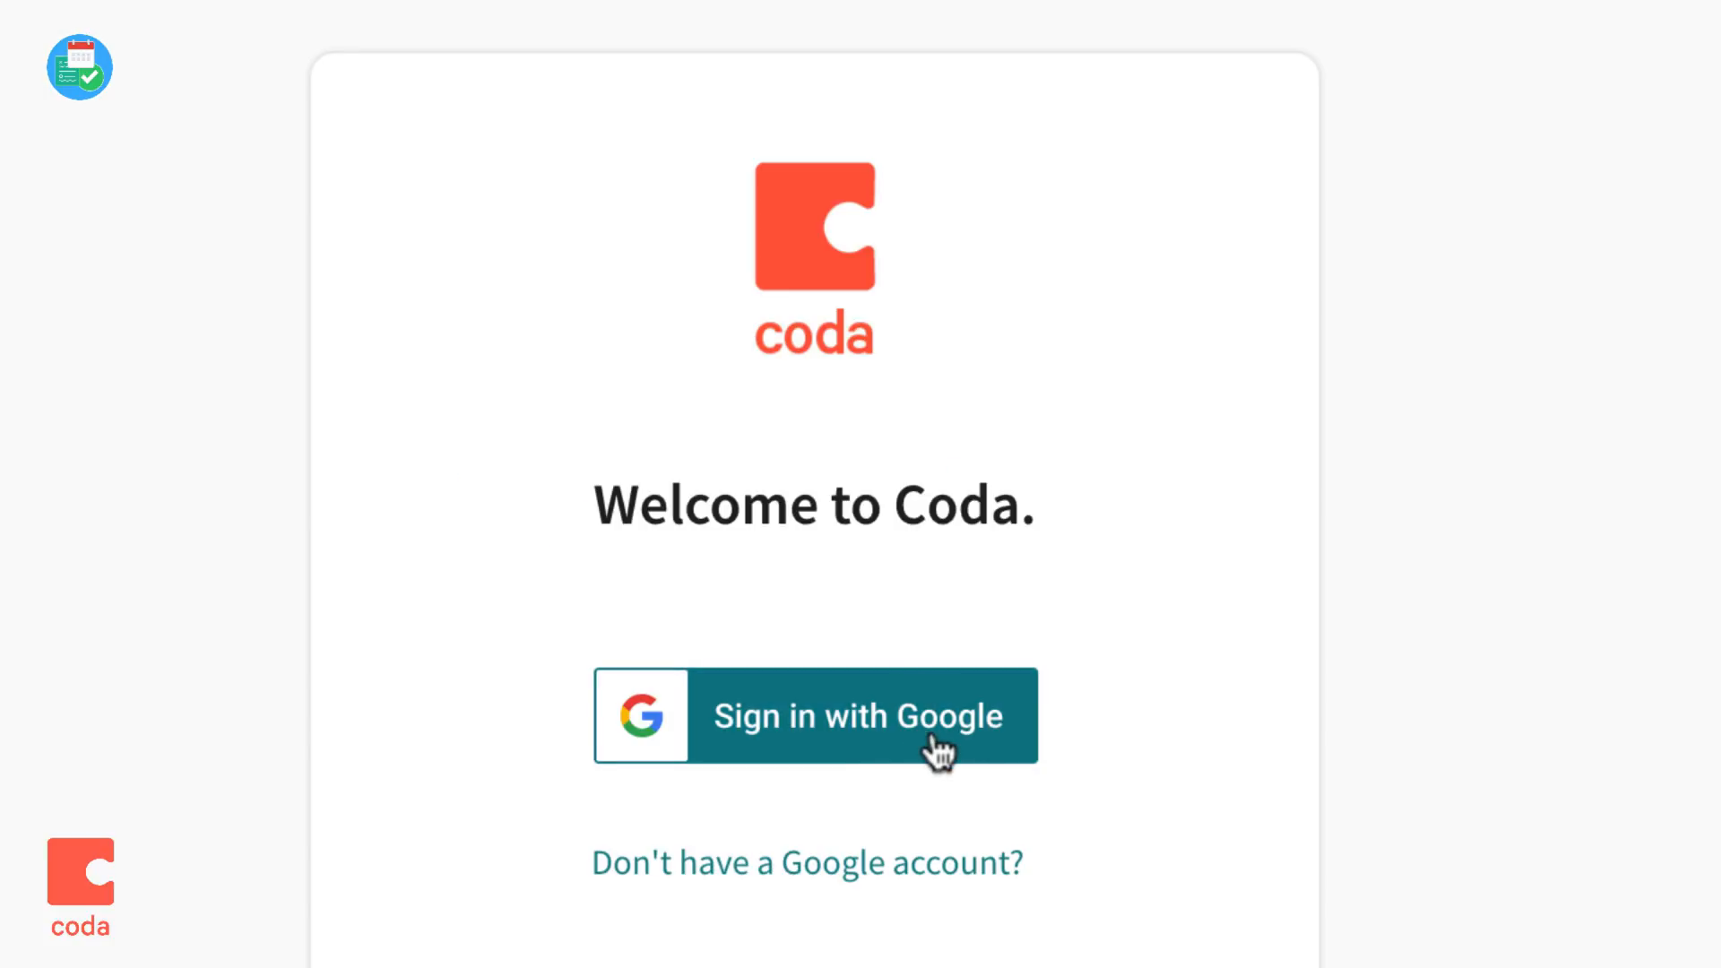
Sign in to Coda with Google and start a New Doc from the All docs list.
{"action": "left_click", "coordinate": [814, 715]}
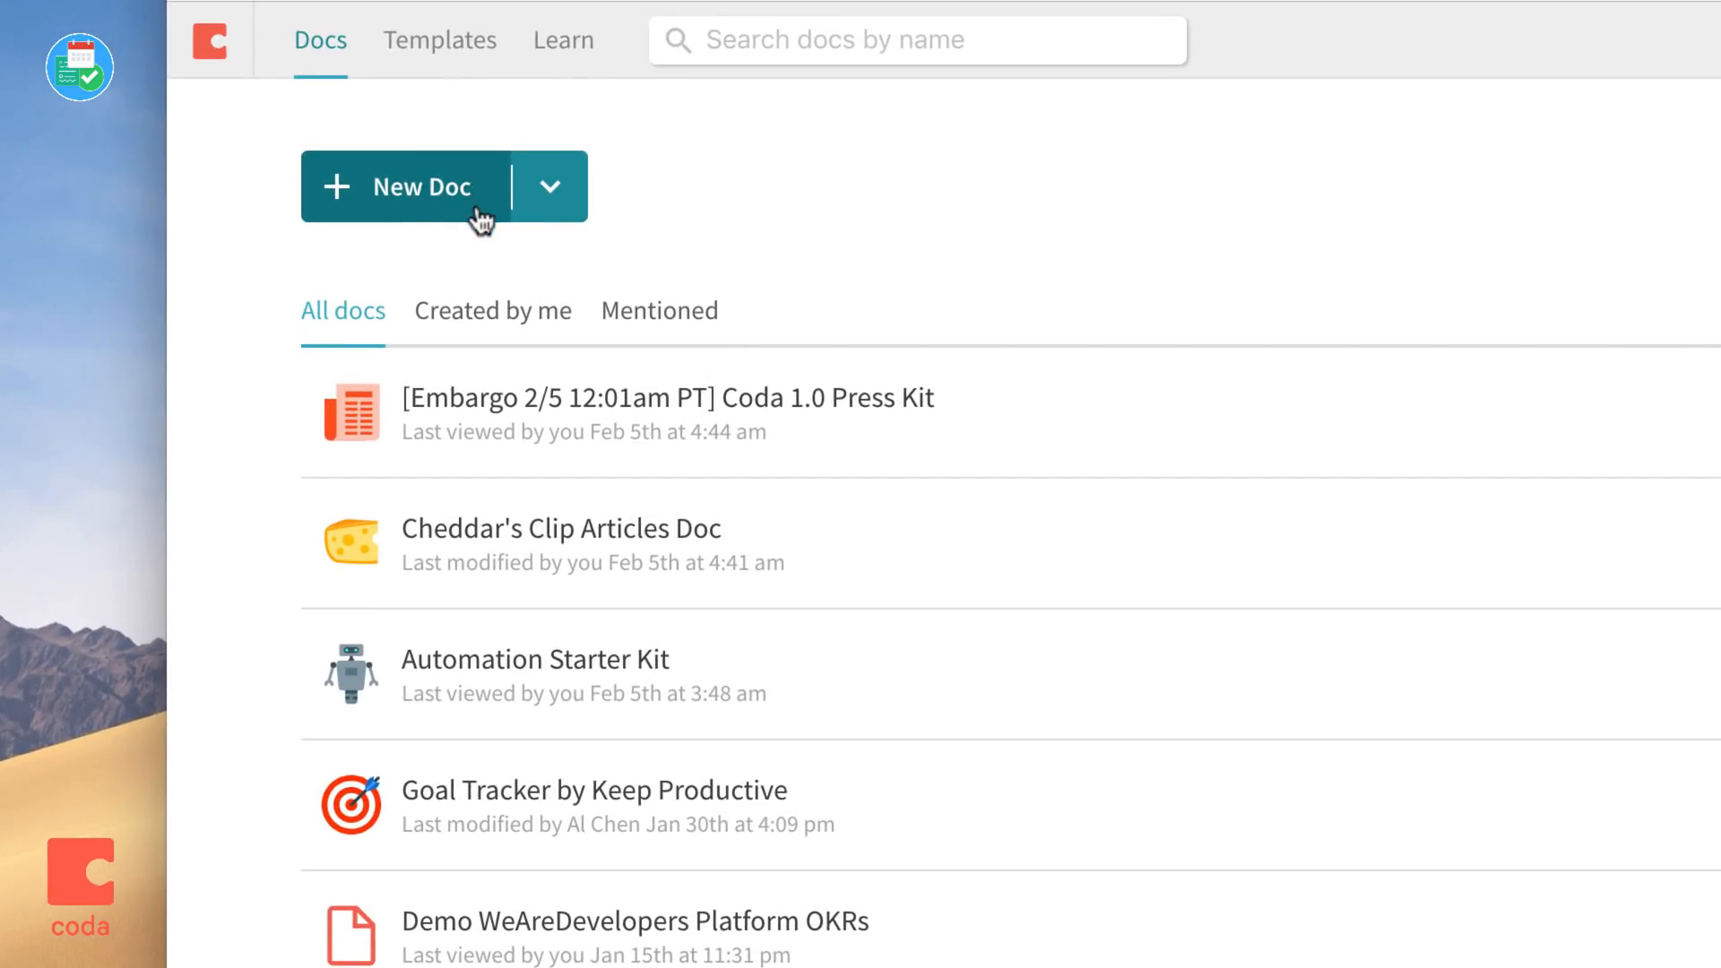
{"action": "left_click", "coordinate": [420, 187]}
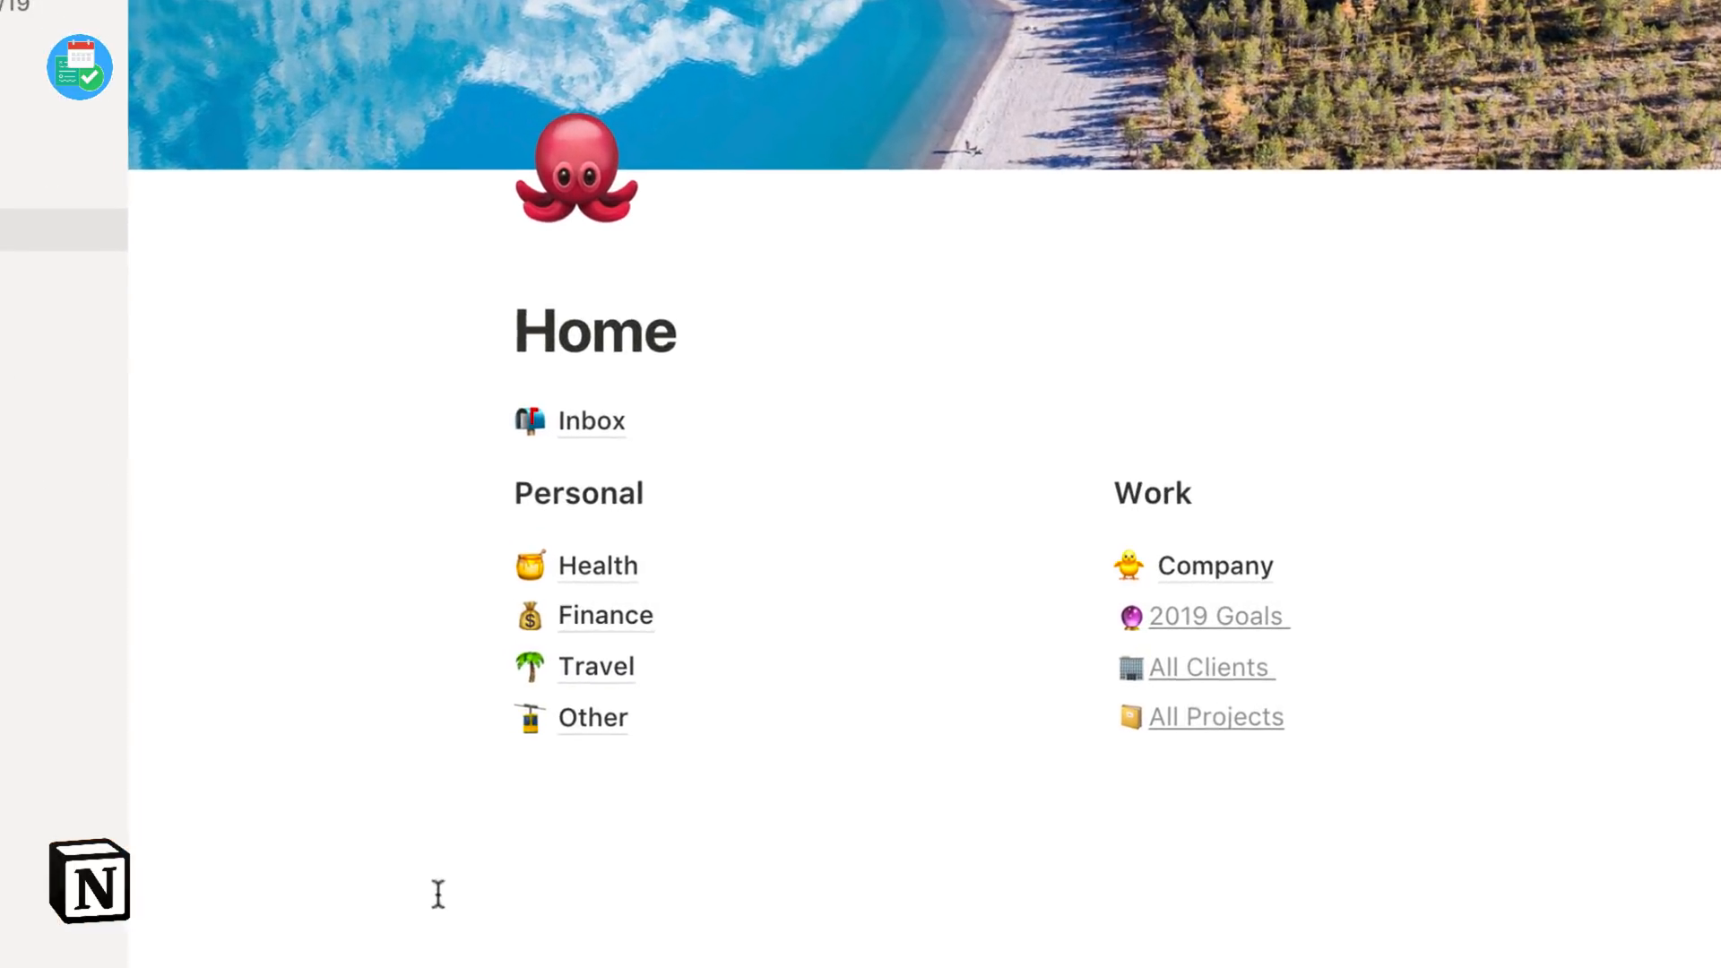
Browse Notion's Health, Travel and Health Tracker pages, then open the Inbox gallery.
{"action": "left_click", "coordinate": [597, 565]}
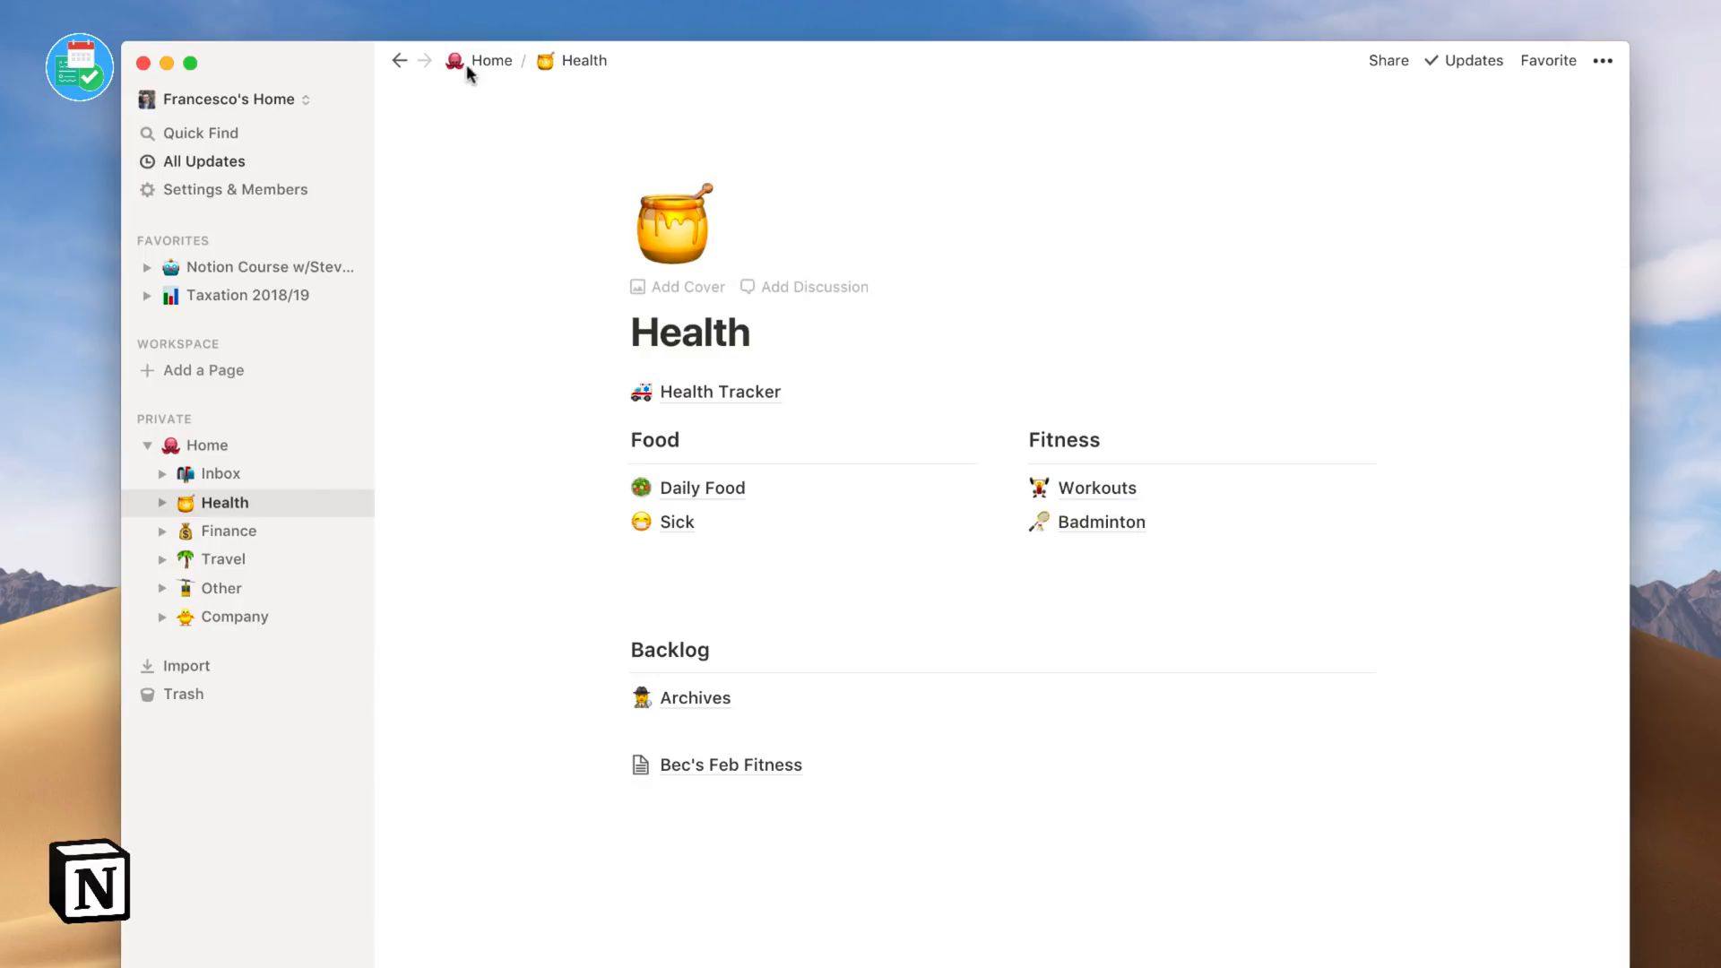
{"action": "left_click", "coordinate": [491, 60]}
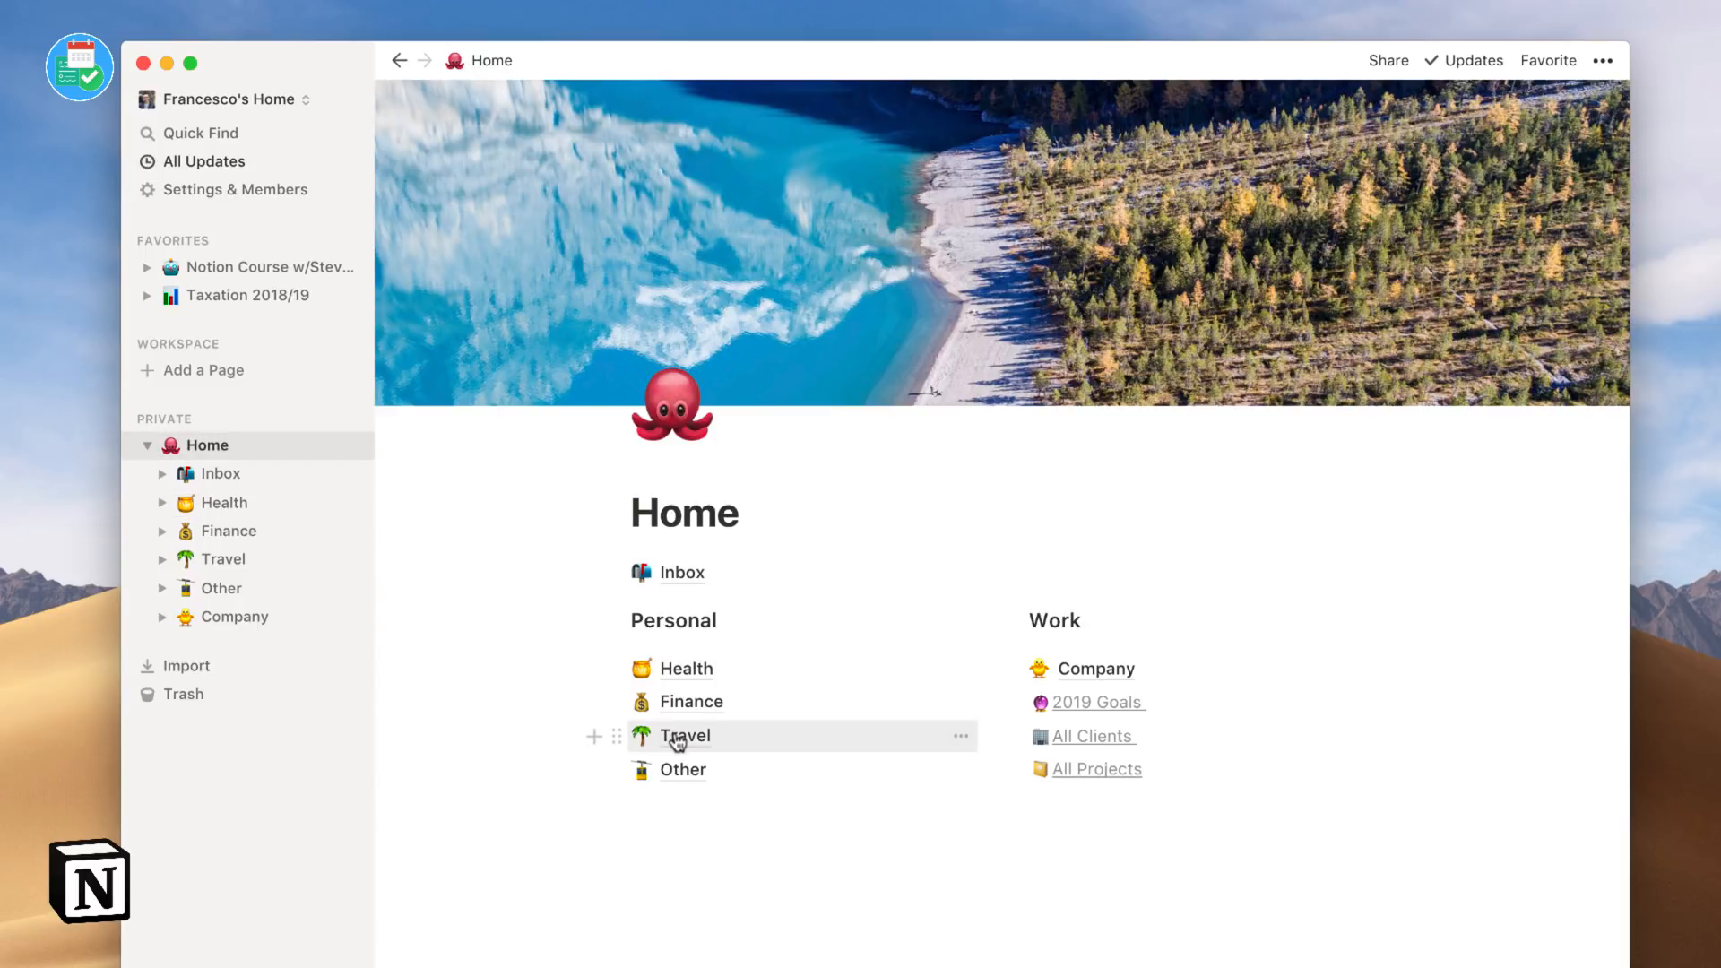
{"action": "left_click", "coordinate": [685, 735]}
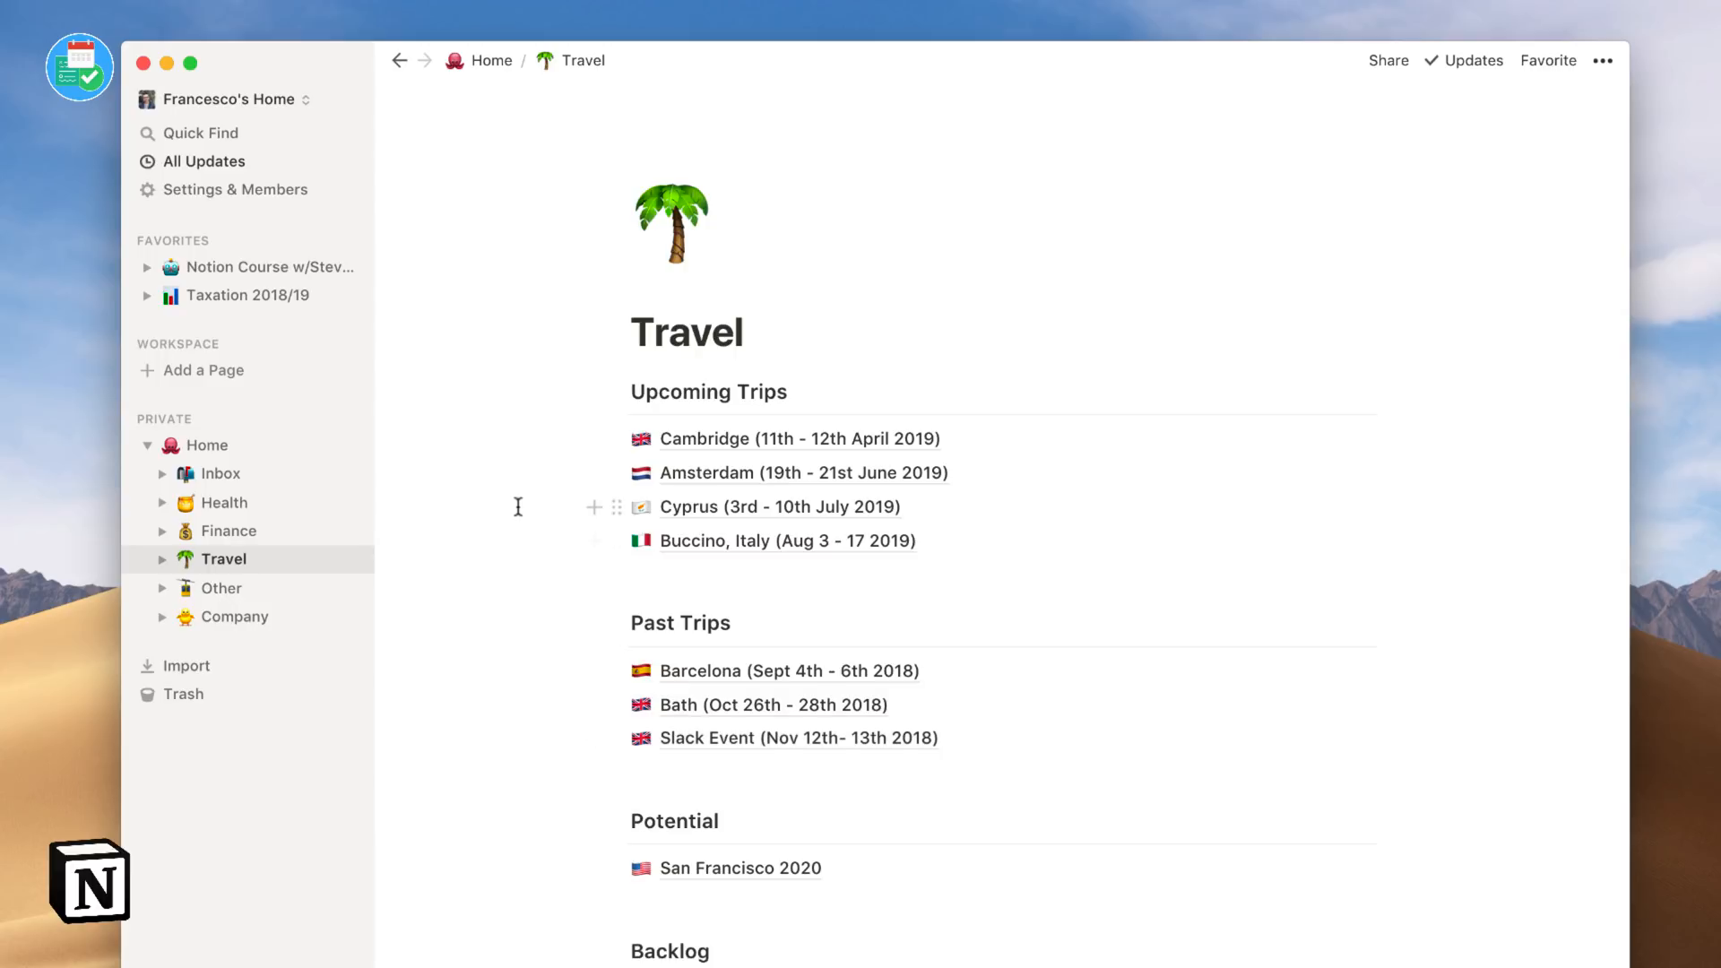
{"action": "left_click", "coordinate": [489, 60]}
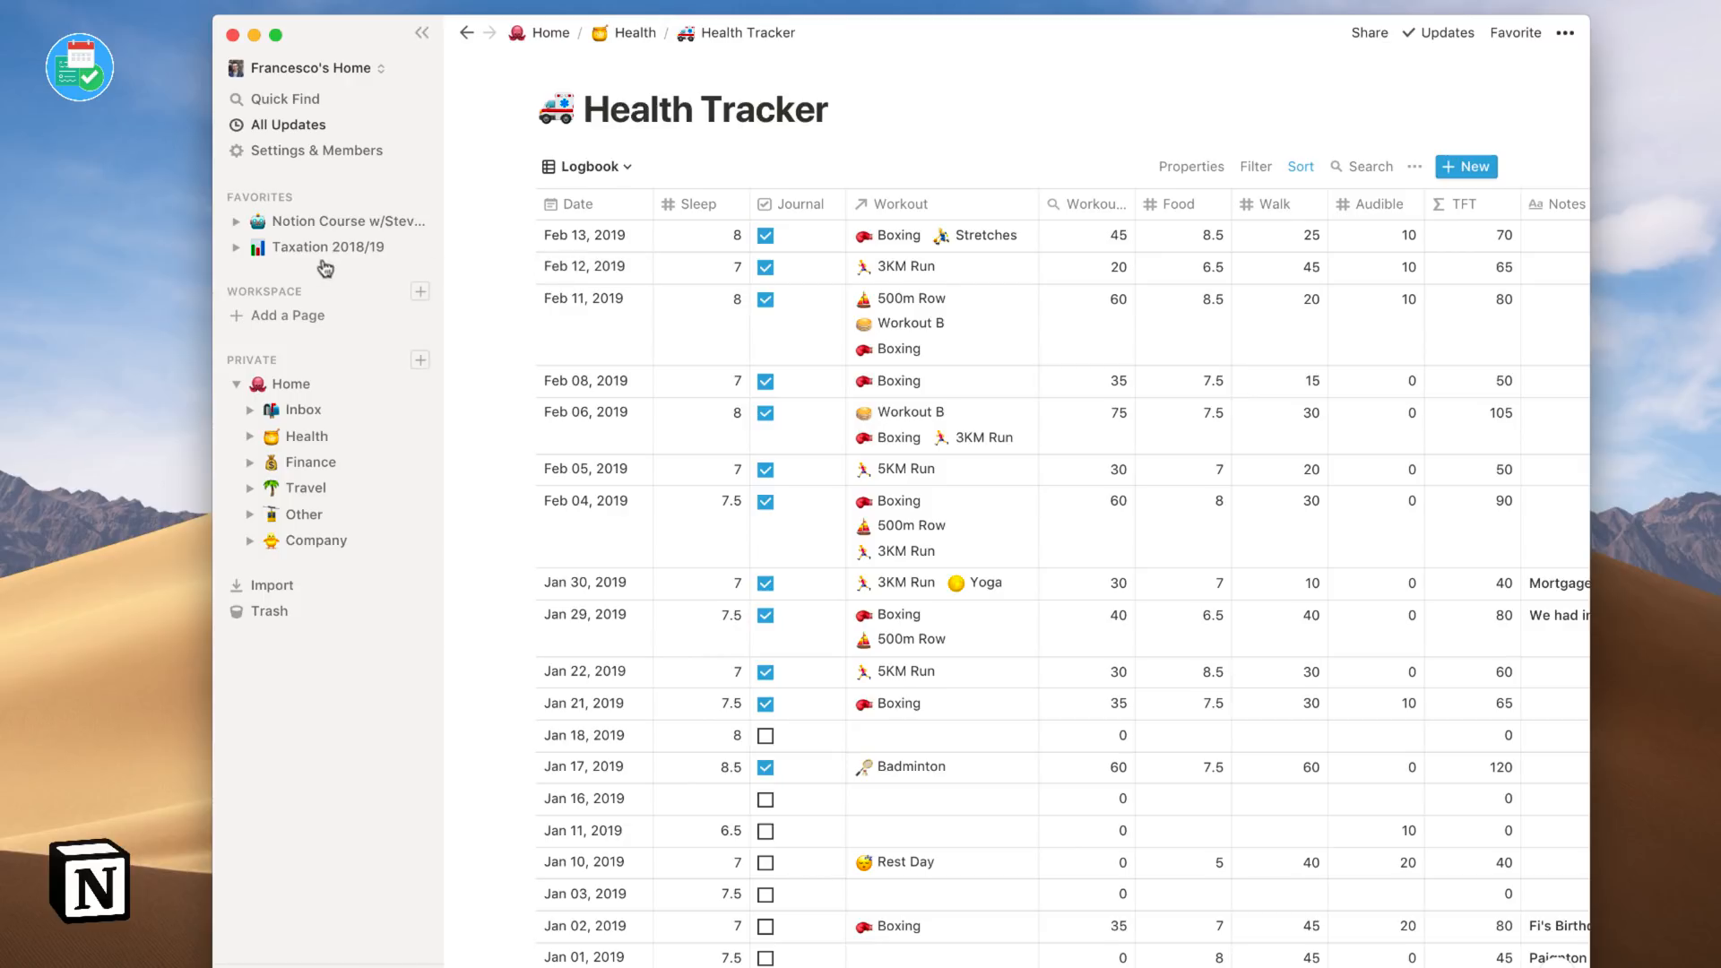
{"action": "mouse_move", "coordinate": [343, 503]}
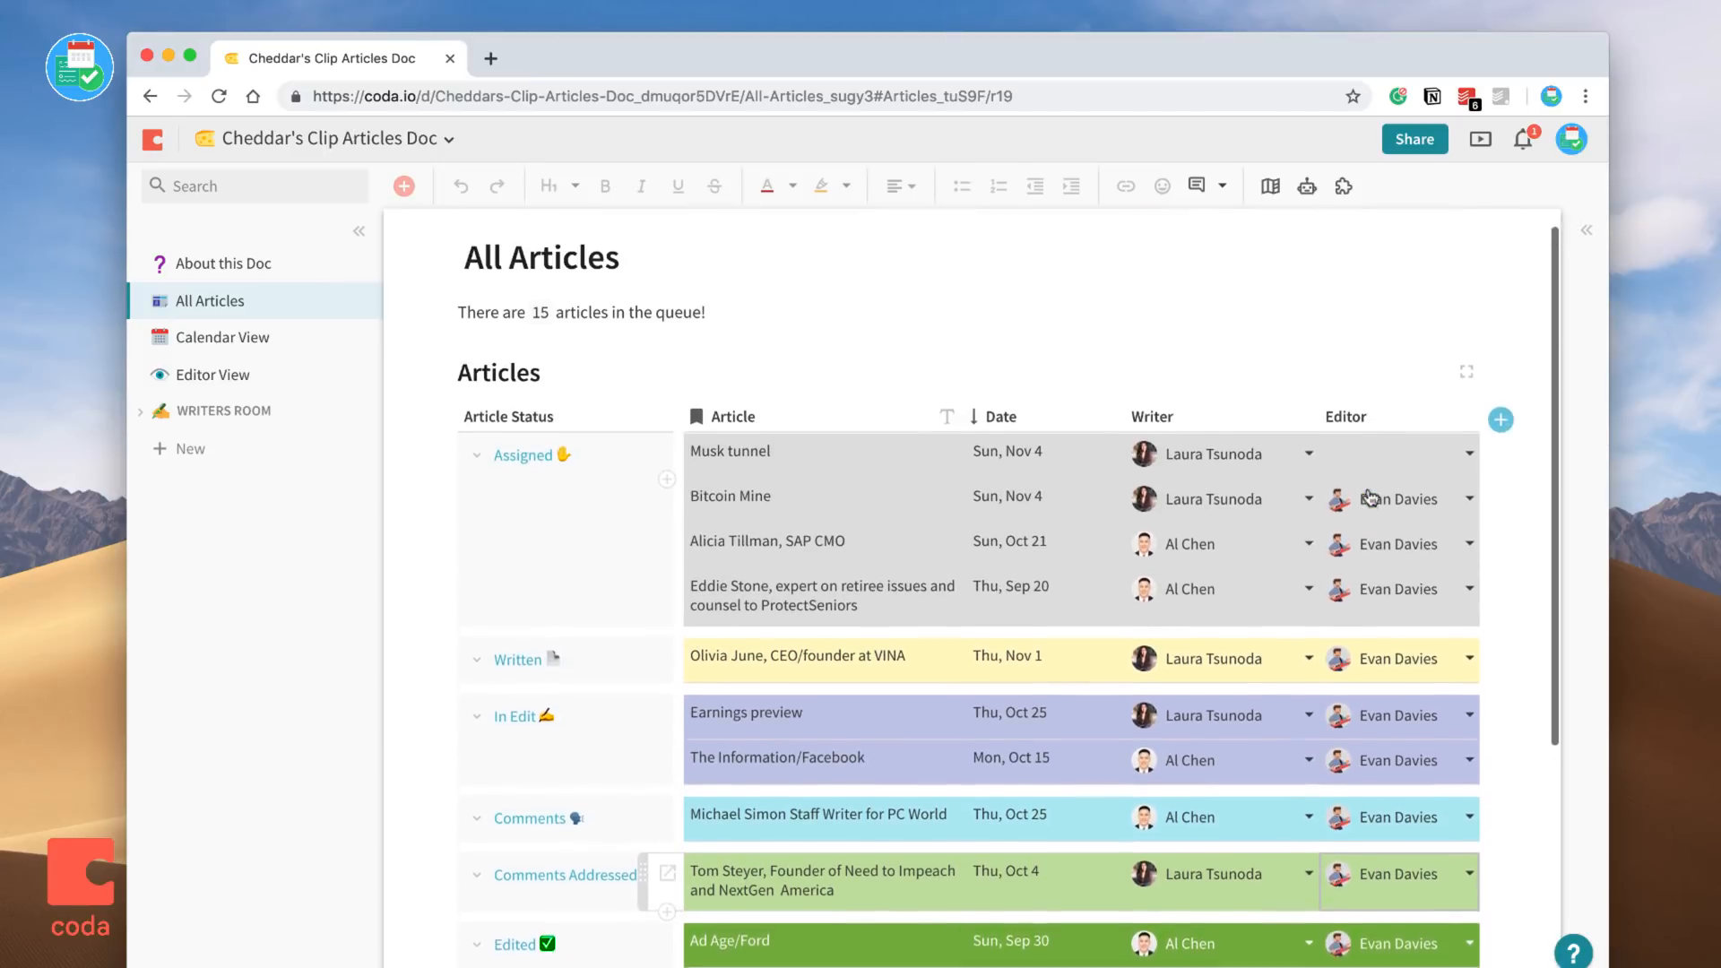
{"action": "left_click", "coordinate": [218, 337]}
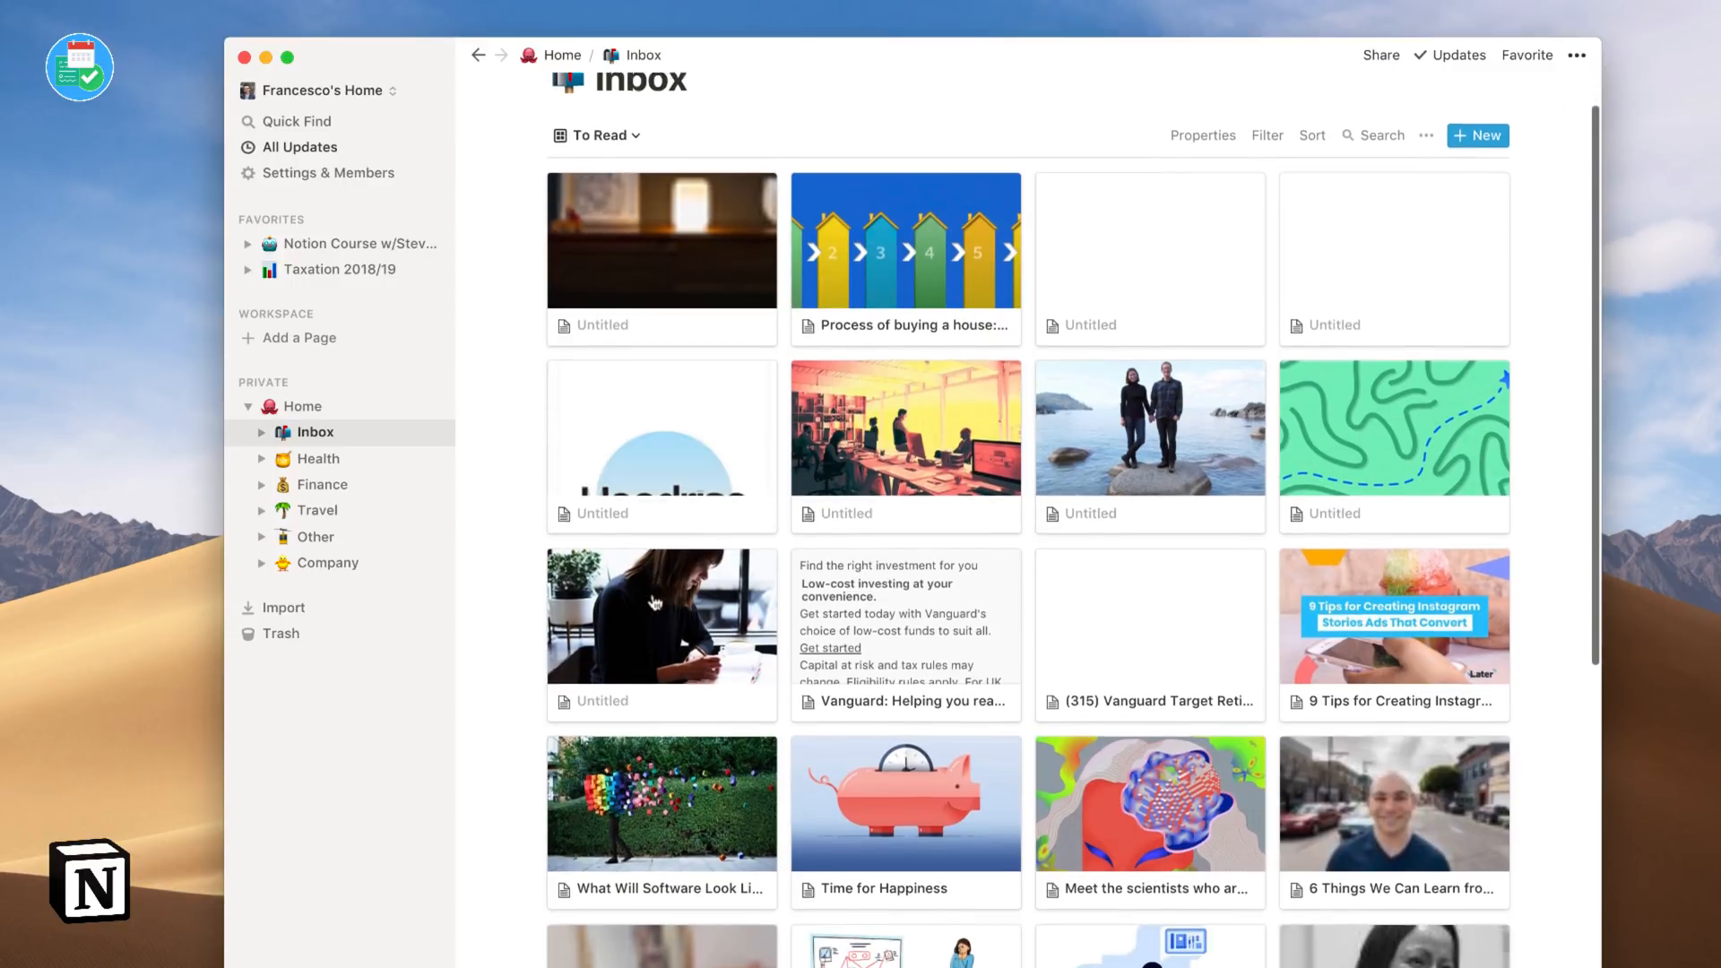
Scroll through the rest of the Inbox gallery and open Notion's Other page.
{"action": "scroll", "scroll_direction": "down", "scroll_amount": 3}
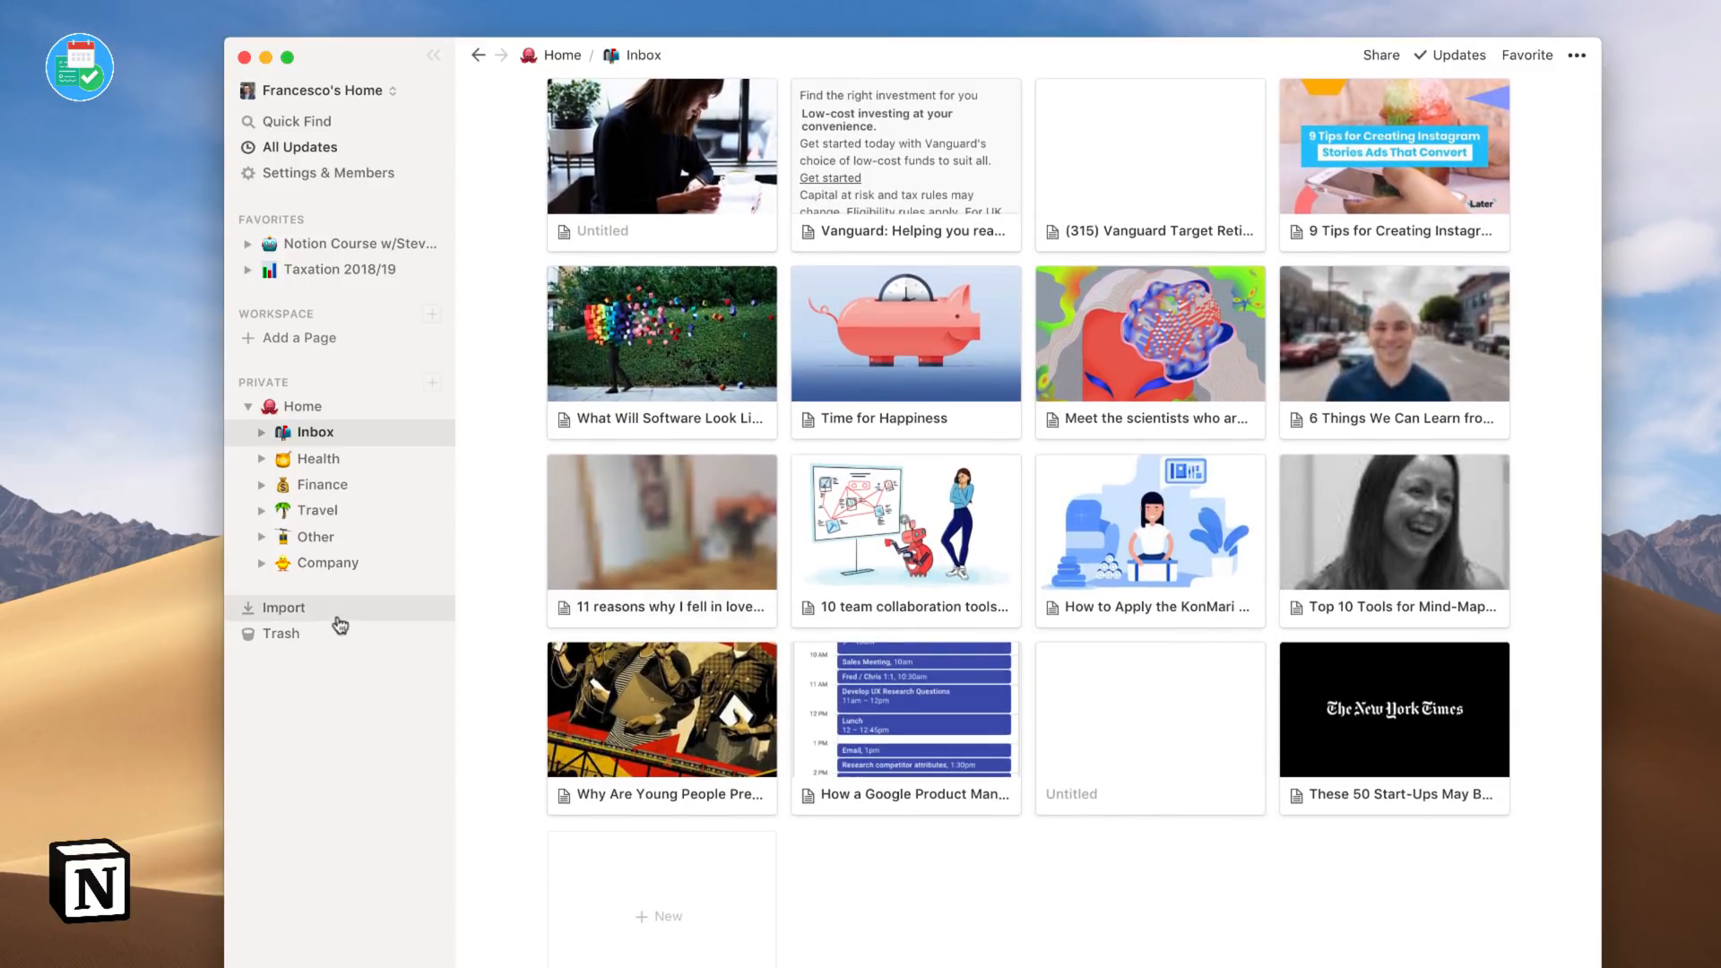
{"action": "left_click", "coordinate": [316, 537]}
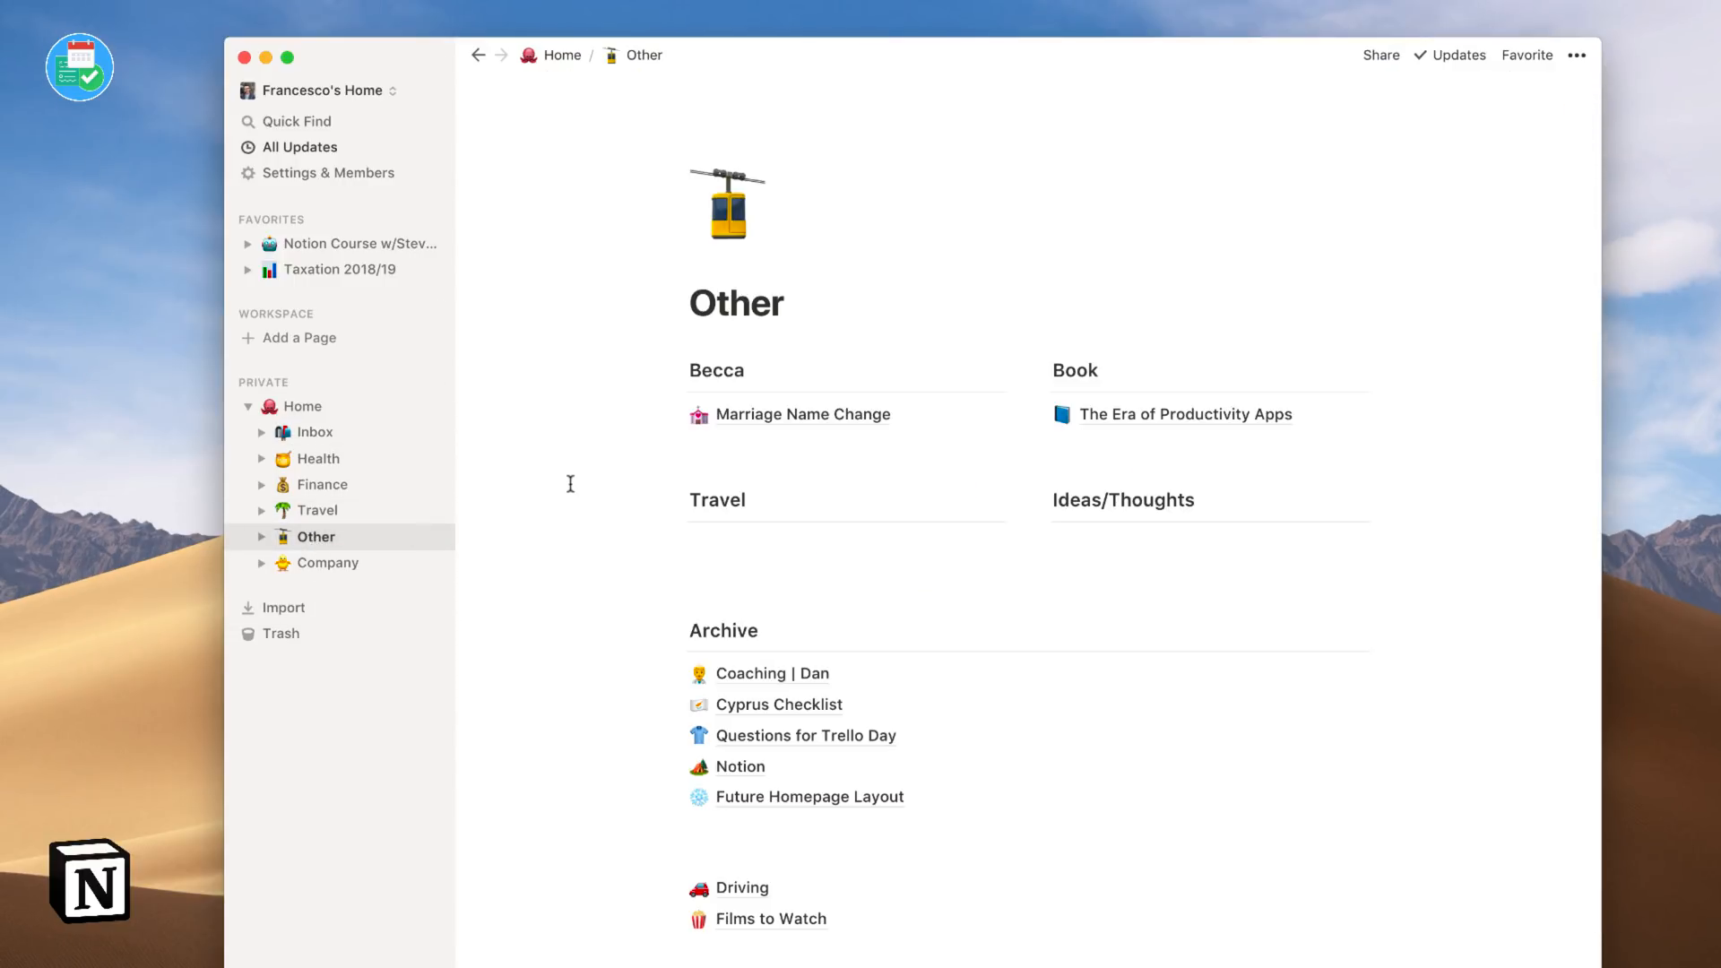
{"action": "left_click", "coordinate": [802, 414]}
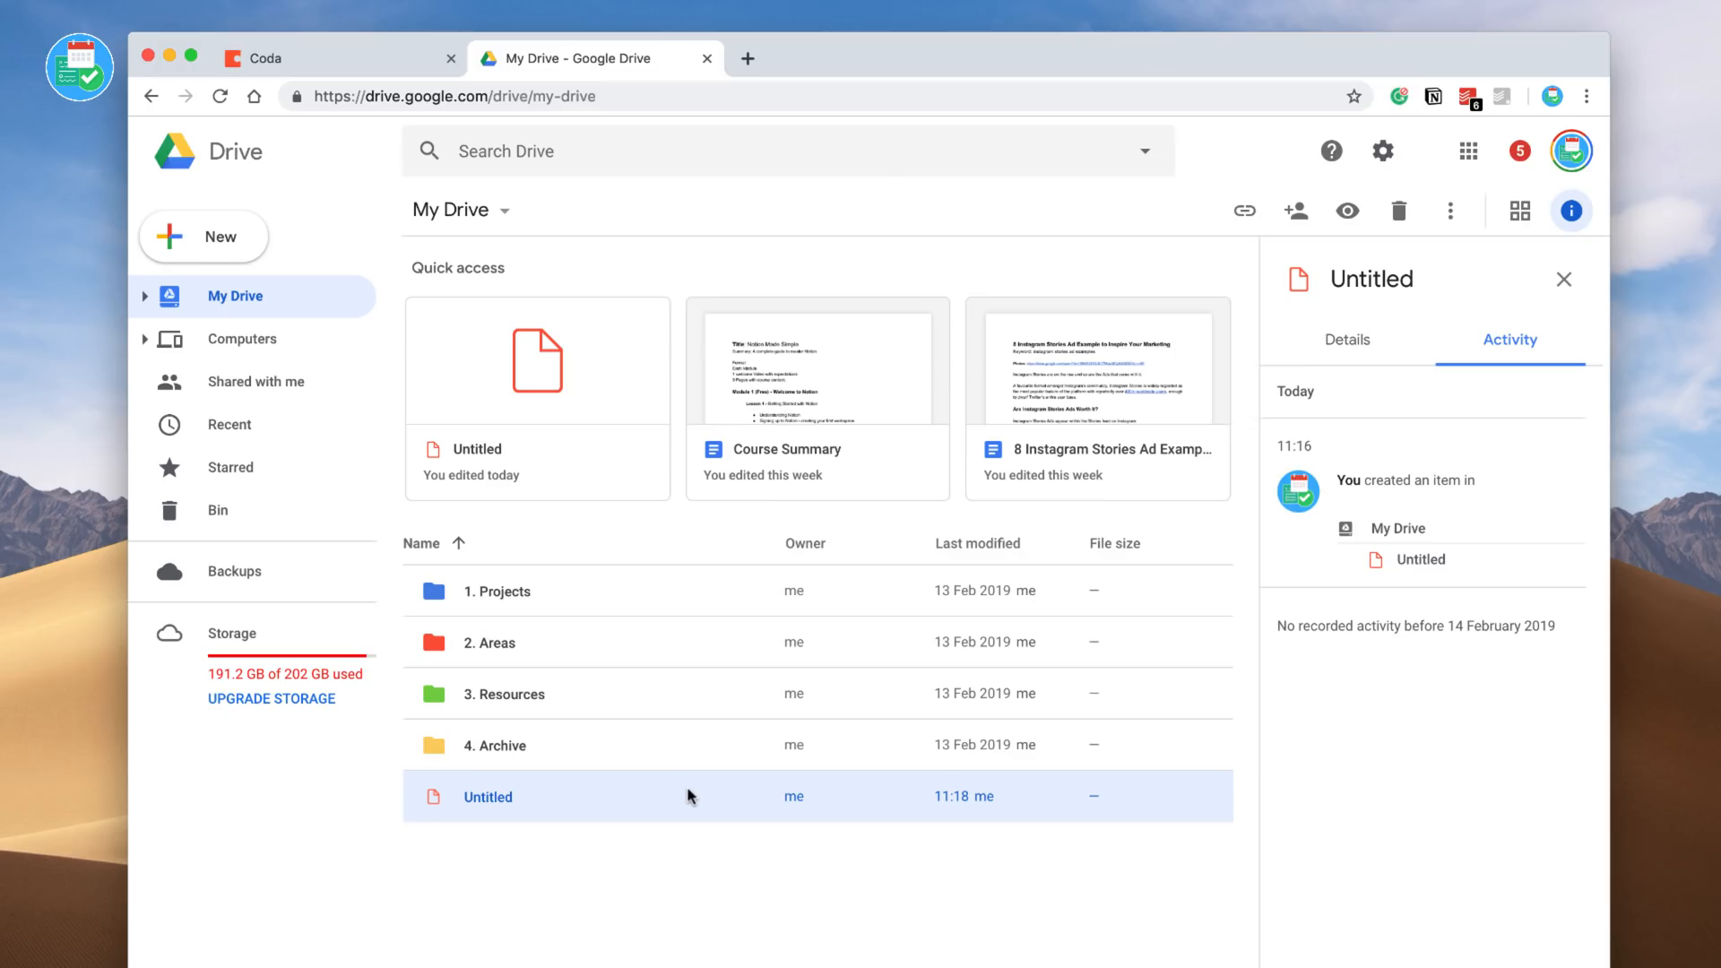
Select the Untitled file in My Drive to show its recent activity.
{"action": "left_click", "coordinate": [1348, 339]}
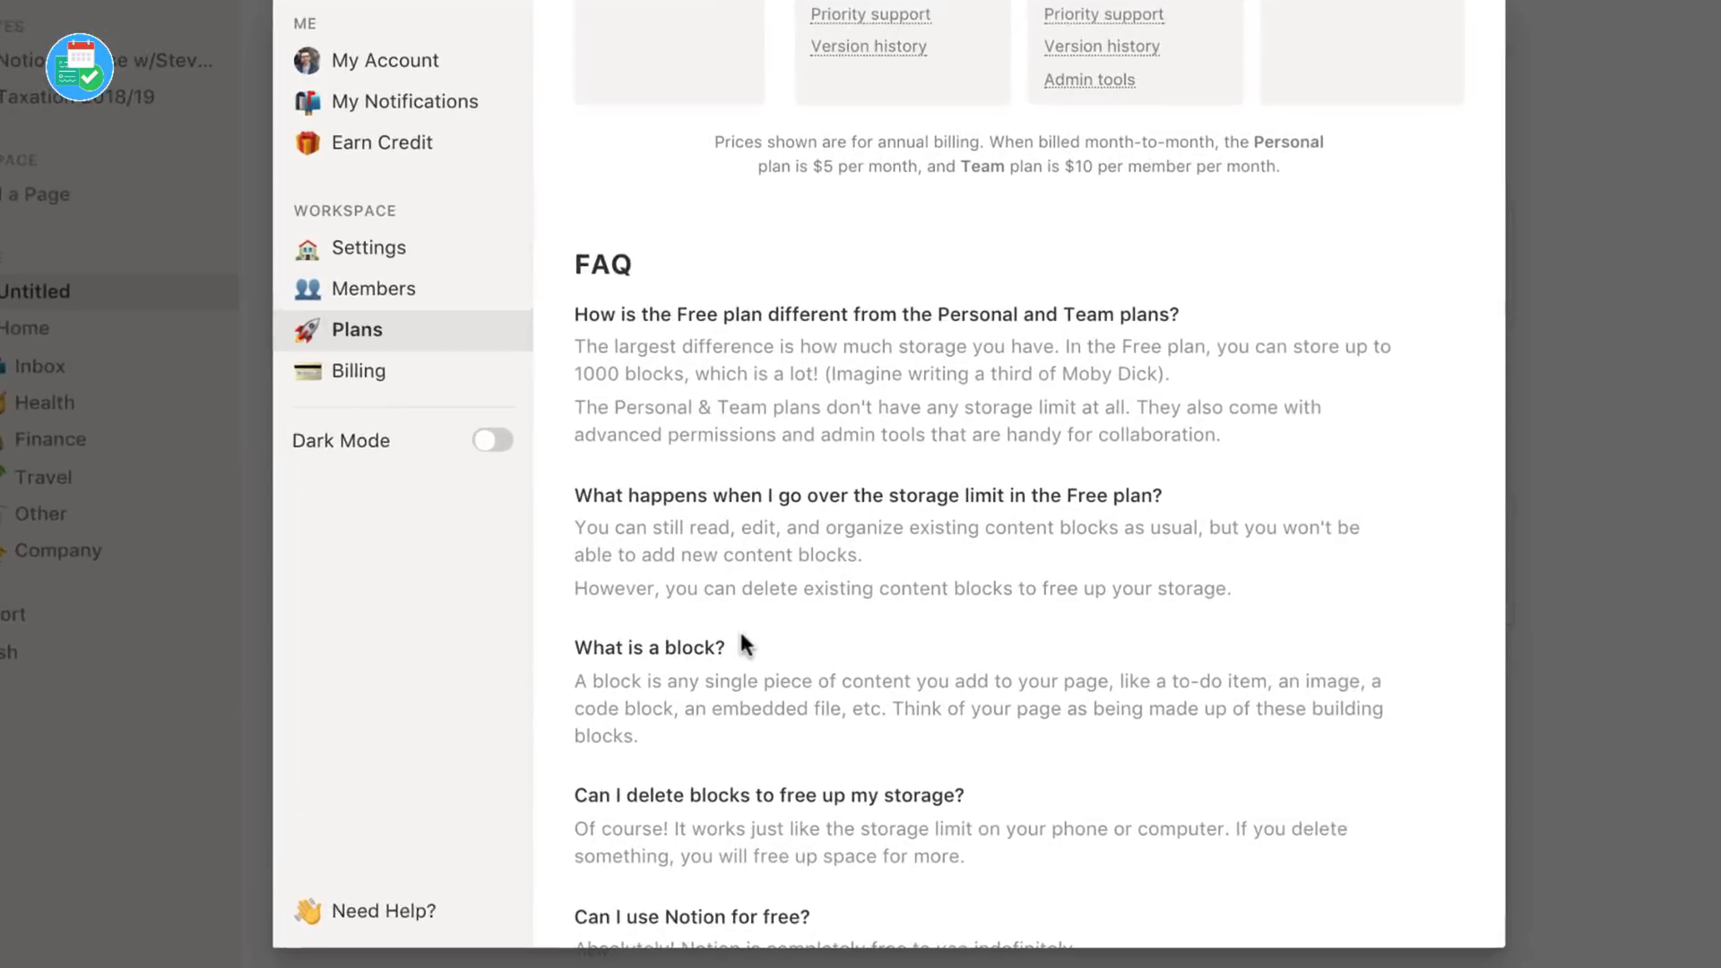
Scroll Notion's Plans settings down to the free-plan block limits FAQ.
{"action": "scroll", "scroll_direction": "down", "scroll_amount": 3}
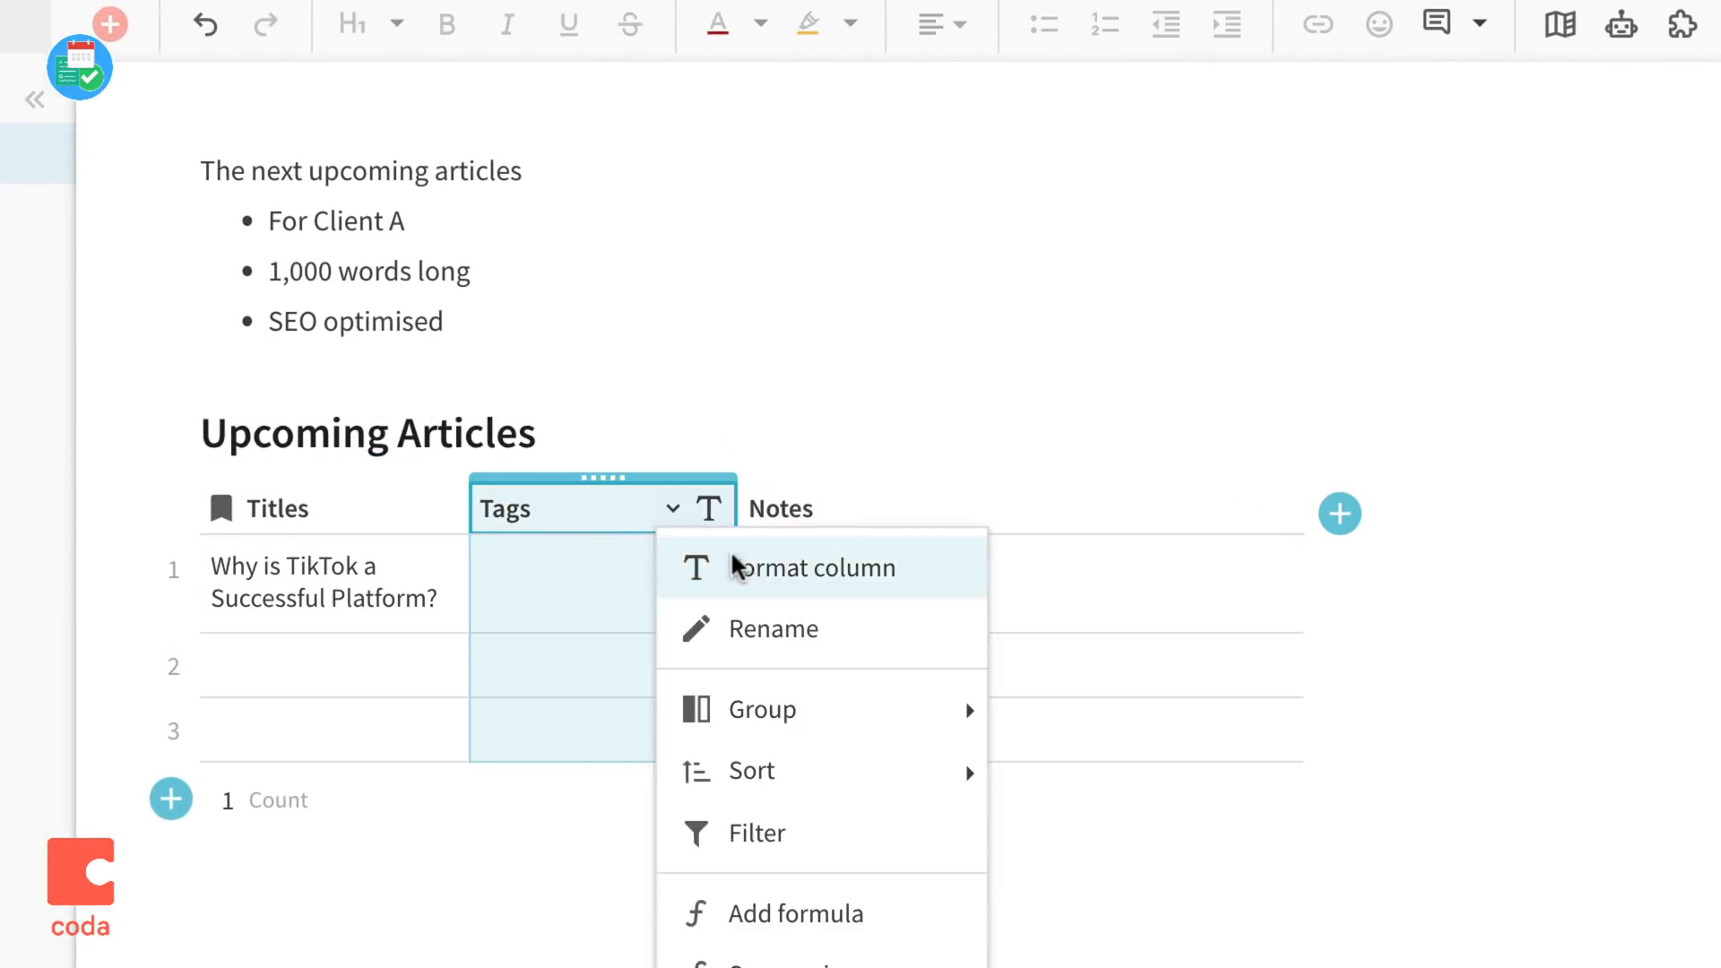
Choose Format column from the Tags column dropdown in Upcoming Articles.
{"action": "left_click", "coordinate": [817, 567]}
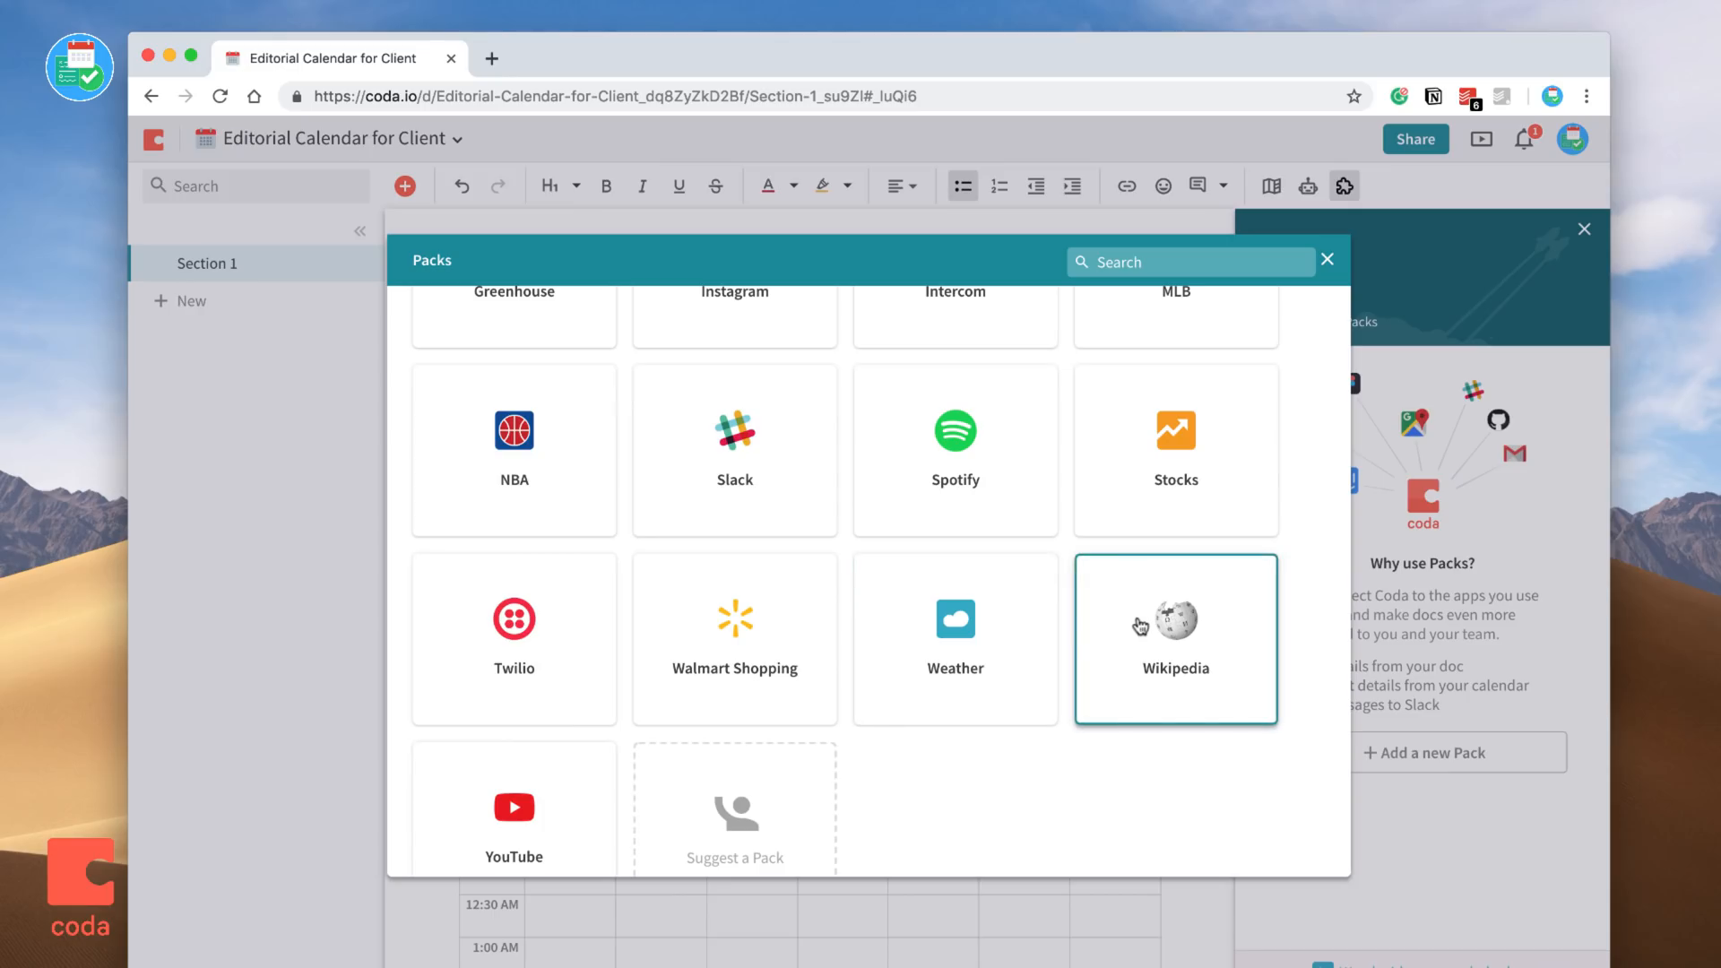
Install the YouTube pack and add a YouTube - Video column to Upcoming Articles.
{"action": "scroll", "scroll_direction": "down", "scroll_amount": 3}
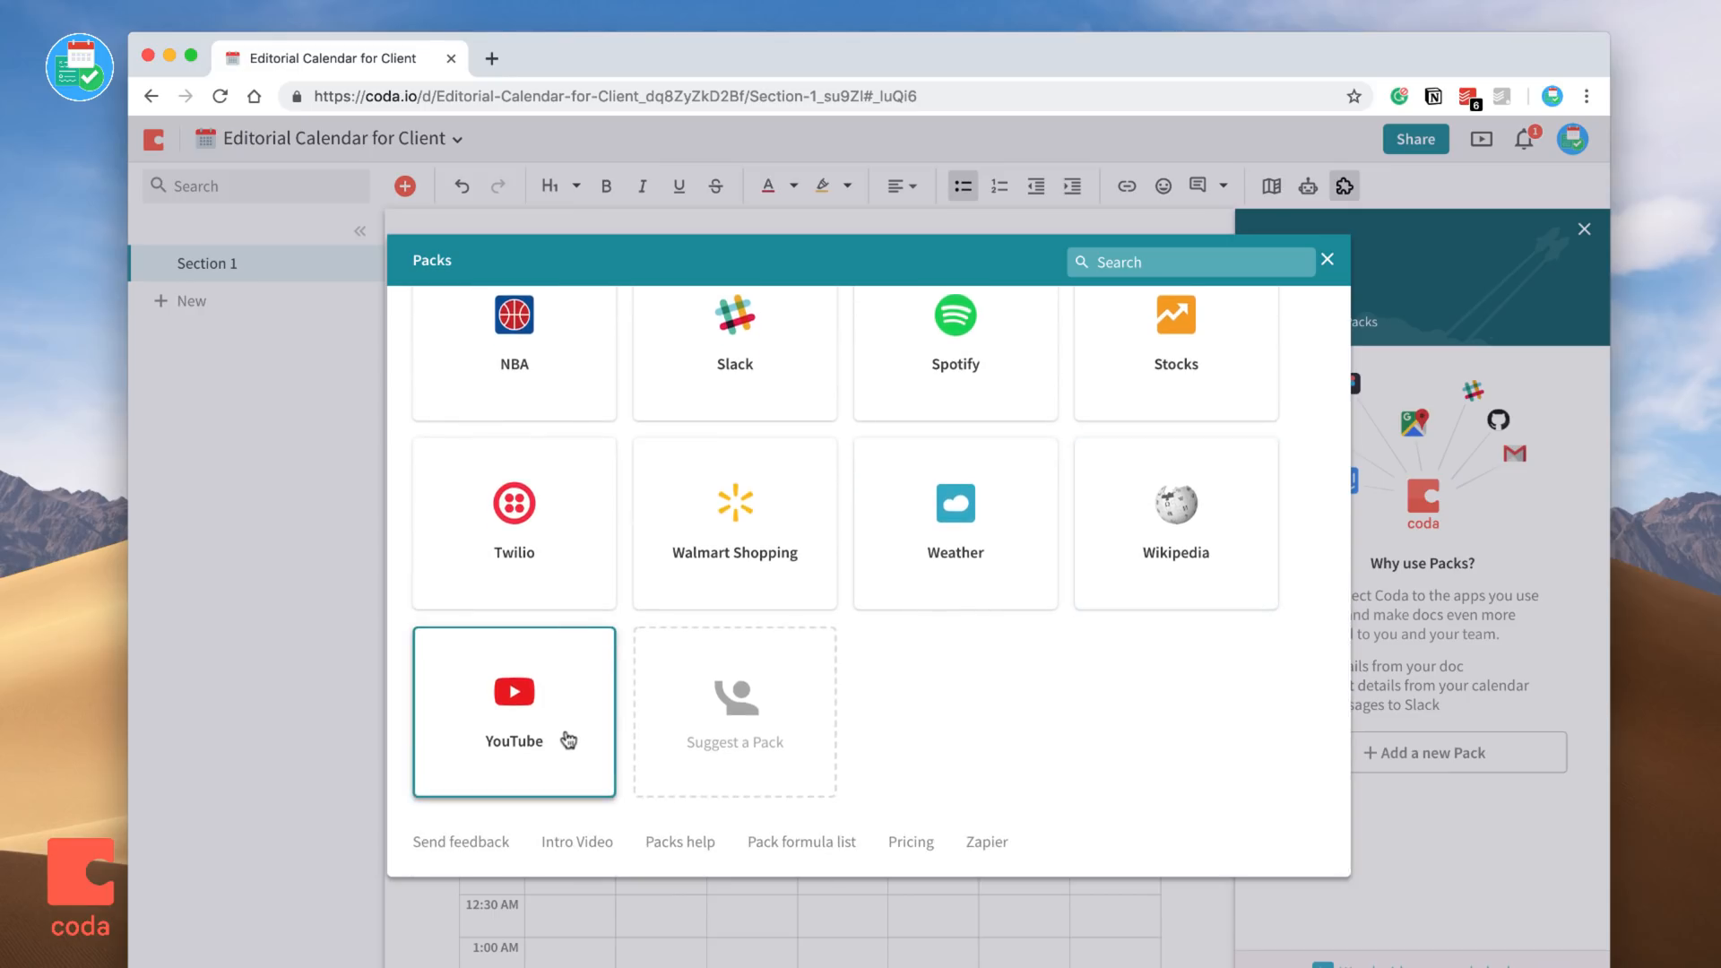
{"action": "left_click", "coordinate": [512, 711]}
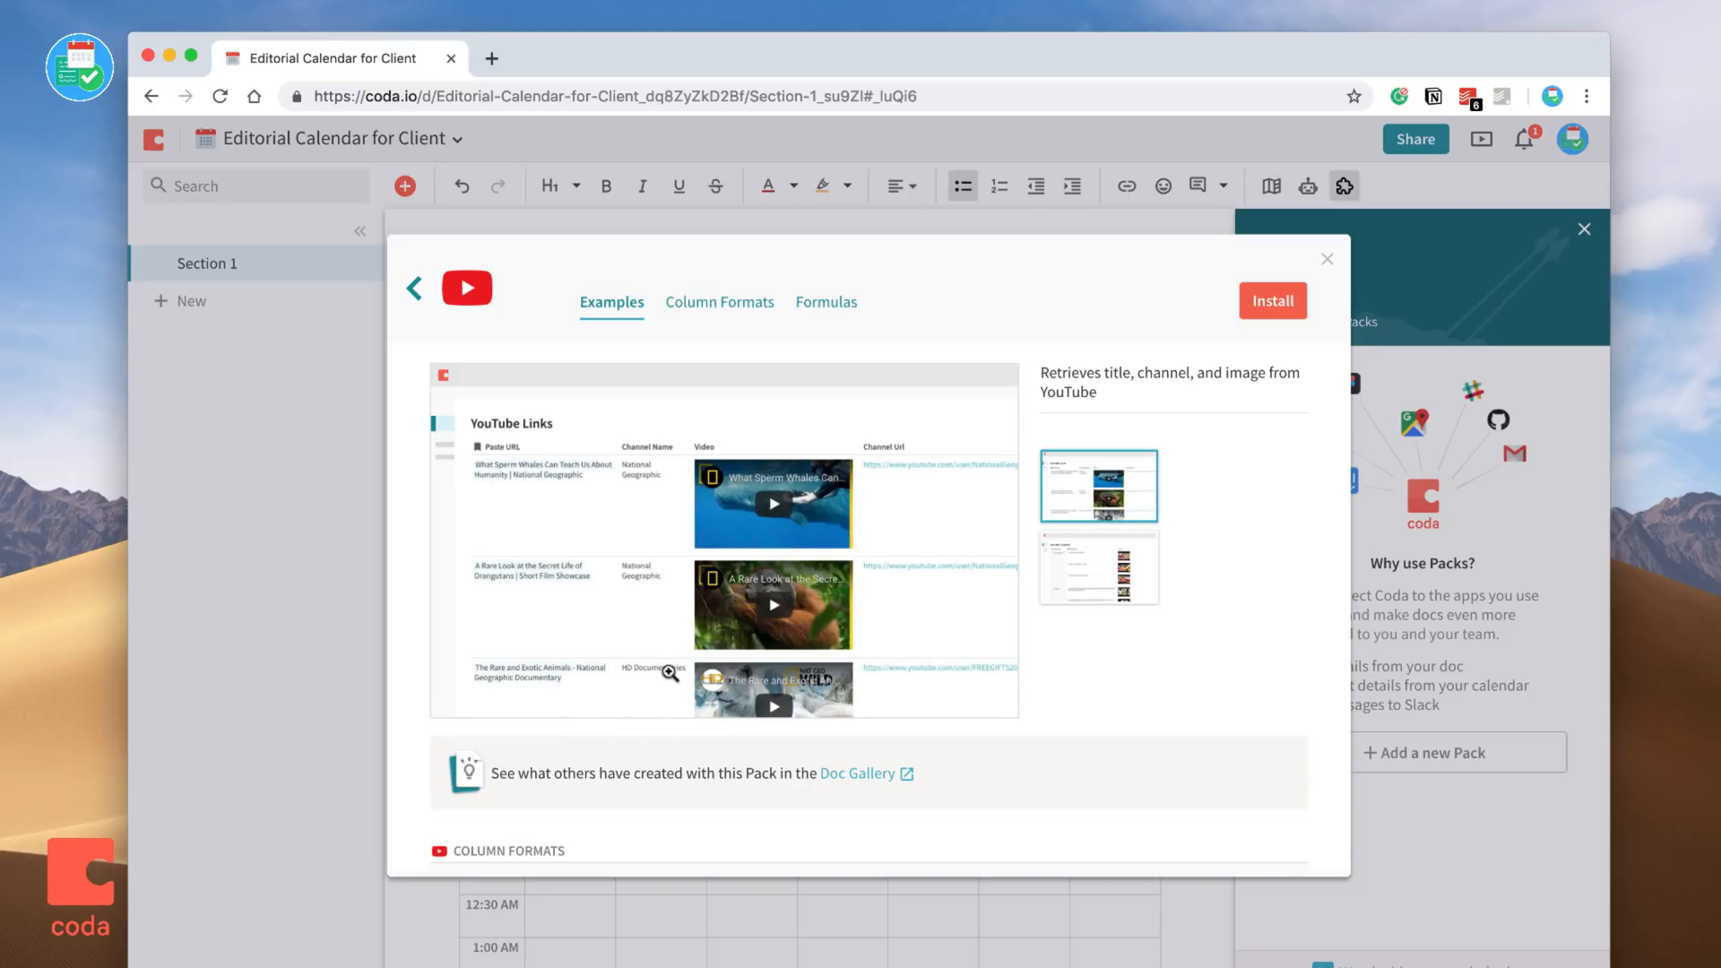
{"action": "left_click", "coordinate": [1327, 259]}
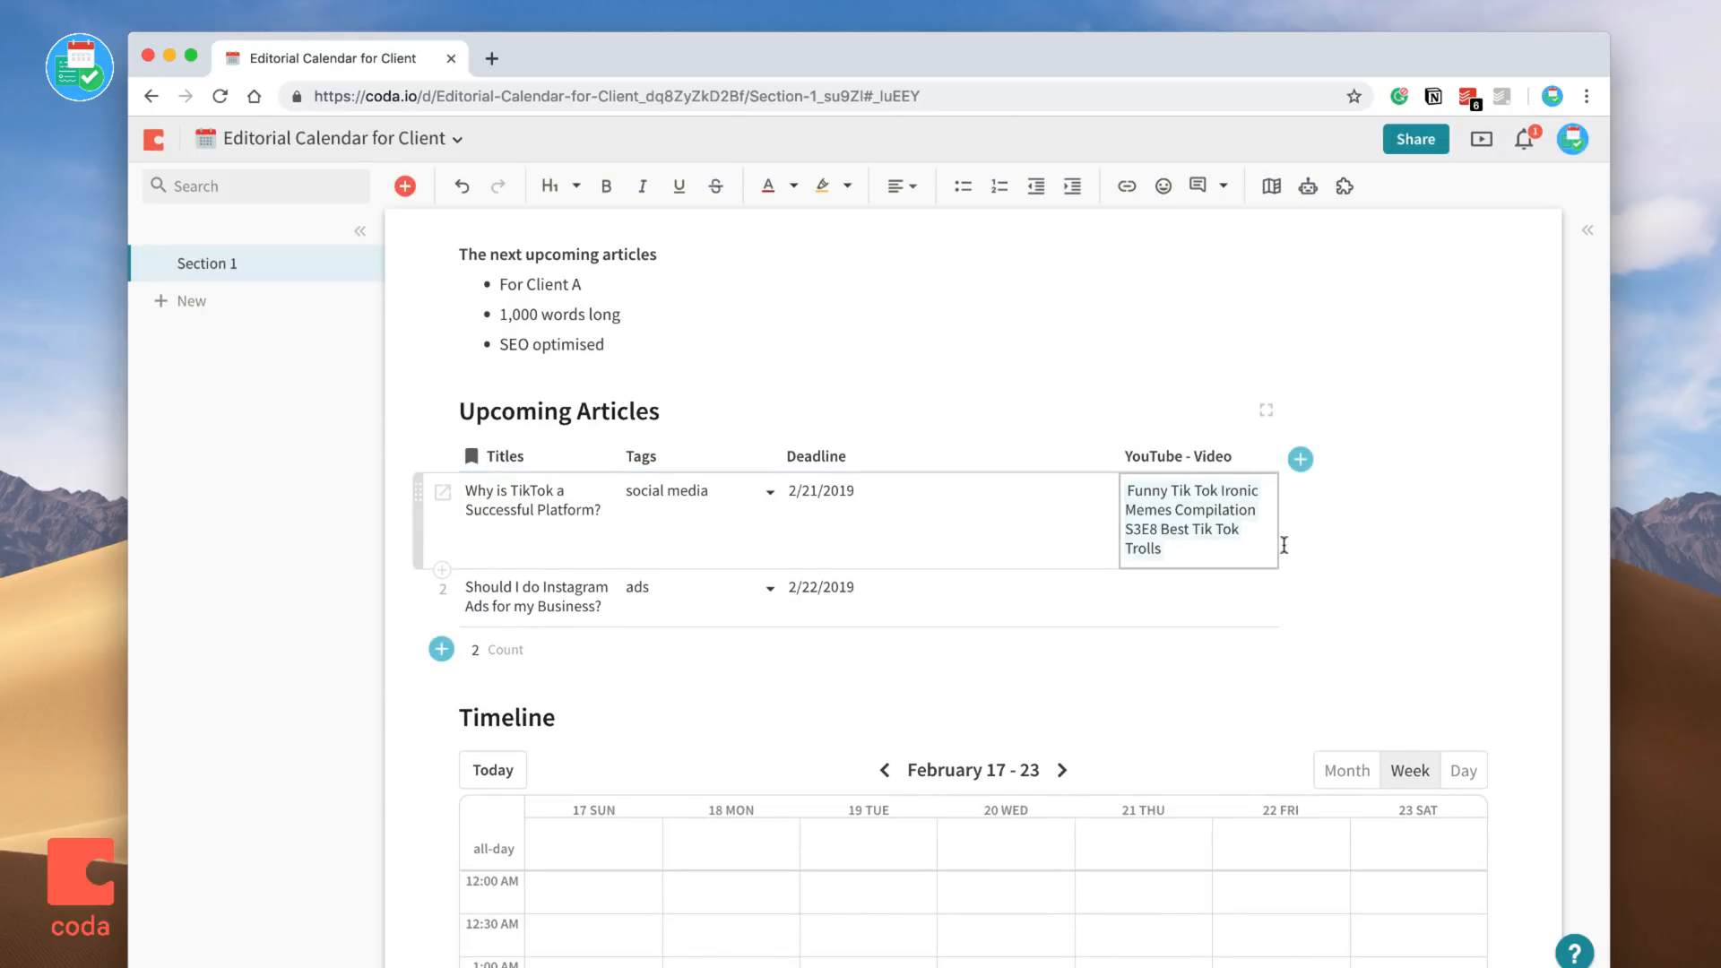
{"action": "left_click", "coordinate": [816, 455]}
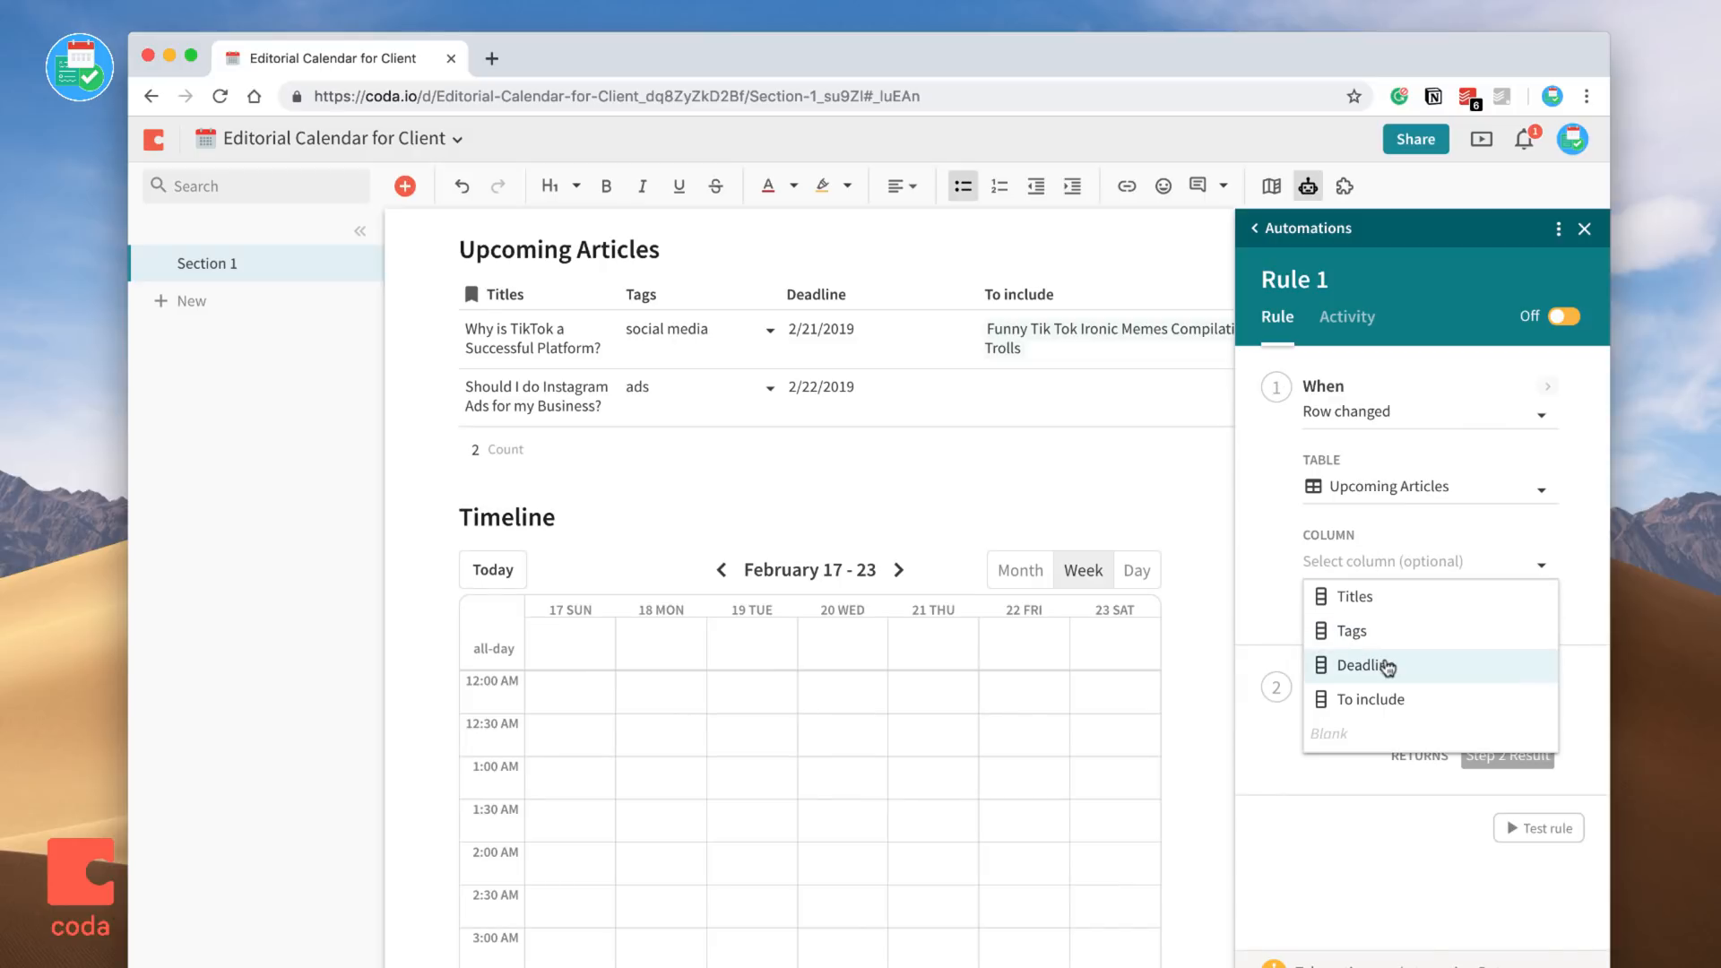
Make Rule 1 trigger on Deadline changes and add or modify rows.
{"action": "left_click", "coordinate": [1360, 665]}
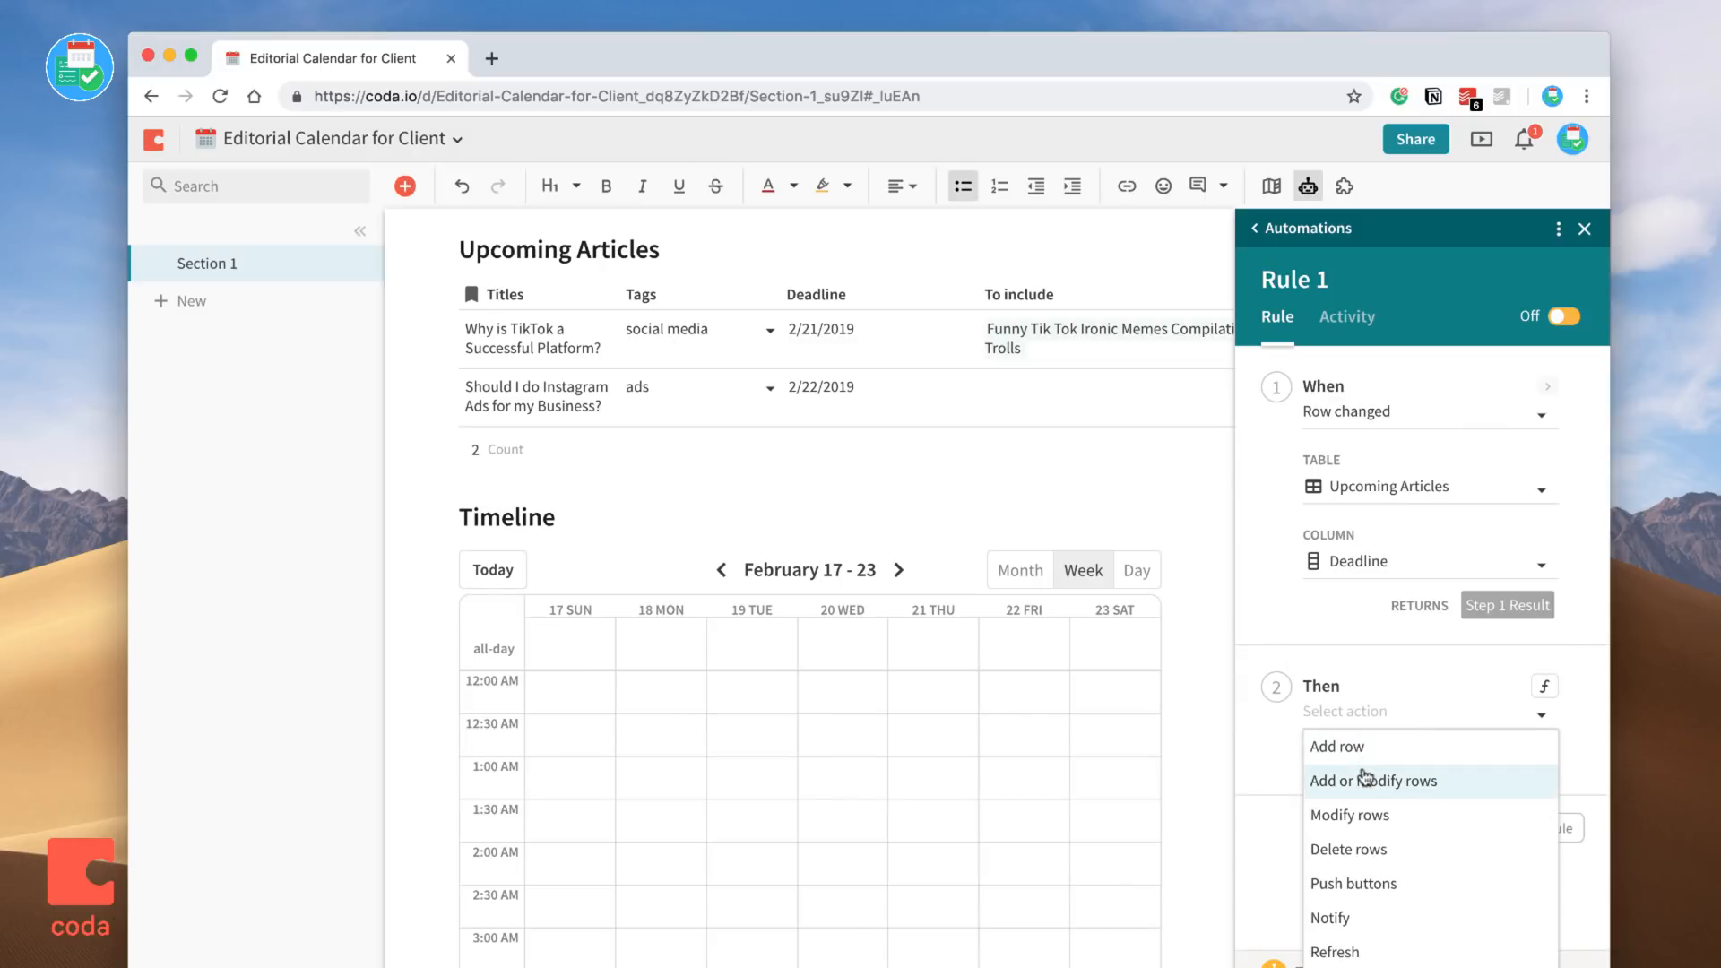
{"action": "left_click", "coordinate": [1329, 917]}
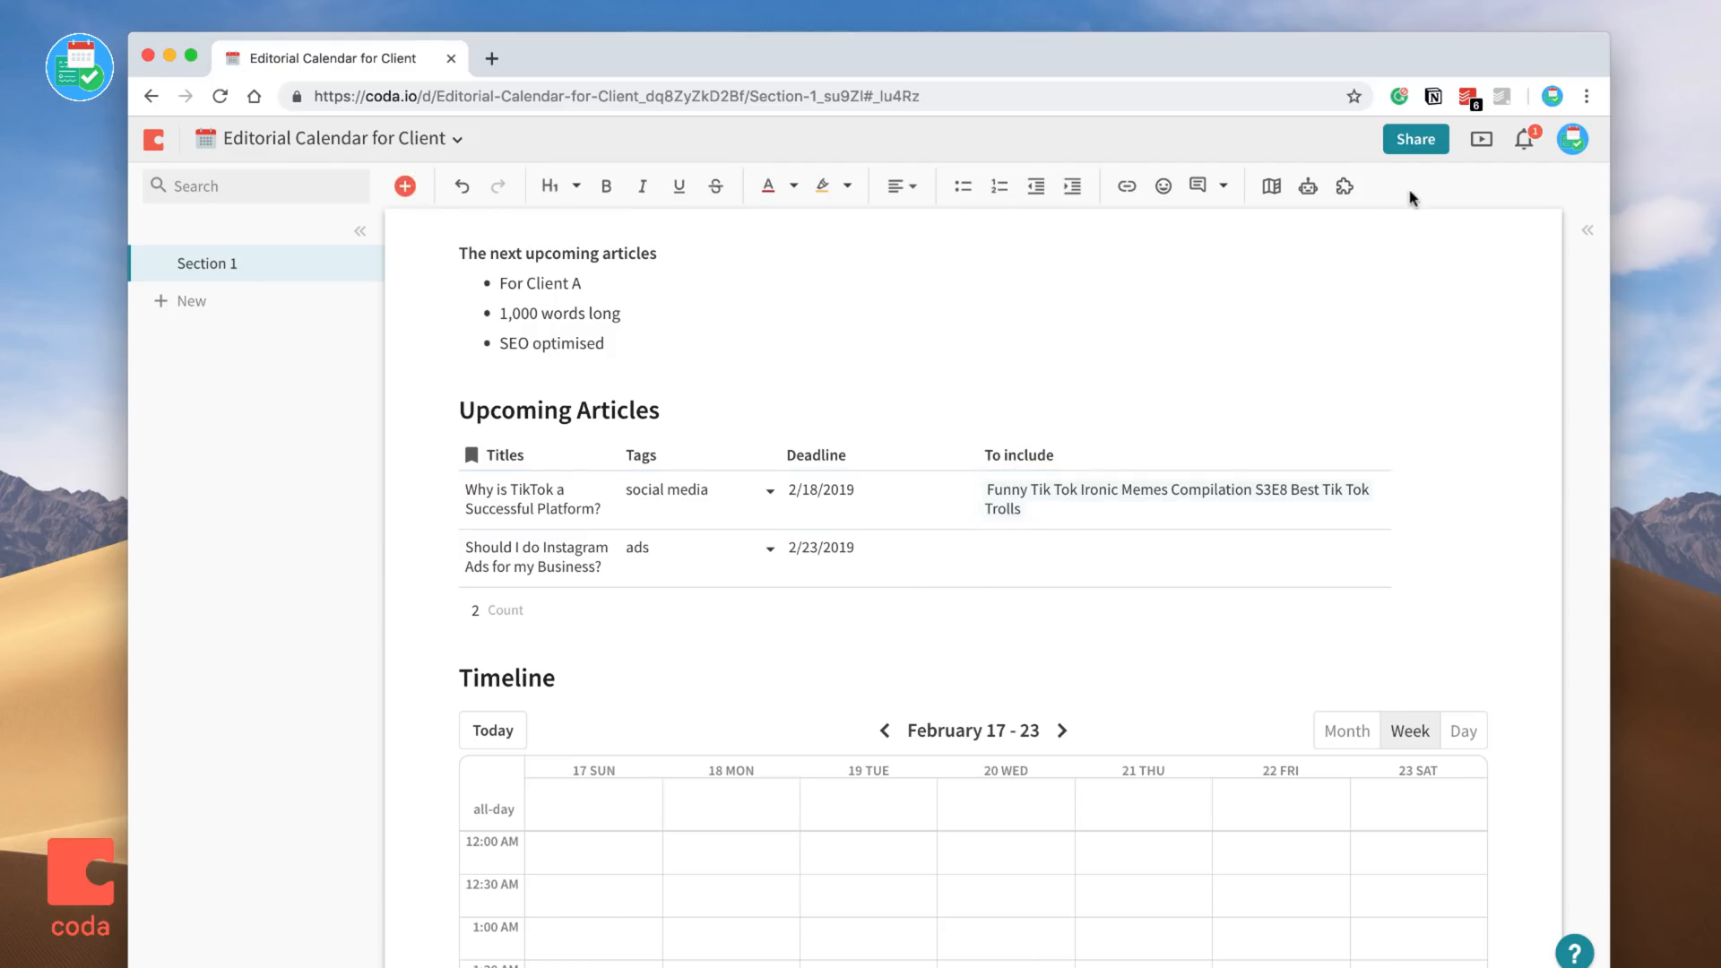
{"action": "left_click", "coordinate": [1523, 138]}
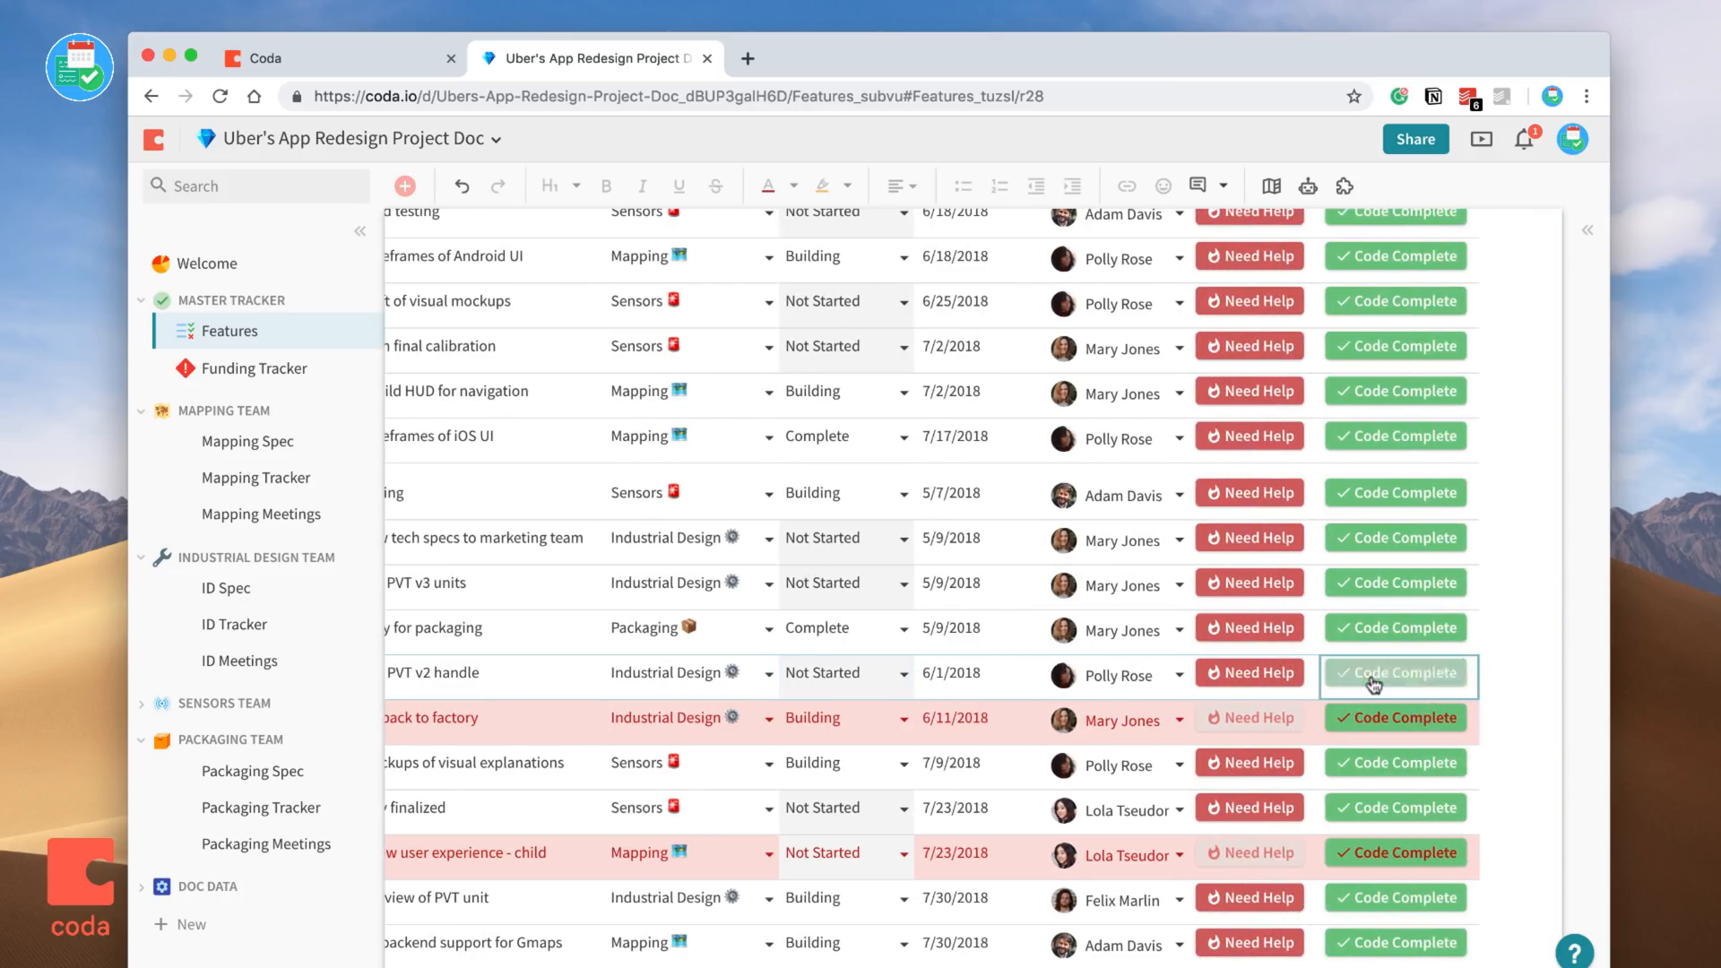
Mark a feature row in the Uber redesign Features table as Code Complete.
{"action": "left_click", "coordinate": [1394, 673]}
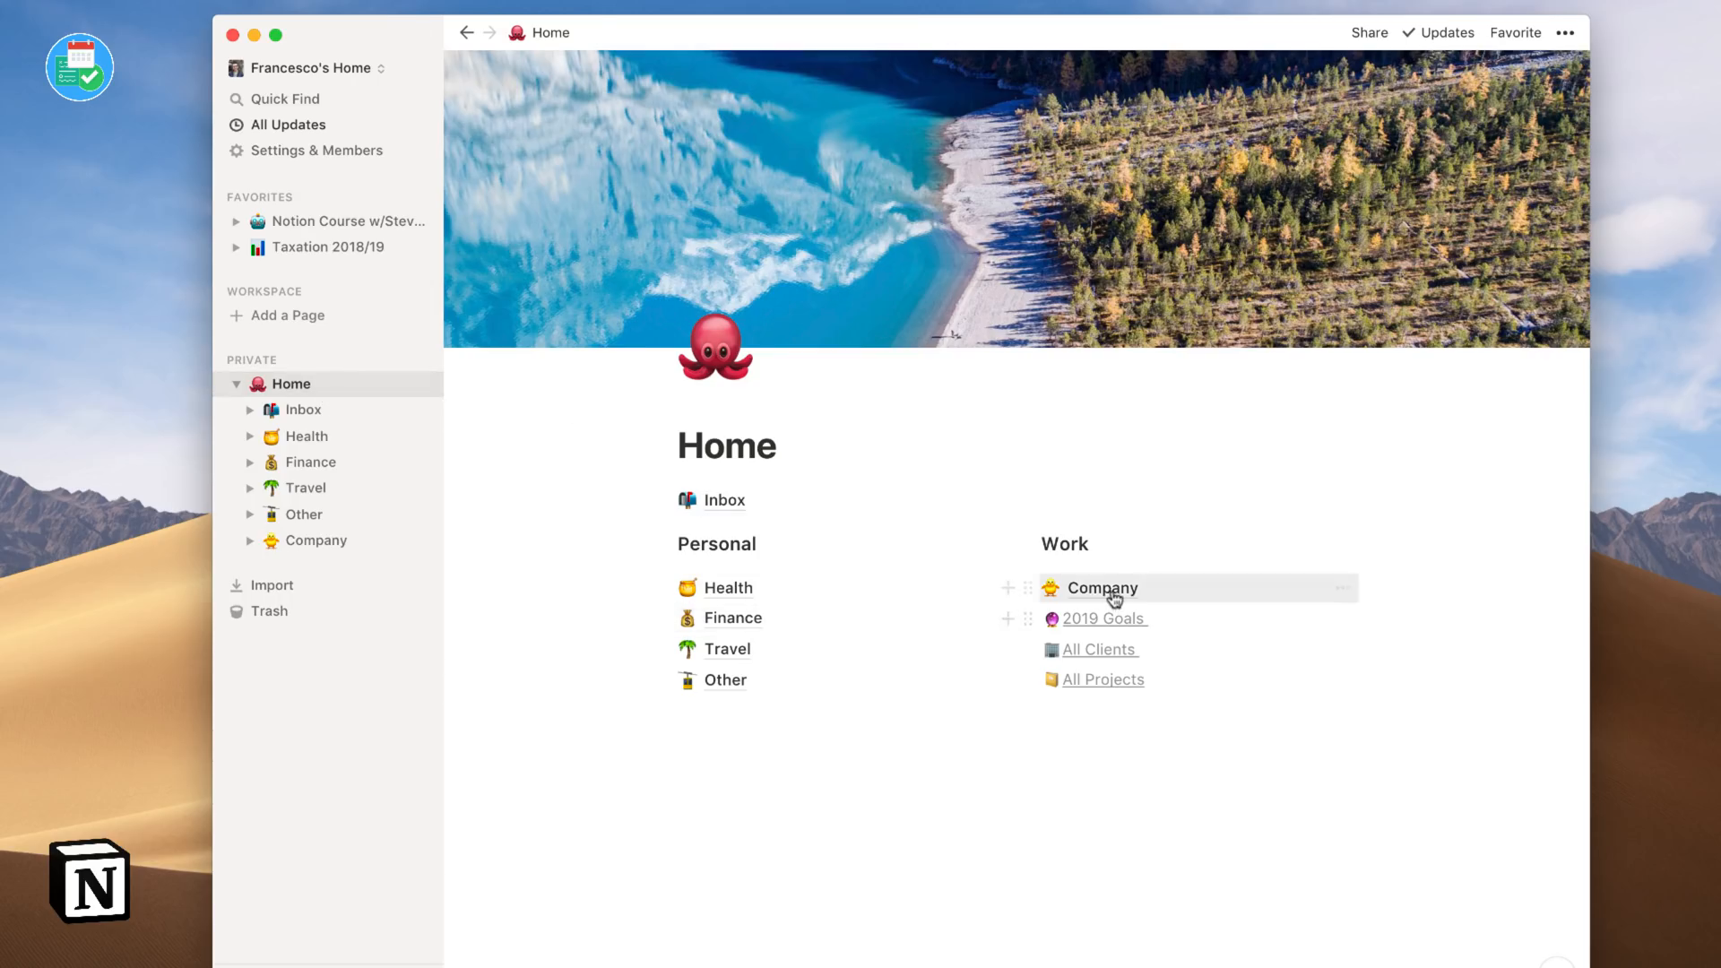
Open Company from Notion Home, then the Editorial Calendar's Upcoming Articles database.
{"action": "left_click", "coordinate": [1100, 587]}
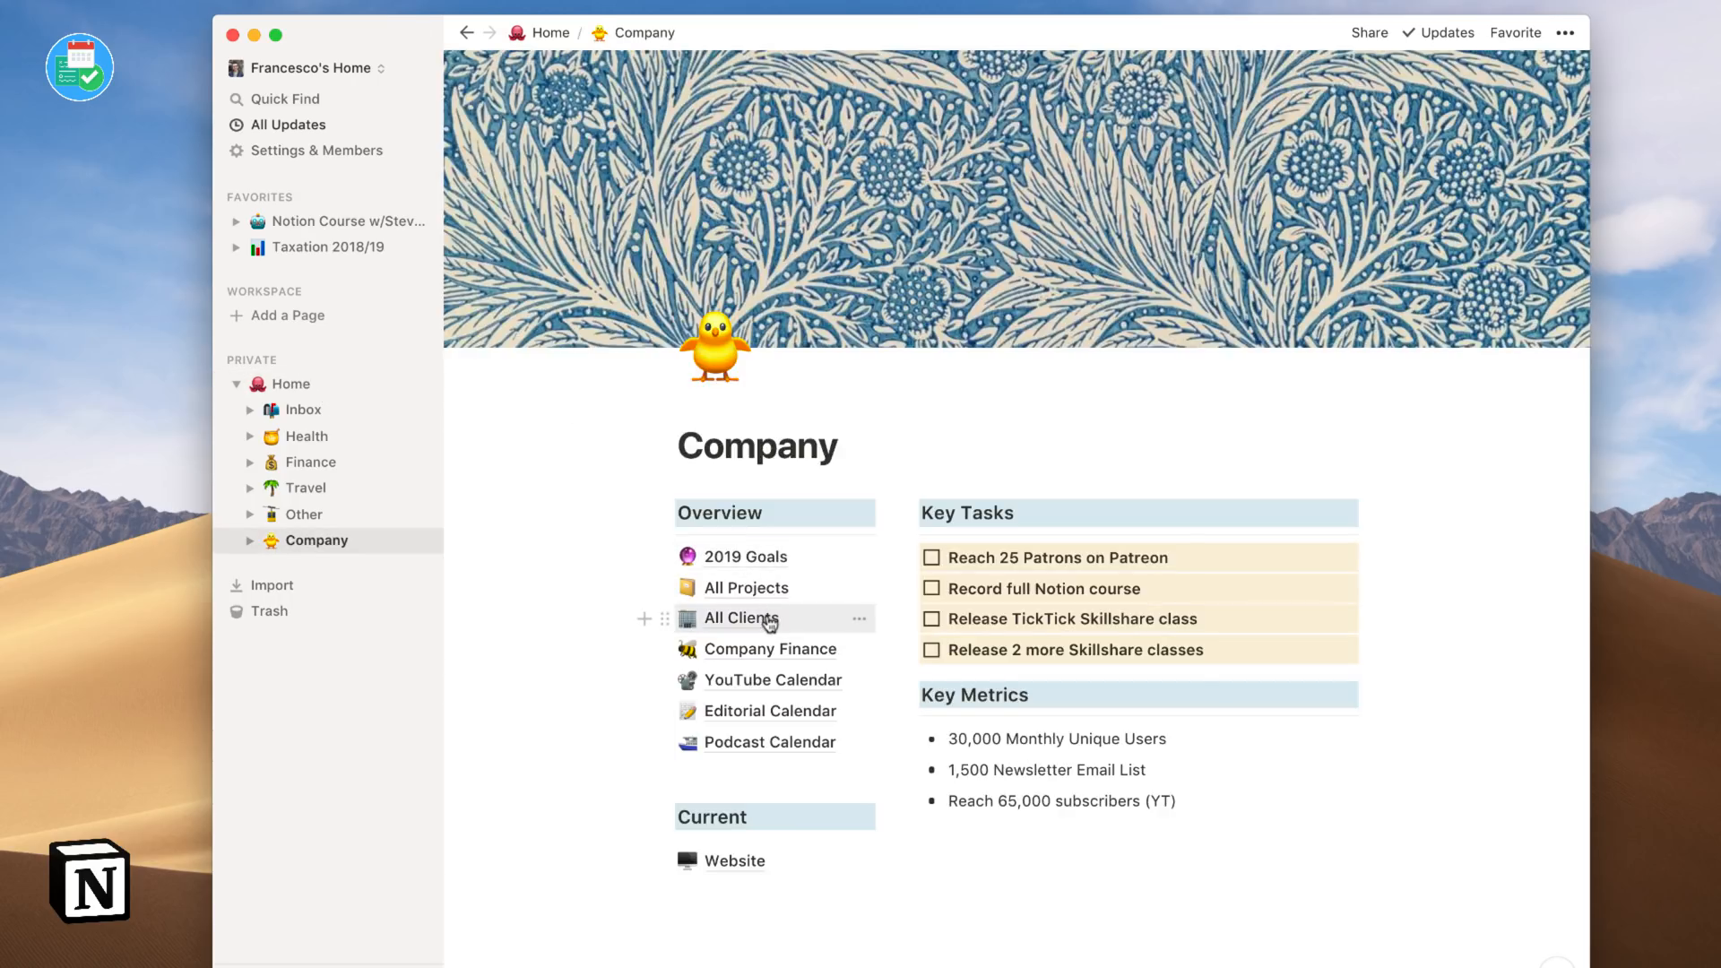
{"action": "left_click", "coordinate": [741, 618]}
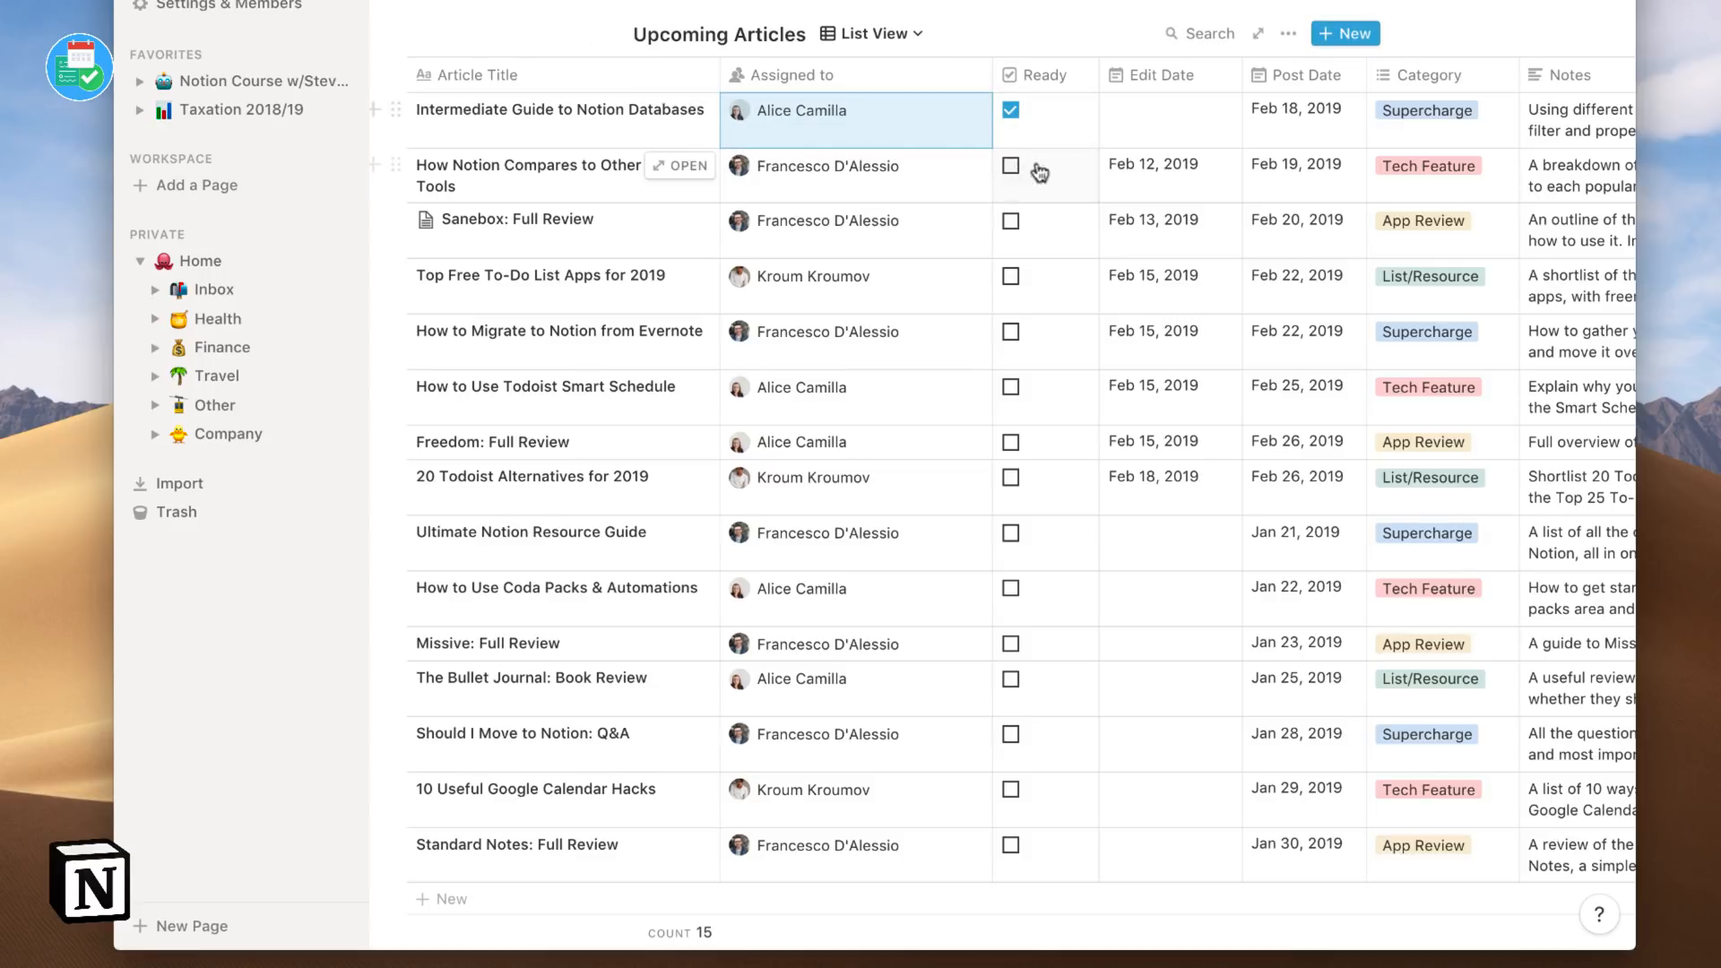
Switch Upcoming Articles through the Francesco view to the Post Dates calendar view.
{"action": "left_click", "coordinate": [871, 33]}
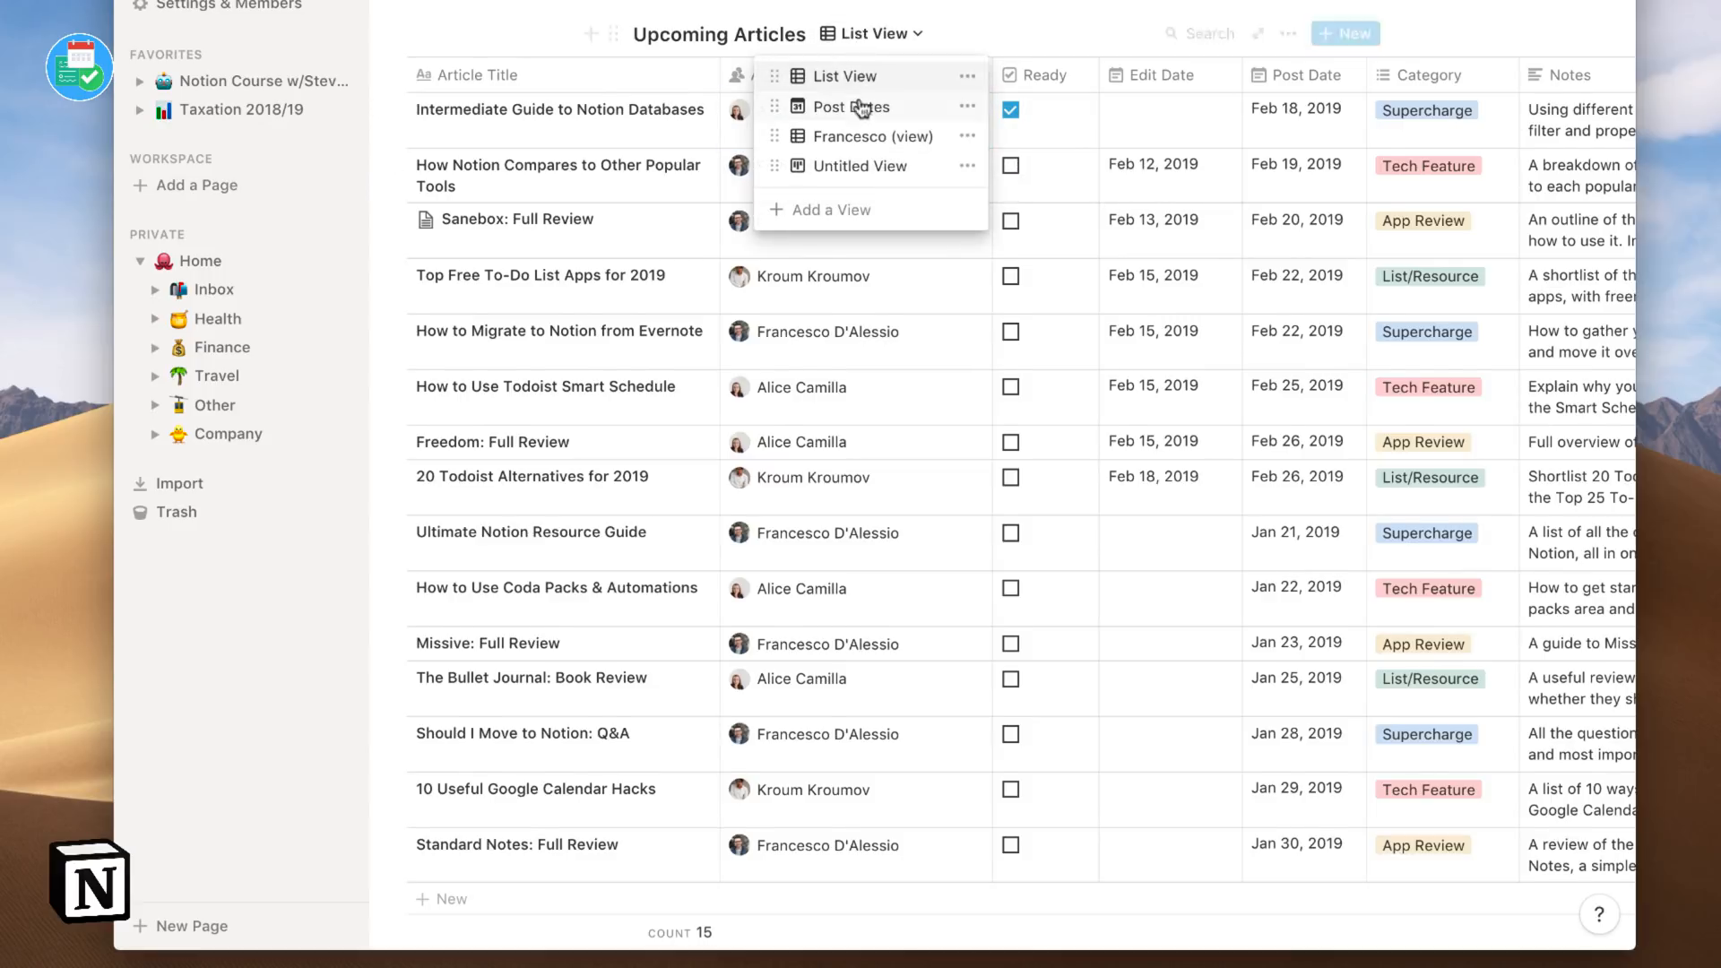
{"action": "left_click", "coordinate": [874, 136]}
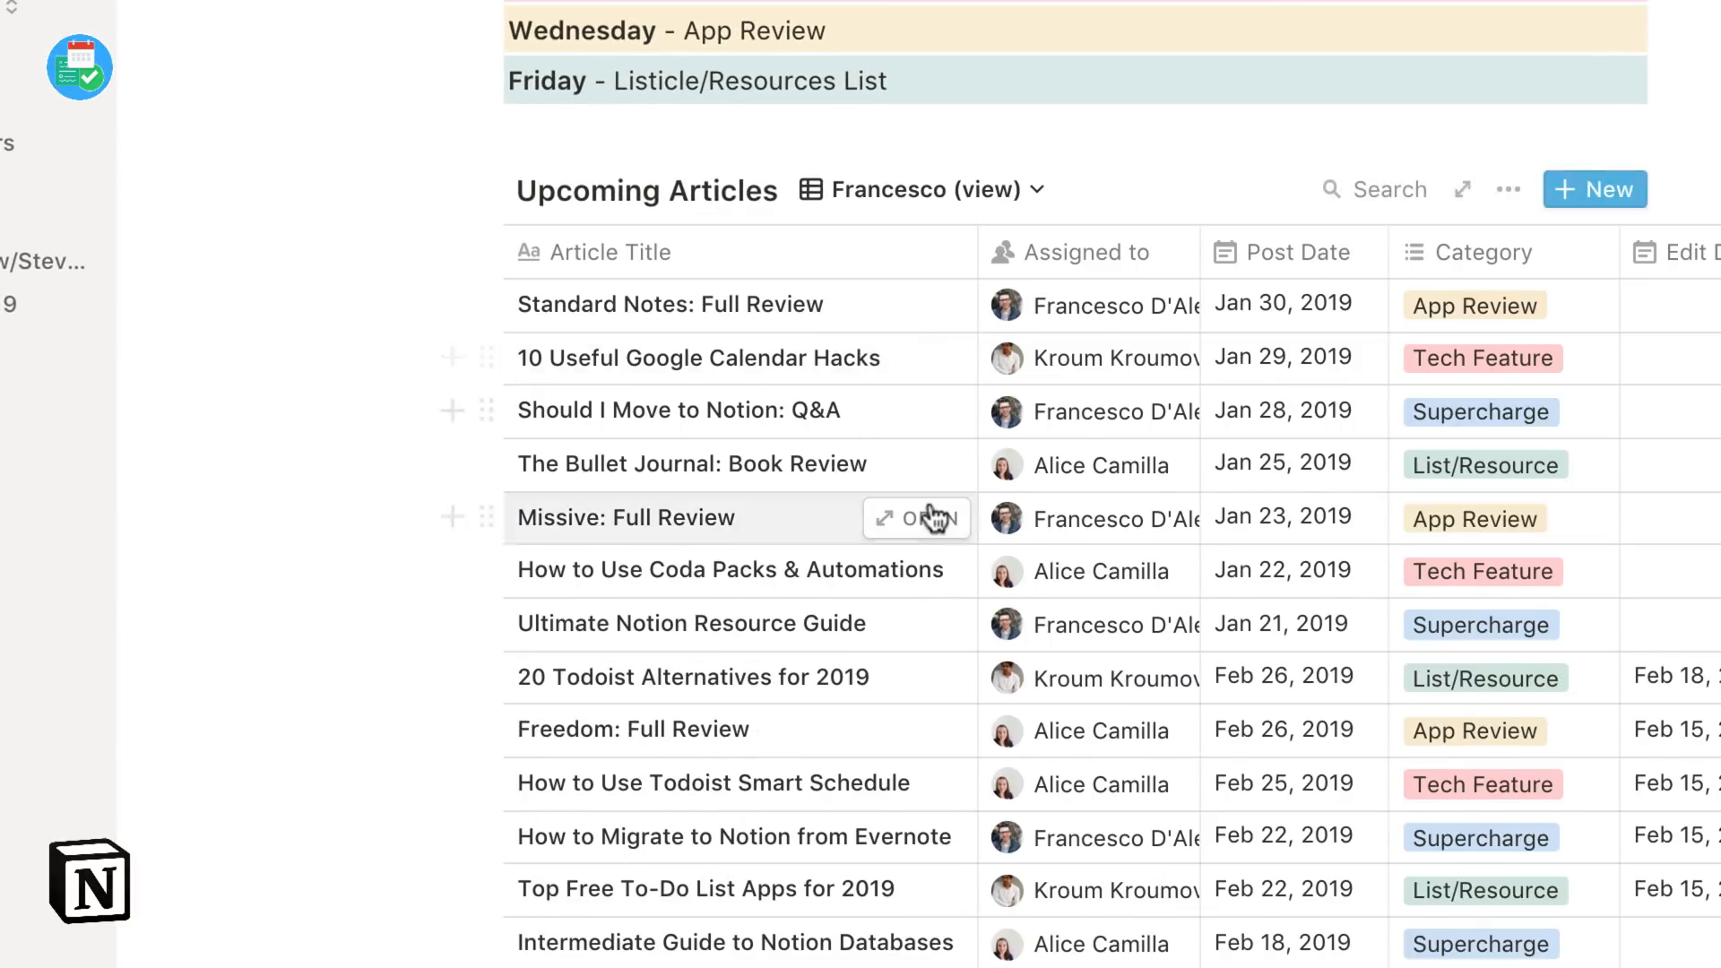
{"action": "left_click", "coordinate": [916, 189]}
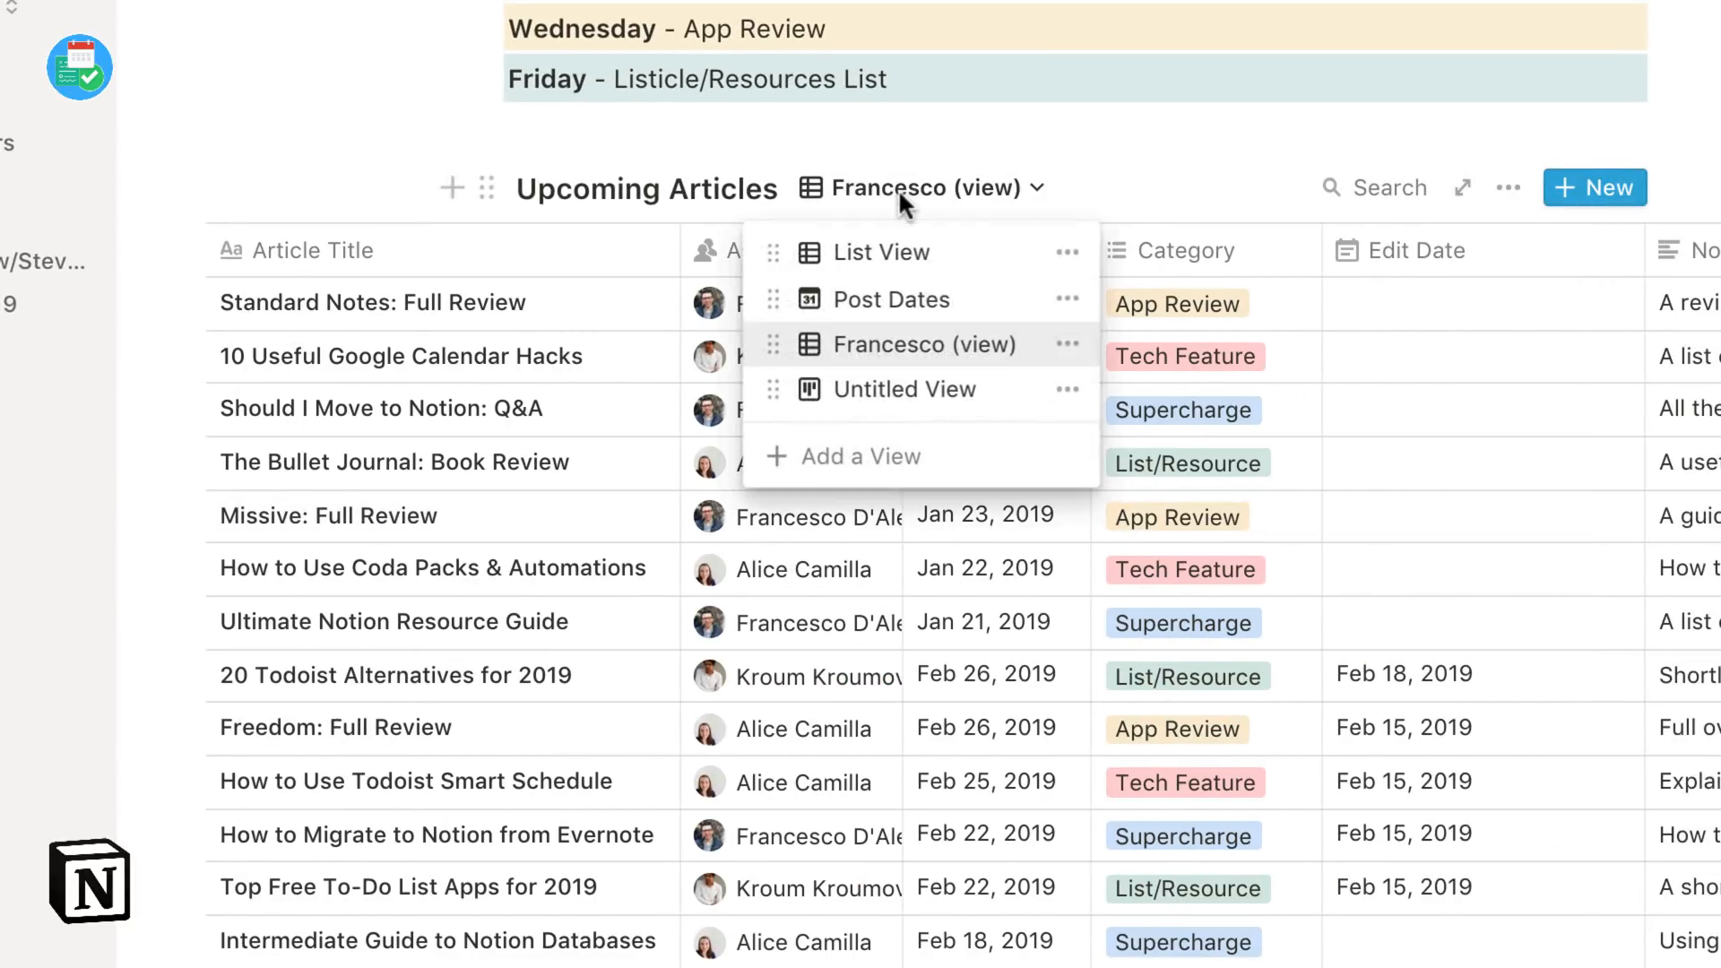
{"action": "left_click", "coordinate": [895, 299]}
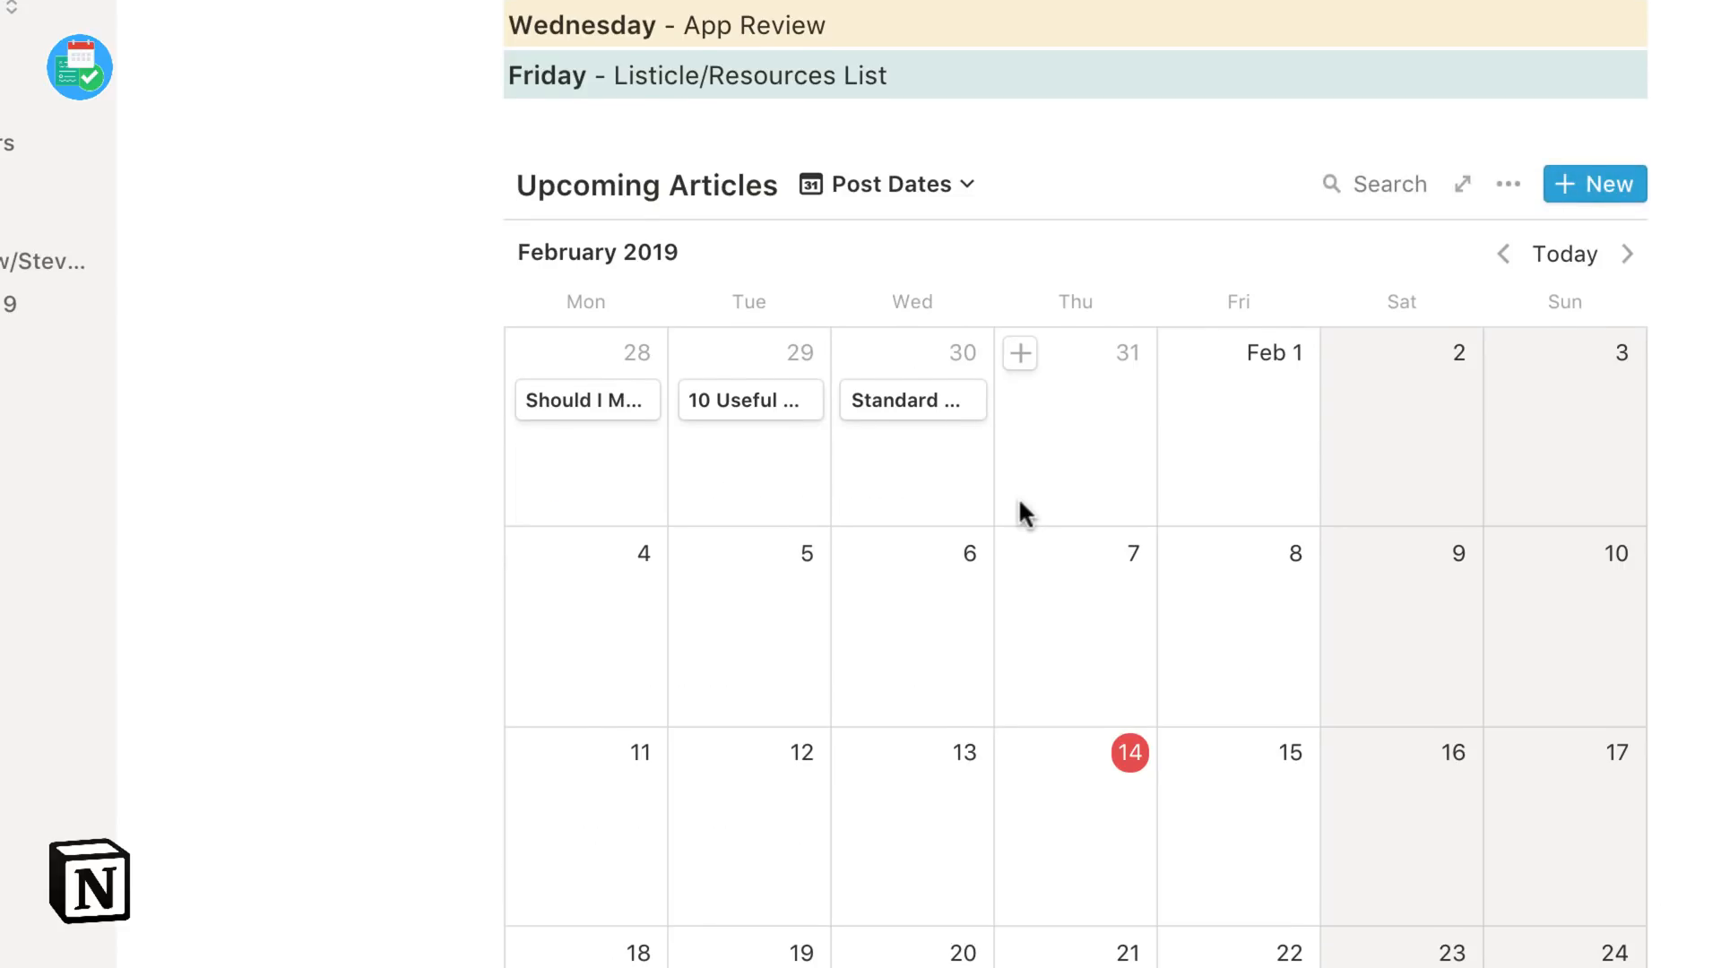
Page forward and back through the calendar months, then return to the Home page.
{"action": "left_click", "coordinate": [1634, 234]}
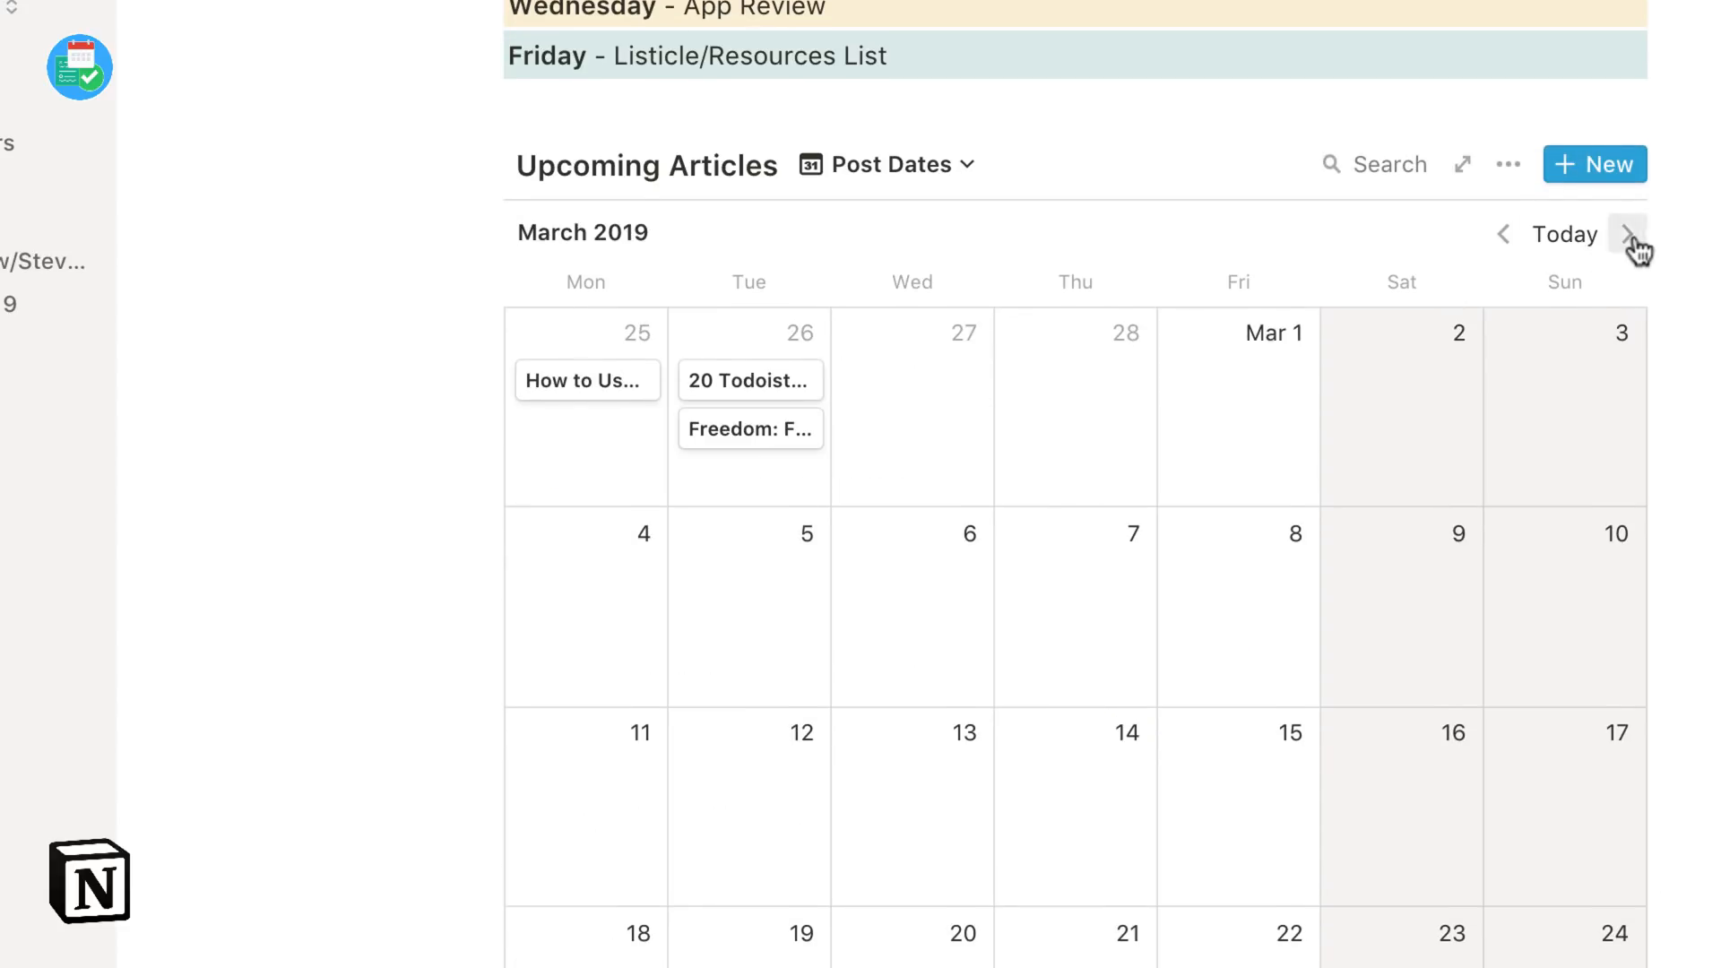
{"action": "left_click", "coordinate": [1501, 234]}
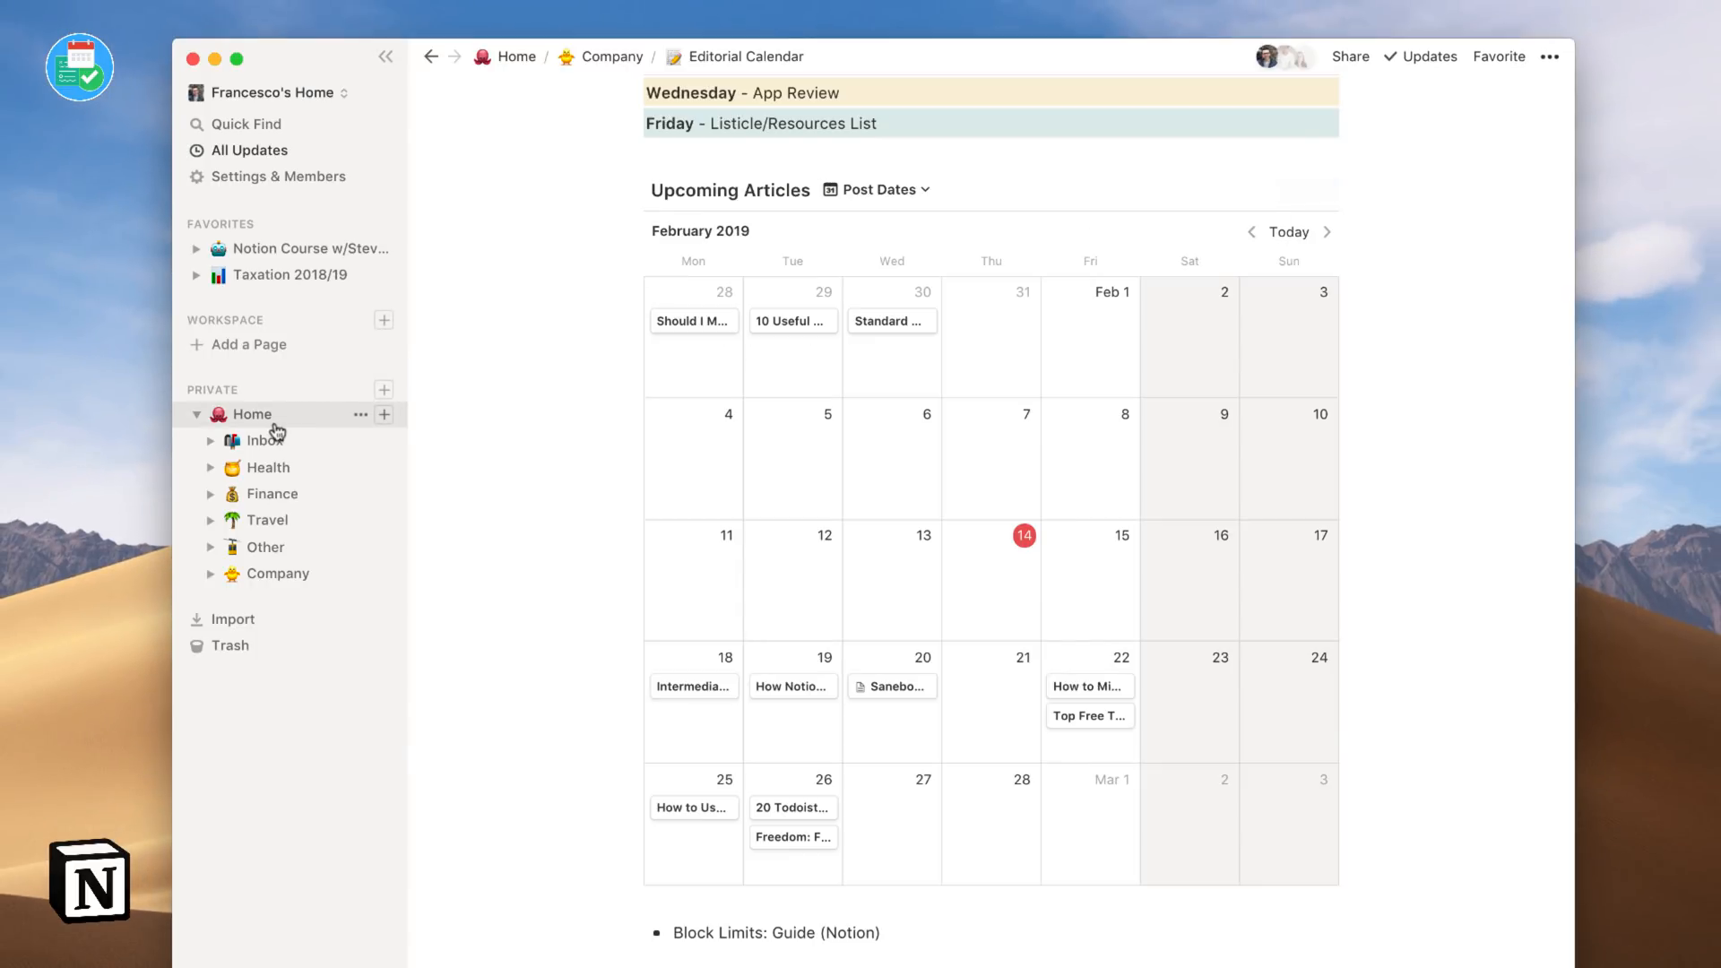
{"action": "left_click", "coordinate": [264, 440]}
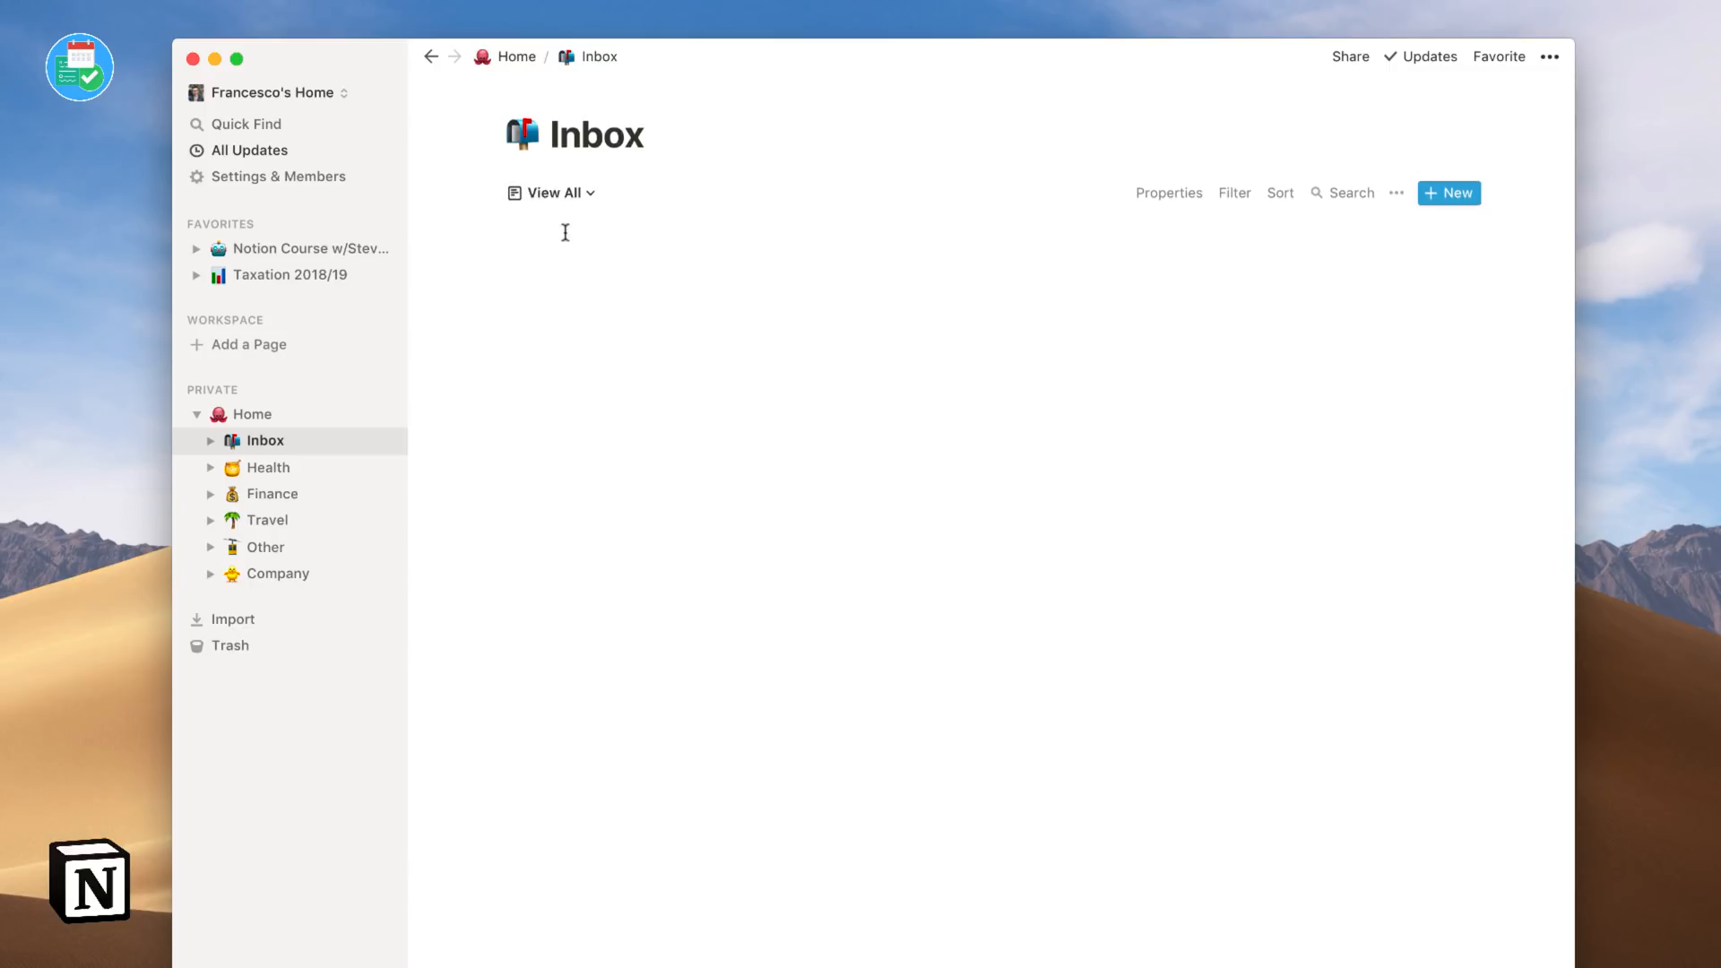
{"action": "left_click", "coordinate": [552, 192]}
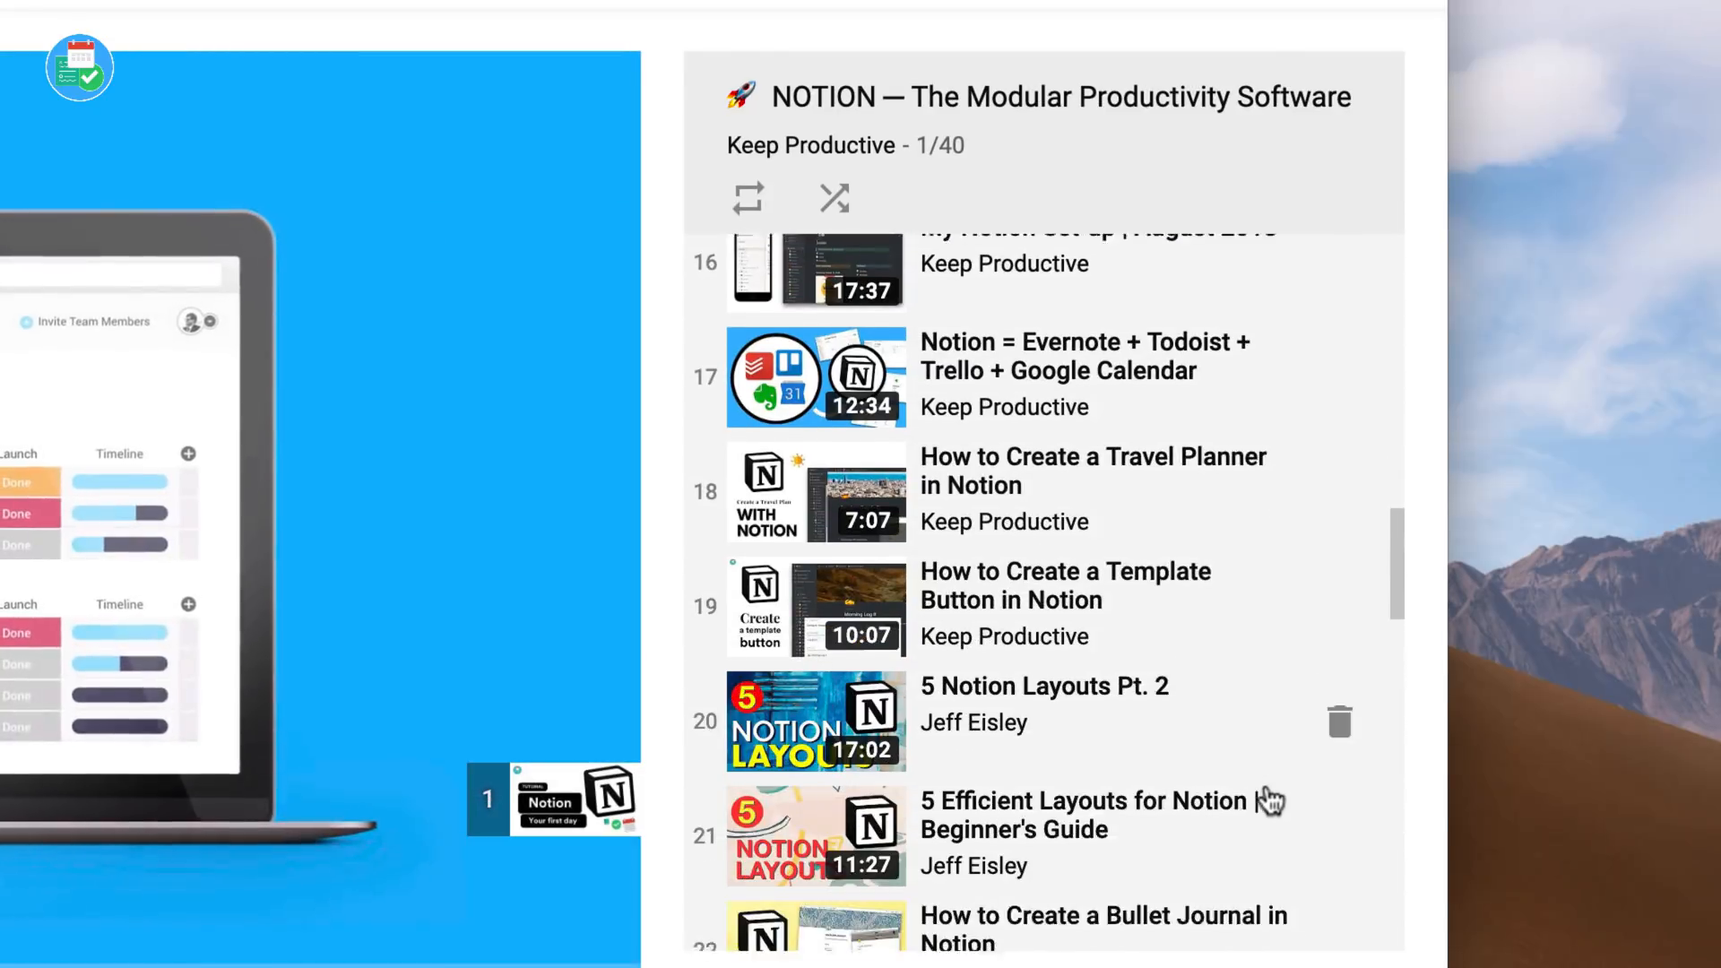
Scroll down the Keep Productive Notion playlist panel on YouTube.
{"action": "scroll", "scroll_direction": "down", "scroll_amount": 3}
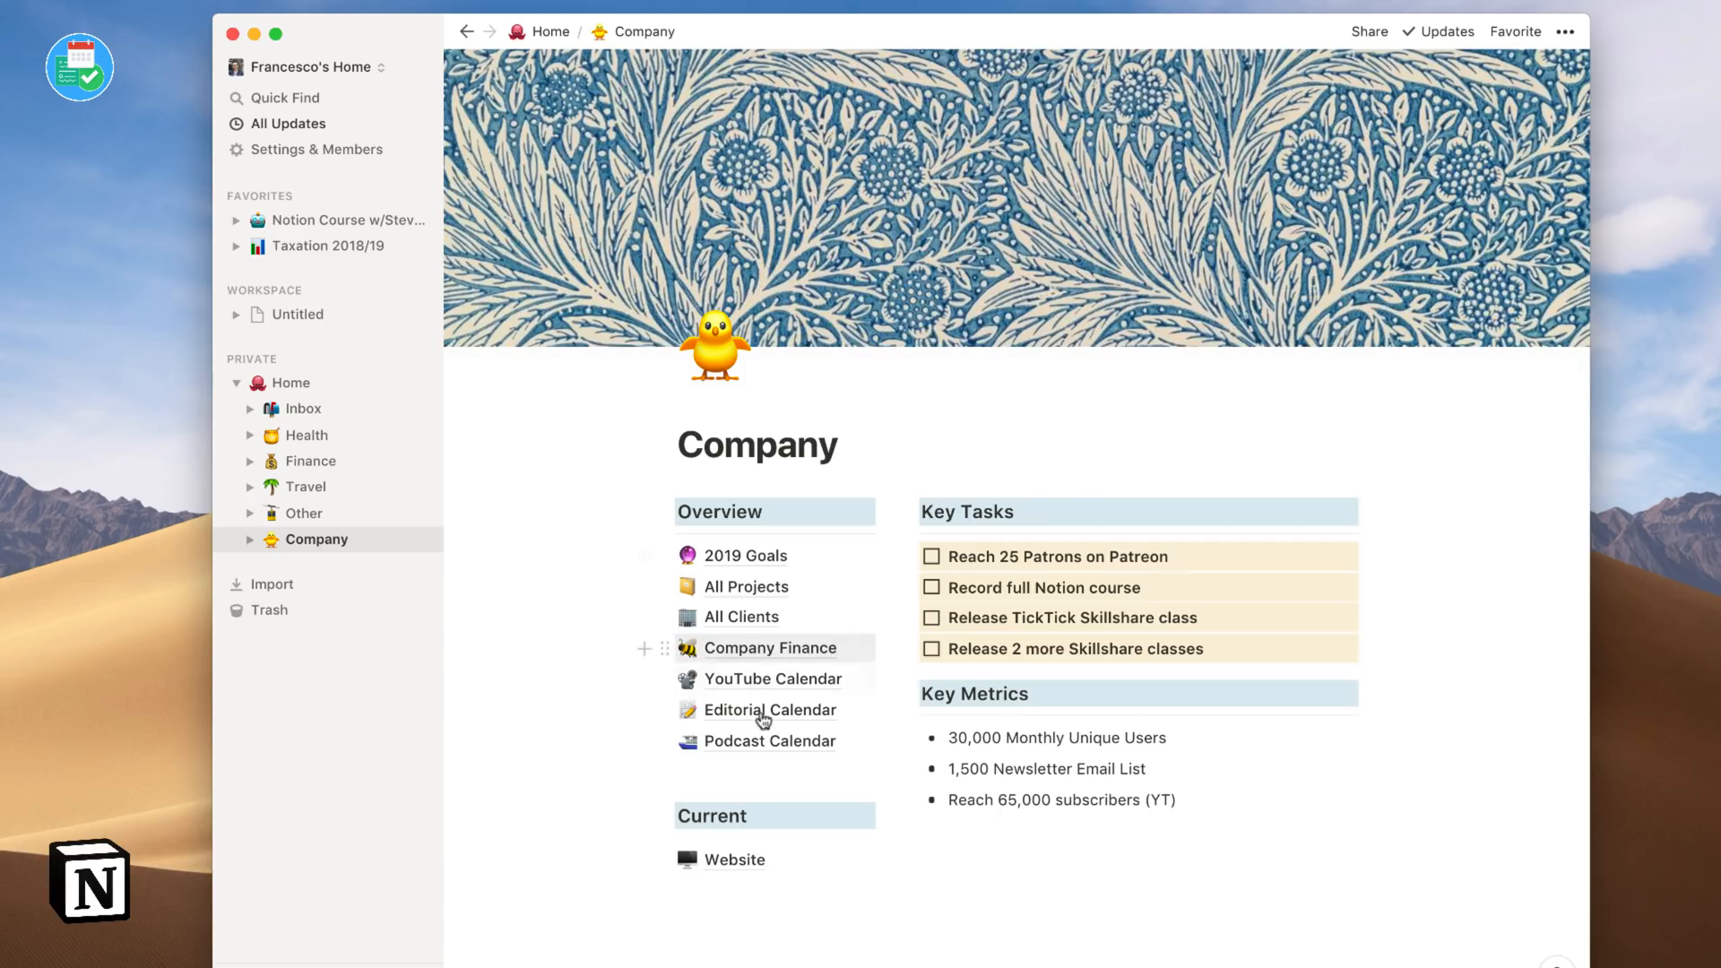
On the YouTube Calendar, add a Next Tuesday 3pm mention to Top 10 Project Managers and set its alert.
{"action": "left_click", "coordinate": [772, 679]}
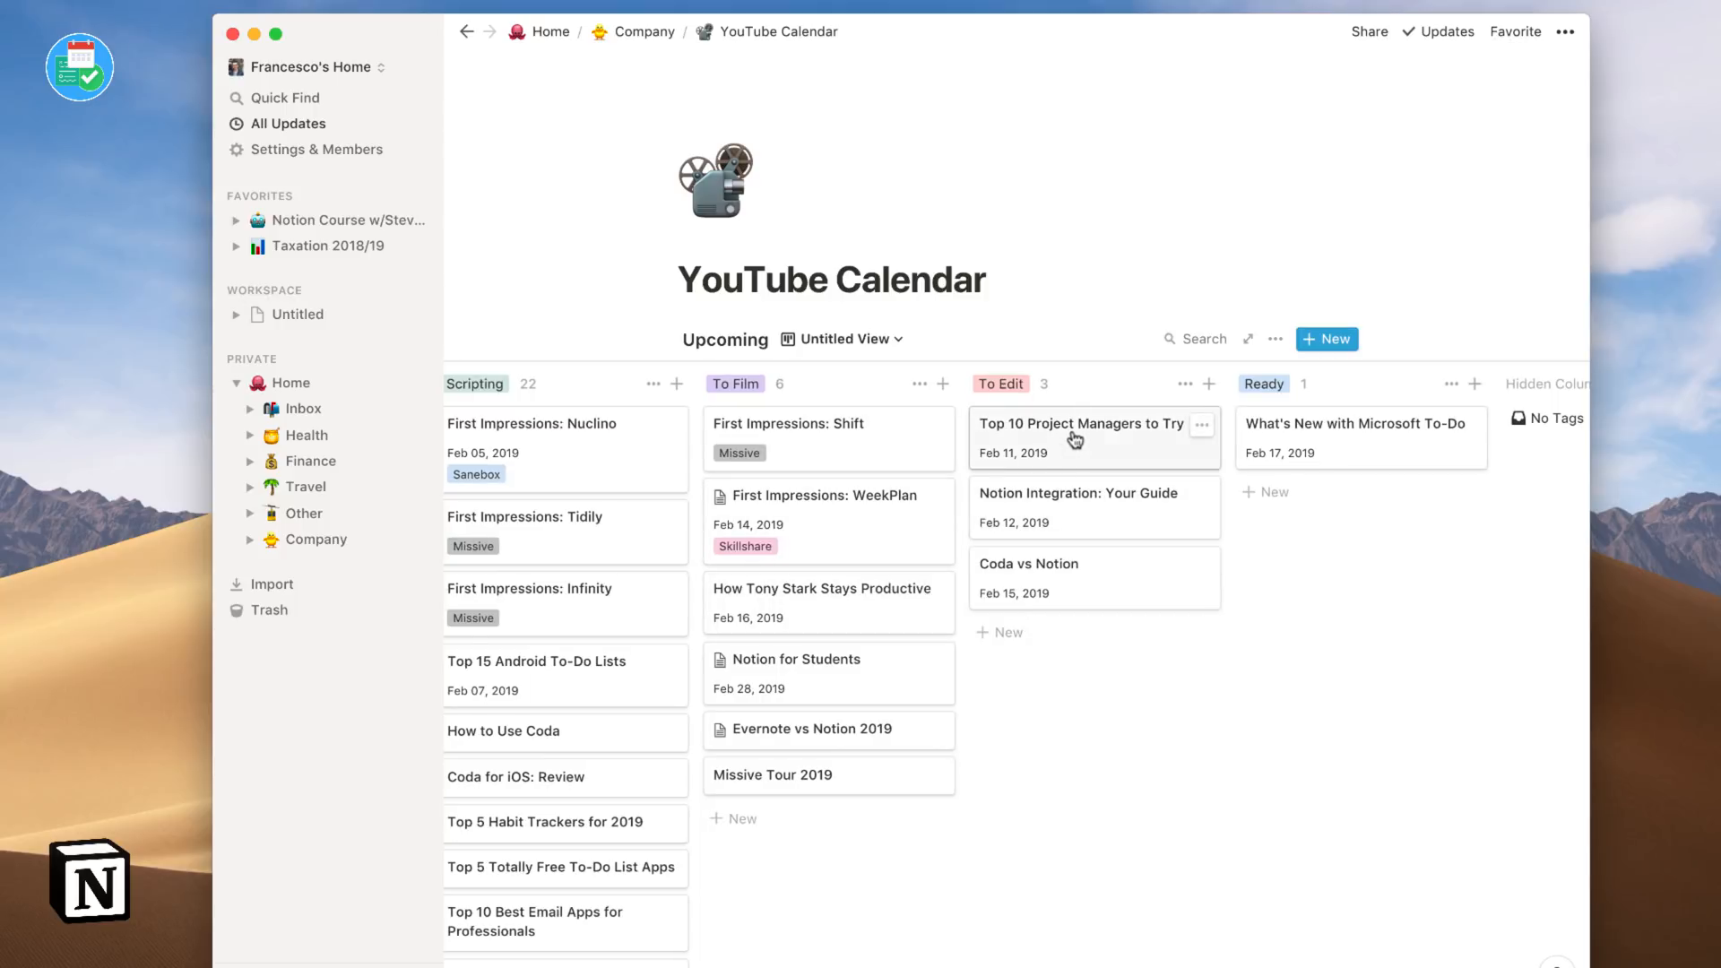
{"action": "left_click", "coordinate": [1077, 424]}
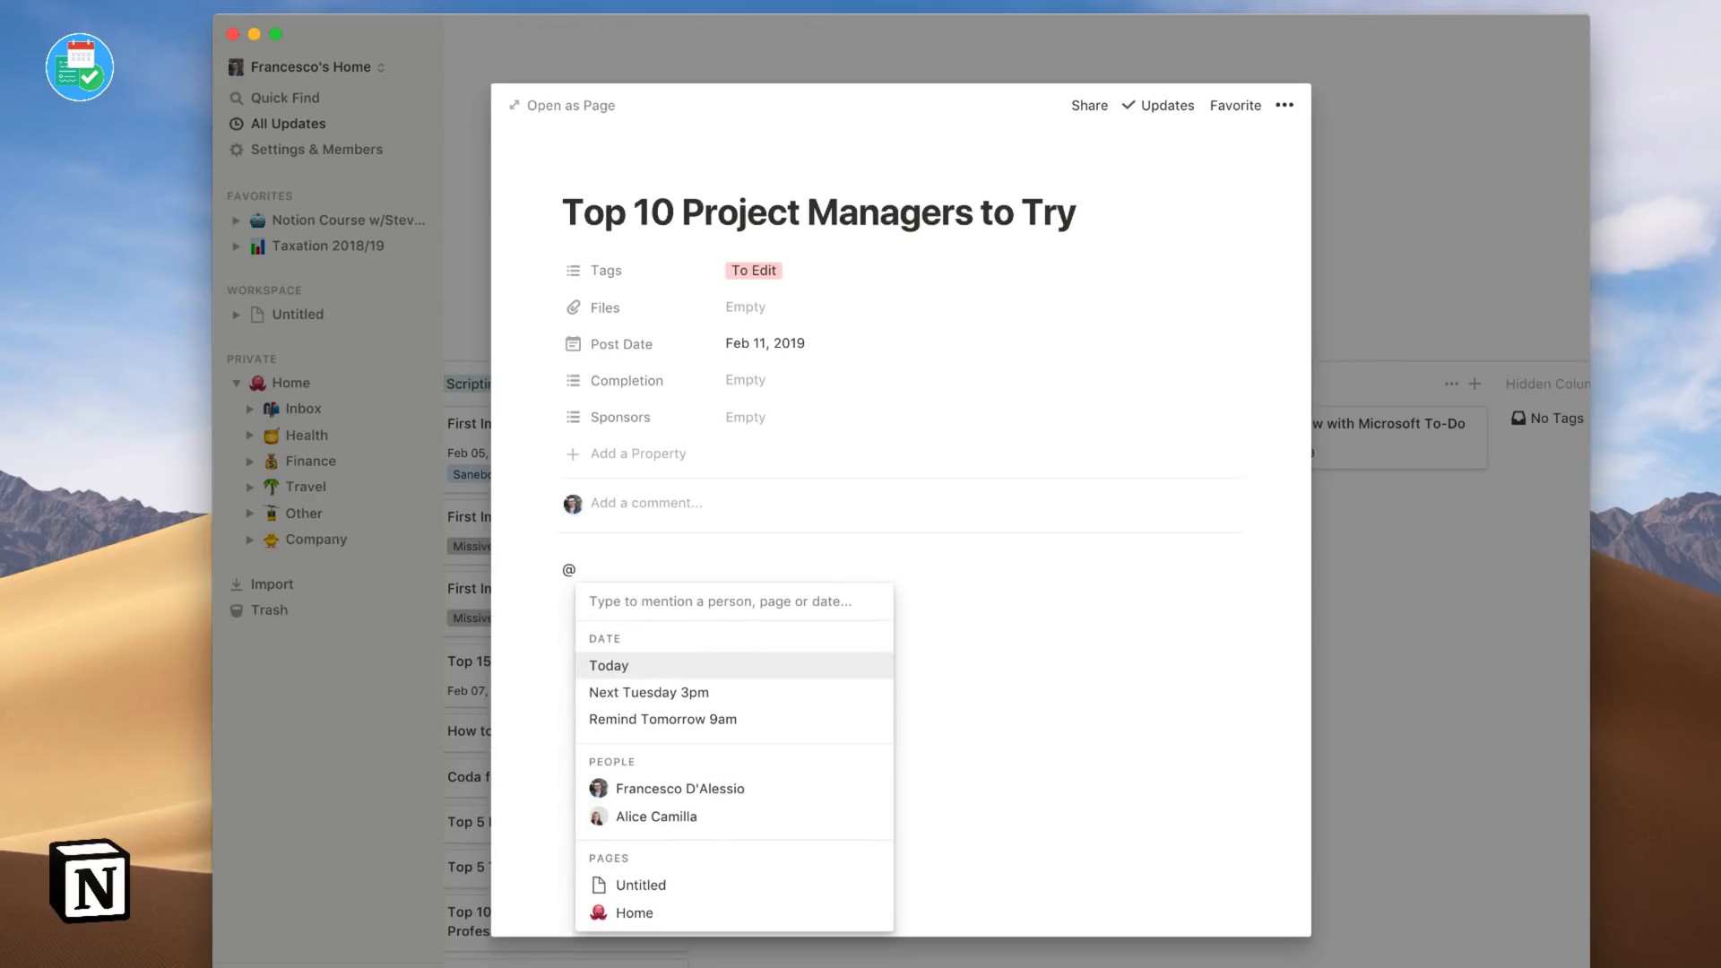
{"action": "left_click", "coordinate": [649, 692]}
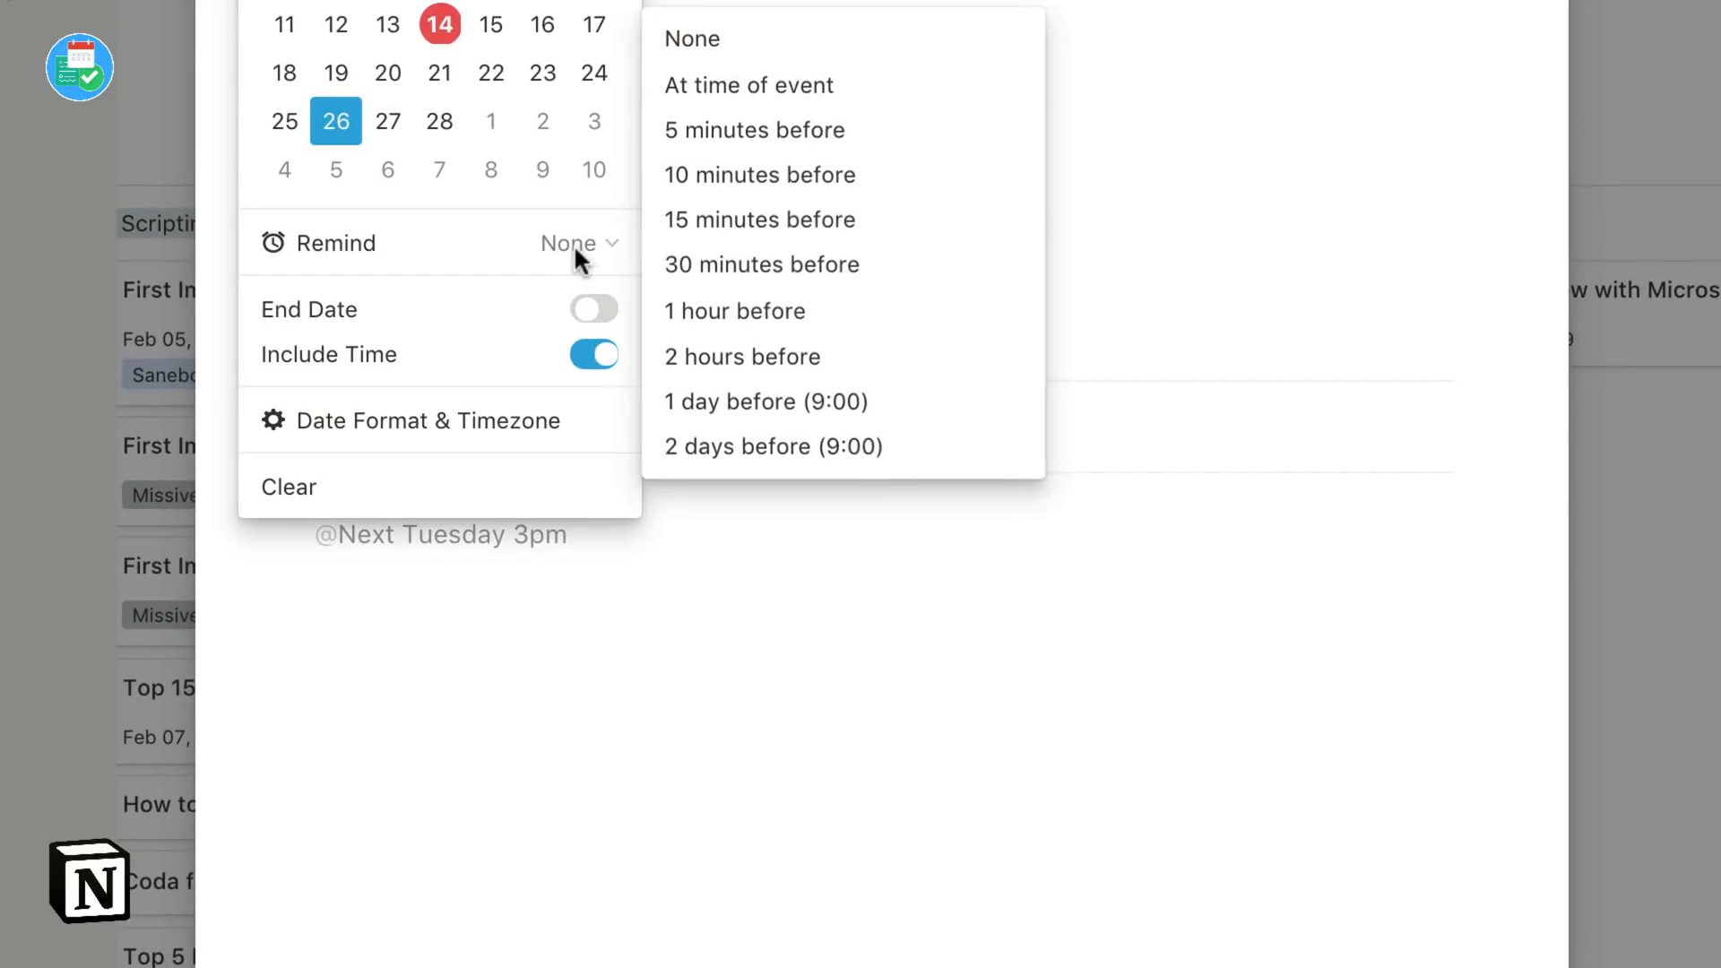
{"action": "left_click", "coordinate": [759, 219]}
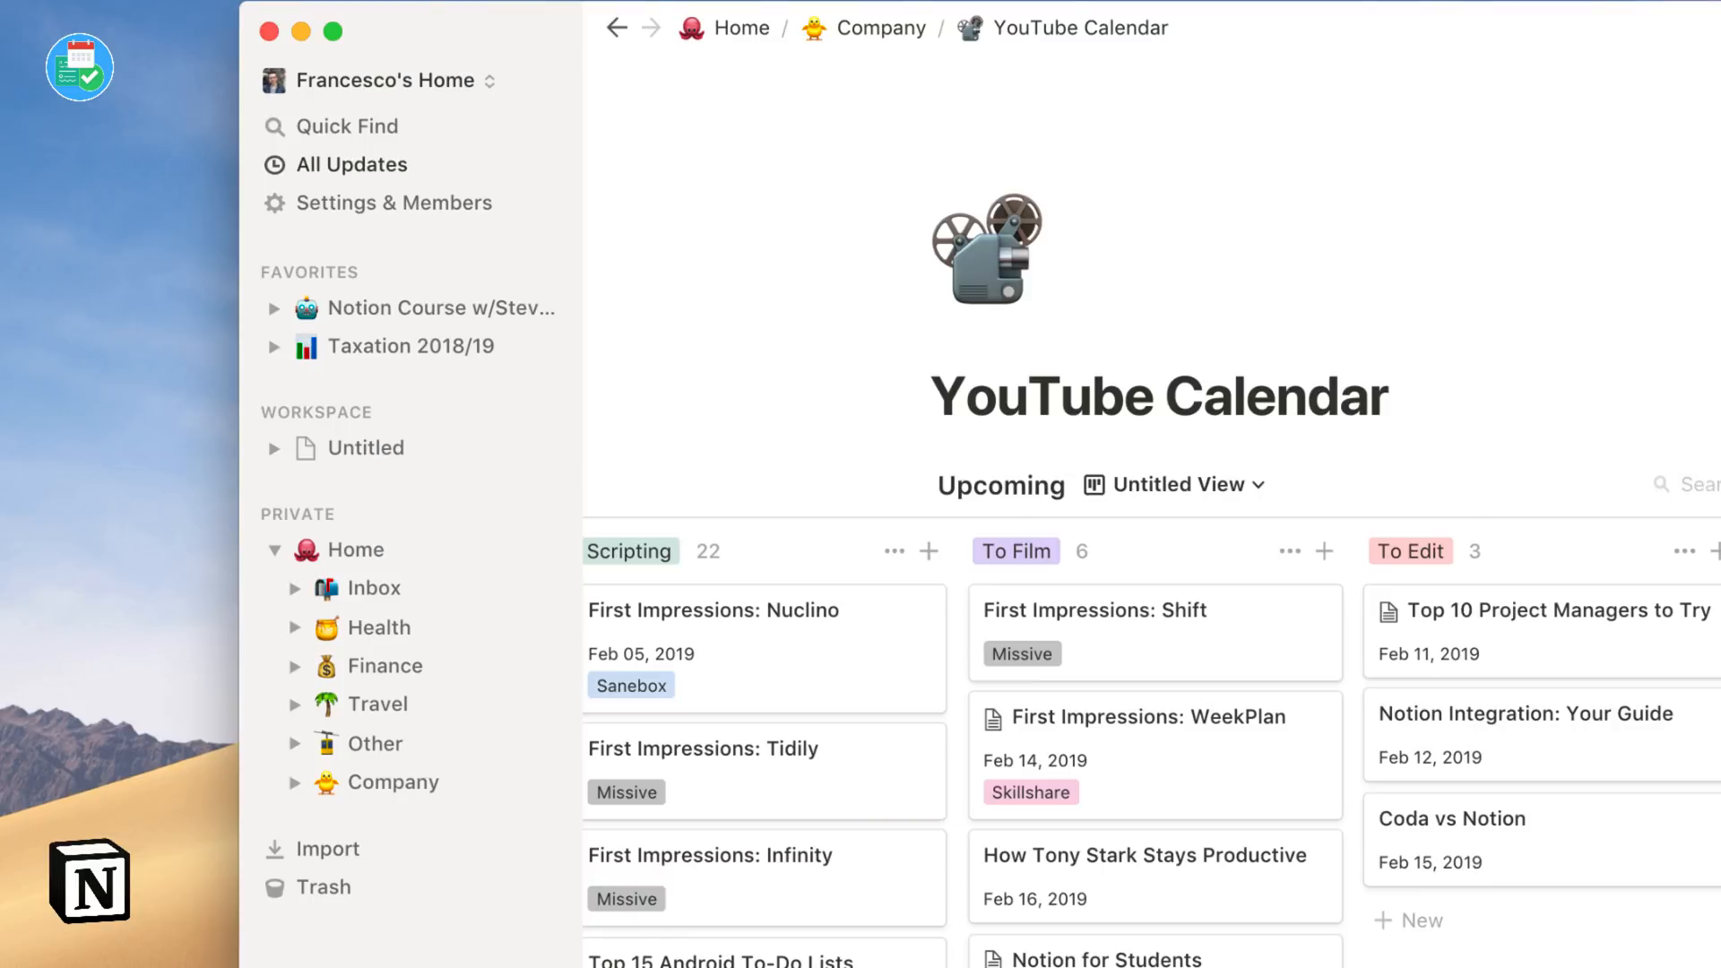
{"action": "mouse_move", "coordinate": [1361, 569]}
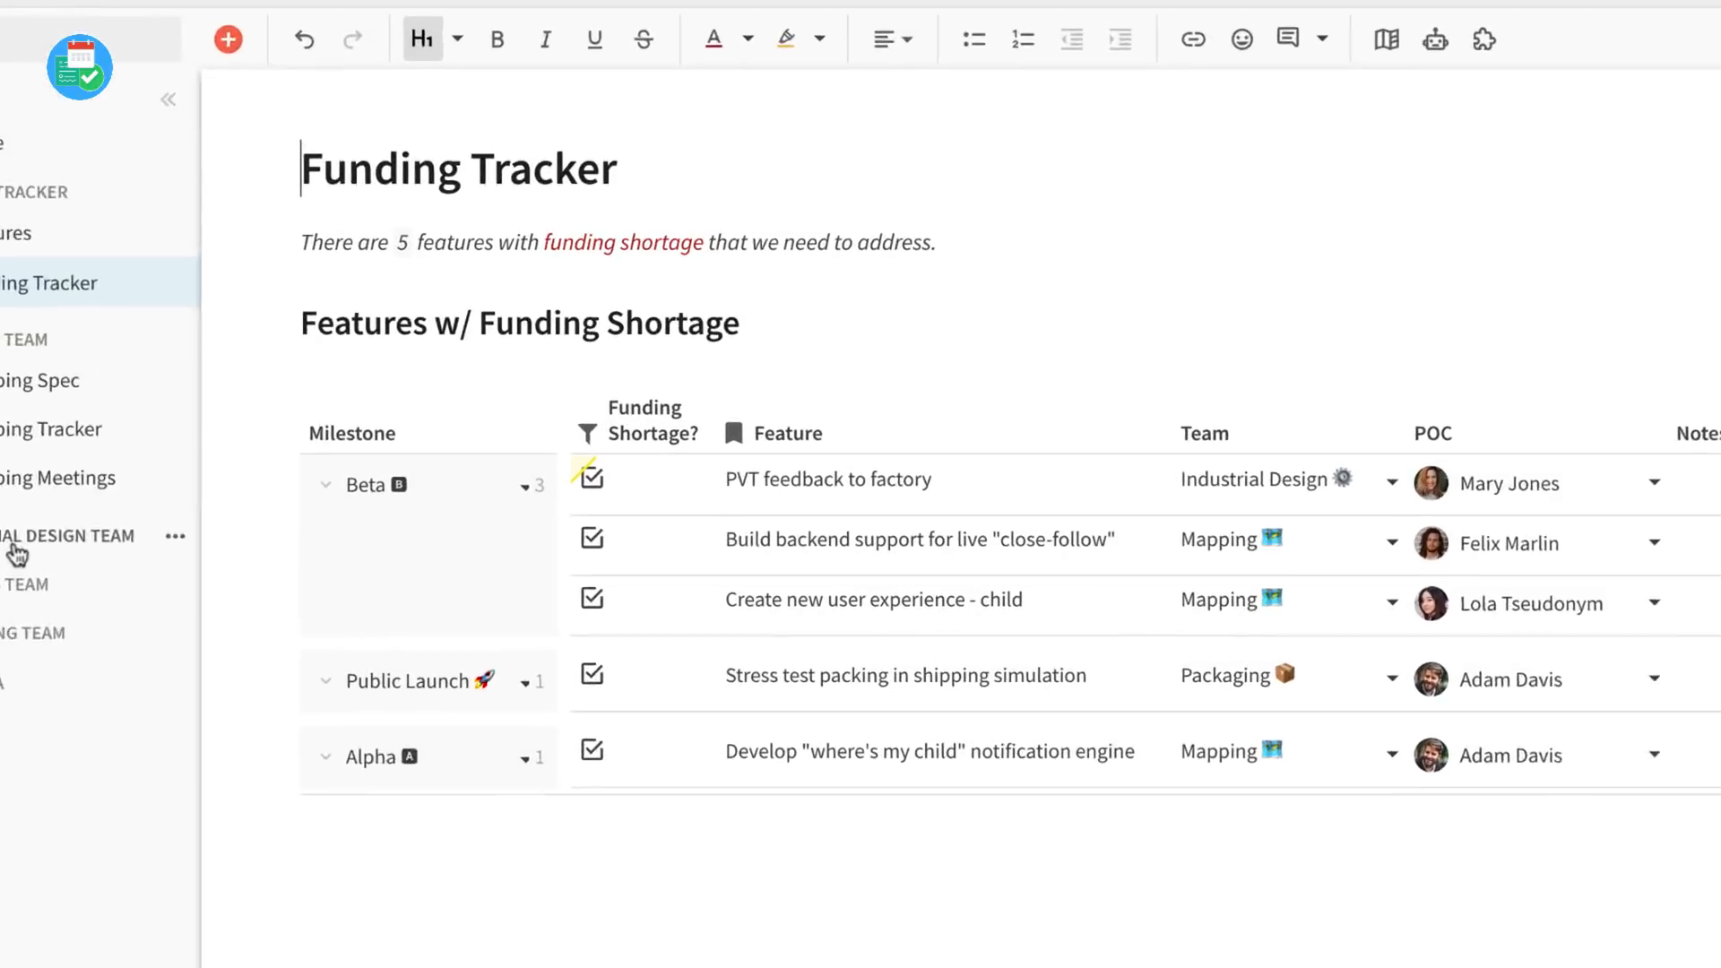
Open the Industrial Design spec page and scroll to the features table.
{"action": "left_click", "coordinate": [38, 380]}
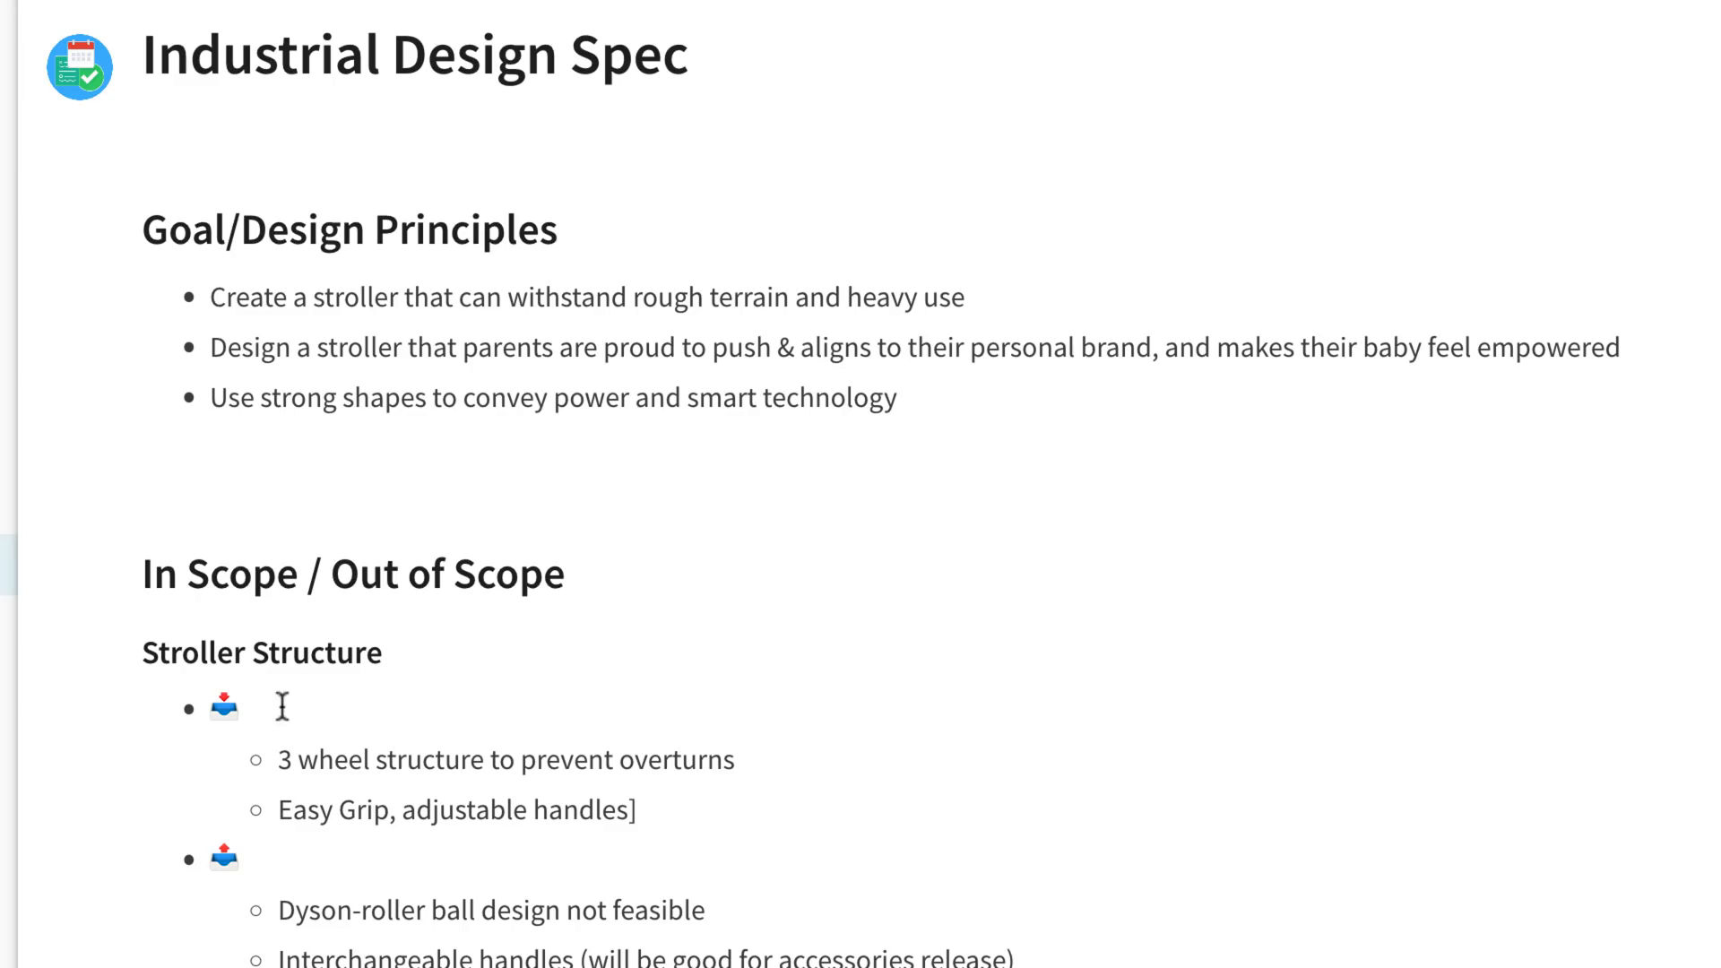
{"action": "scroll", "scroll_direction": "down", "scroll_amount": 3}
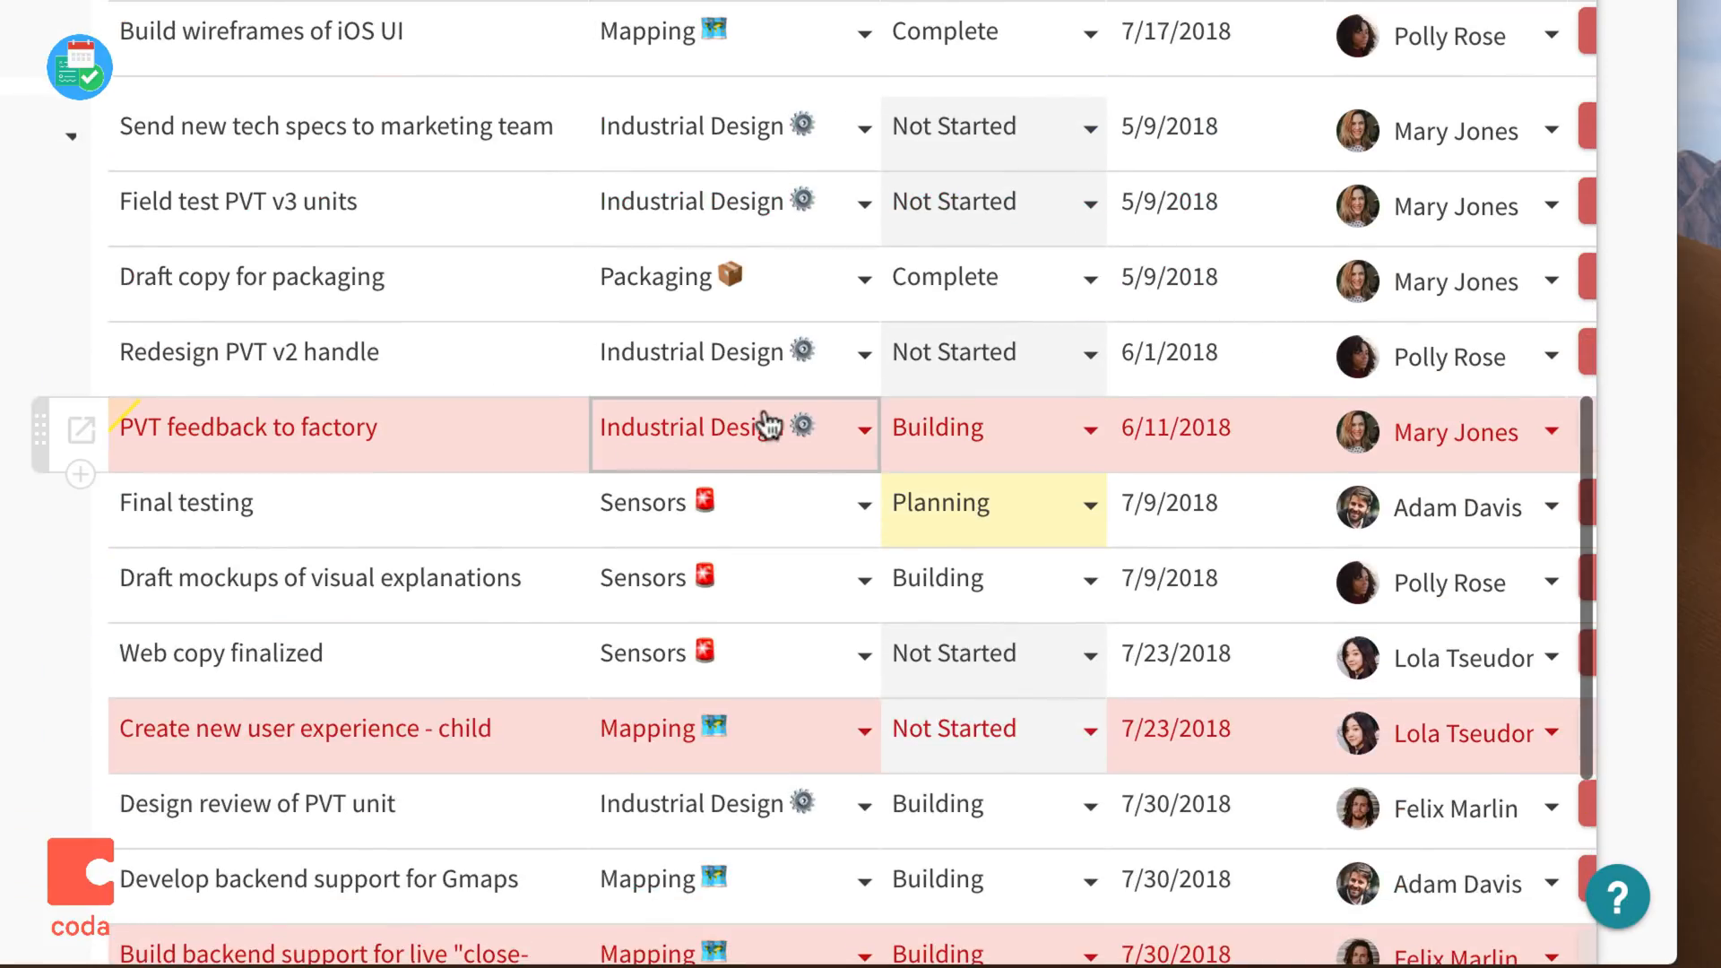
{"action": "left_click", "coordinate": [1175, 429]}
{"action": "type", "text": "4"}
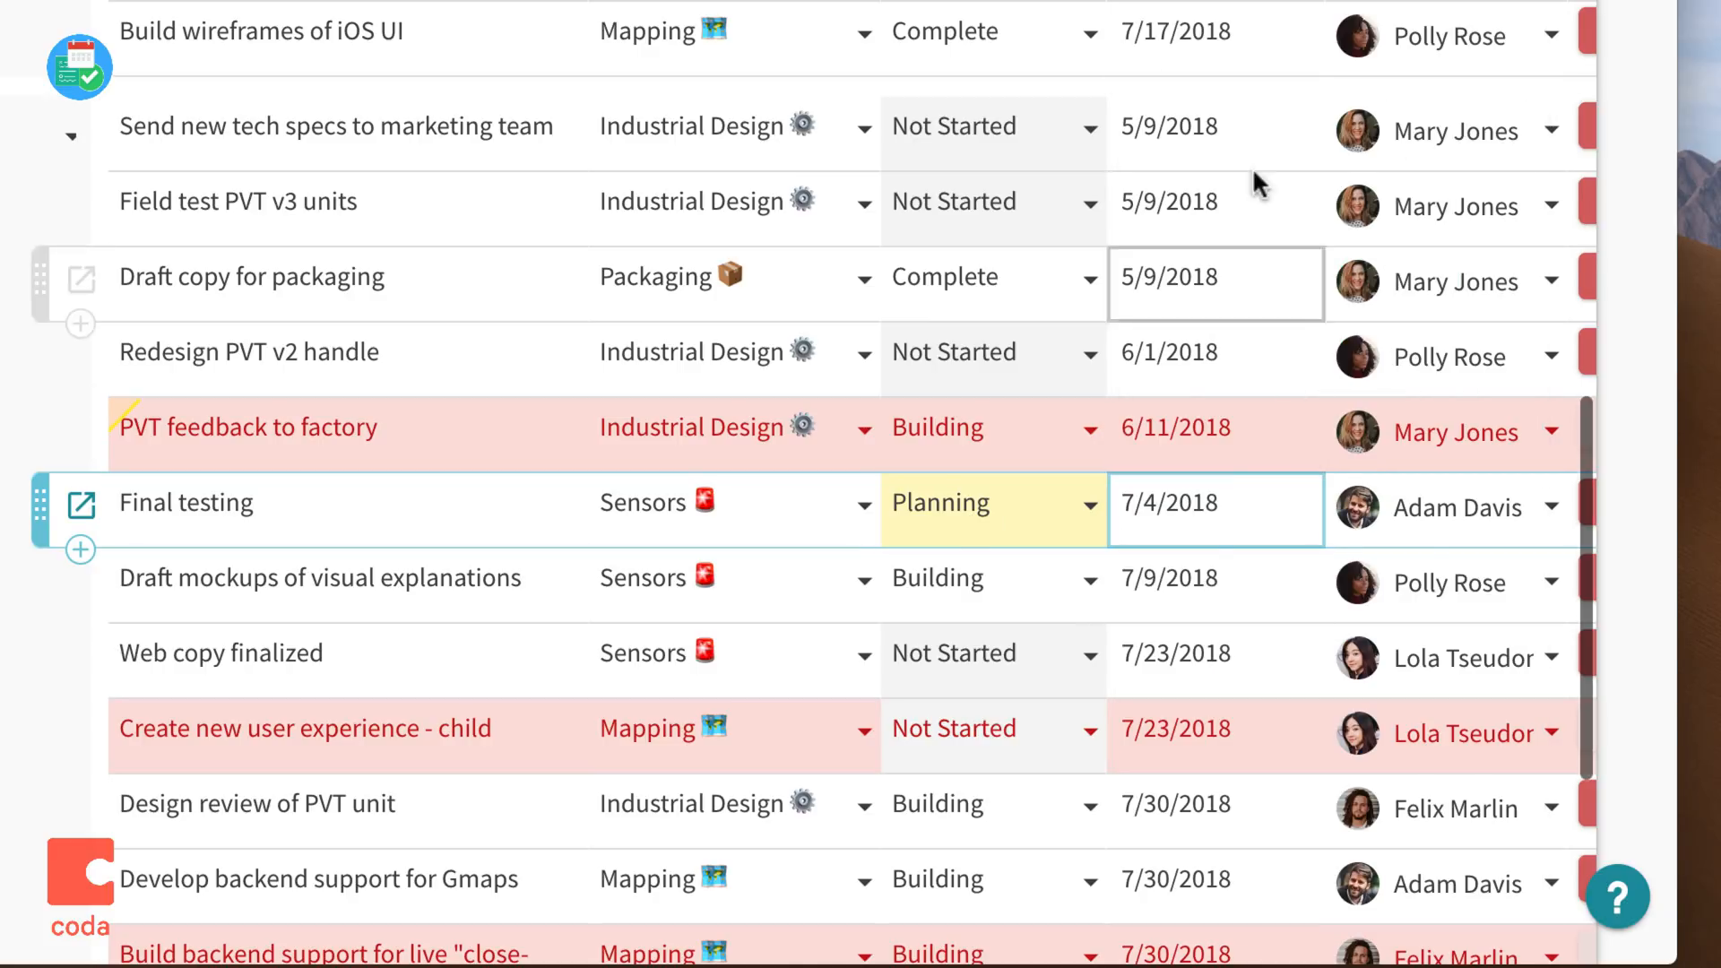
Set Final testing's status to Building and its date to November 22, 2018.
{"action": "left_click", "coordinate": [1215, 503]}
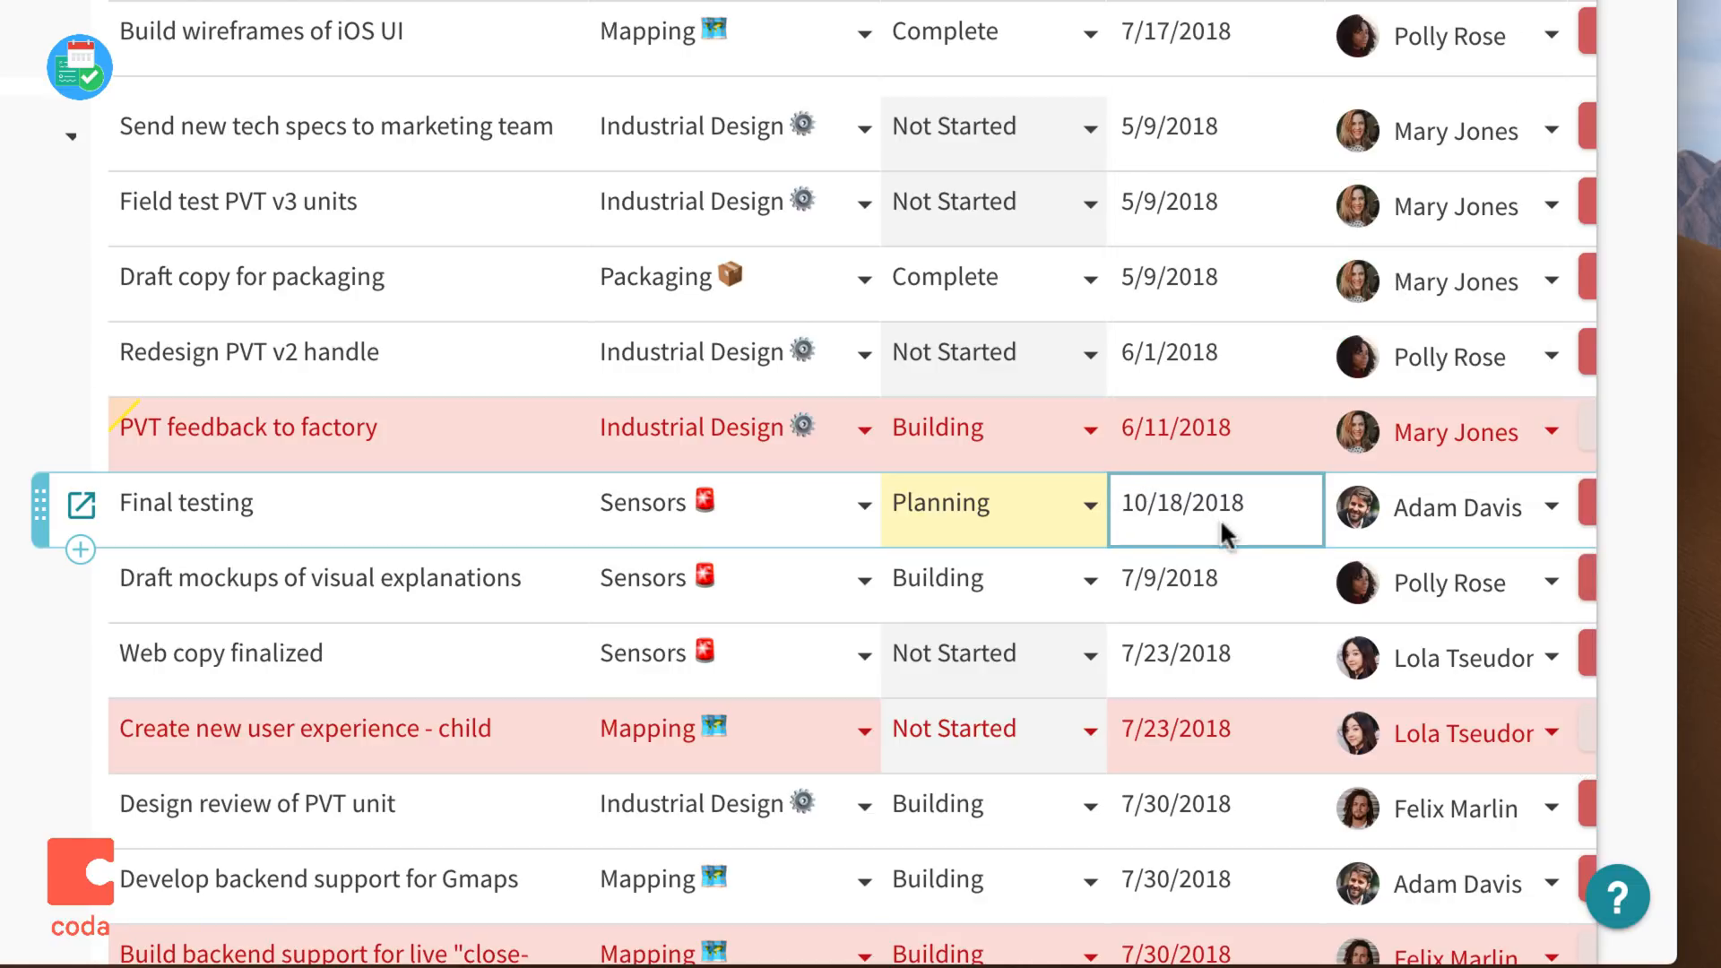
{"action": "left_click", "coordinate": [988, 502]}
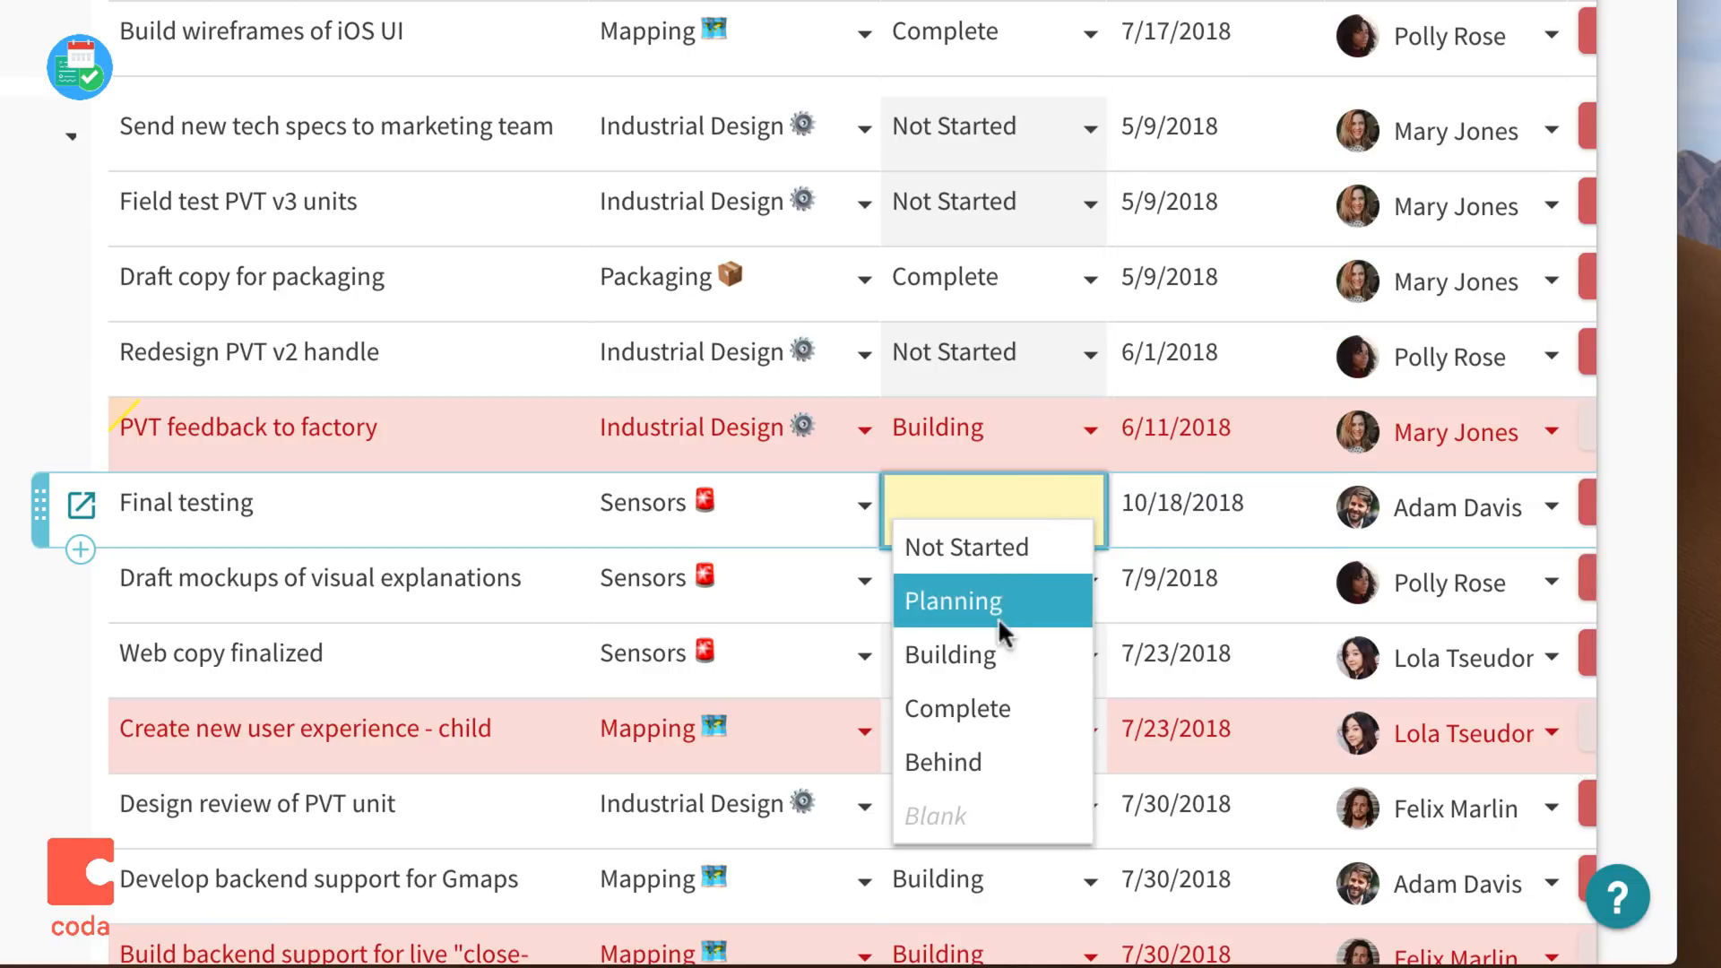
{"action": "left_click", "coordinate": [949, 654]}
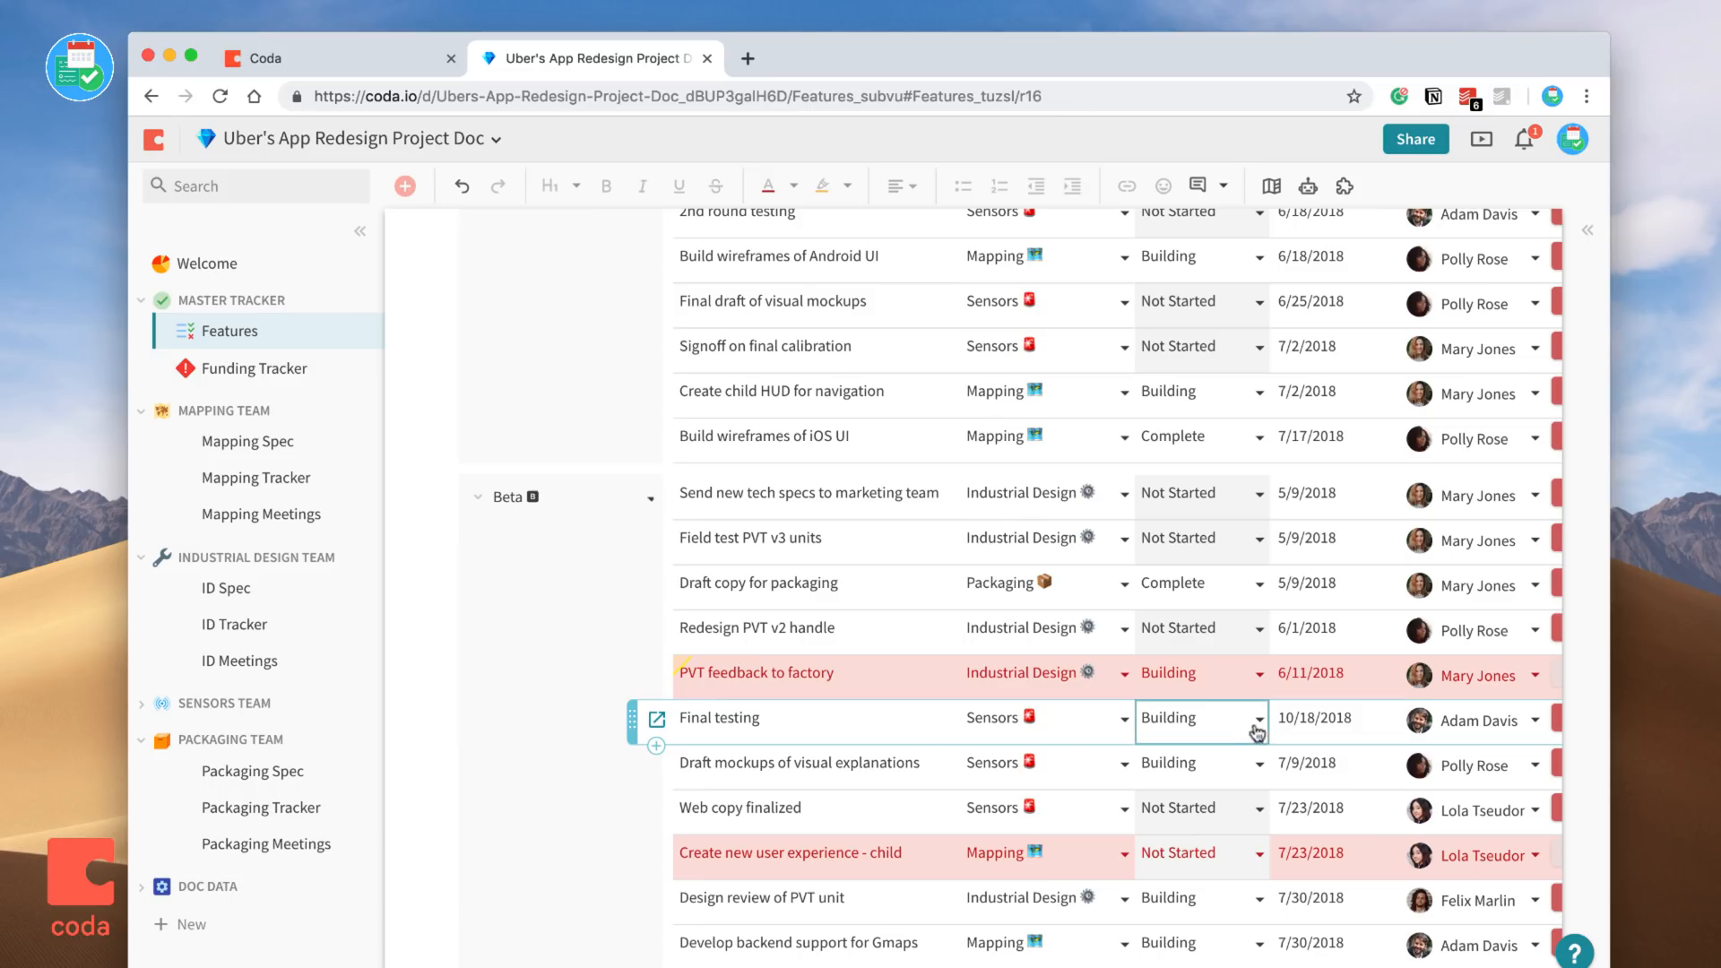
{"action": "left_click", "coordinate": [1315, 719]}
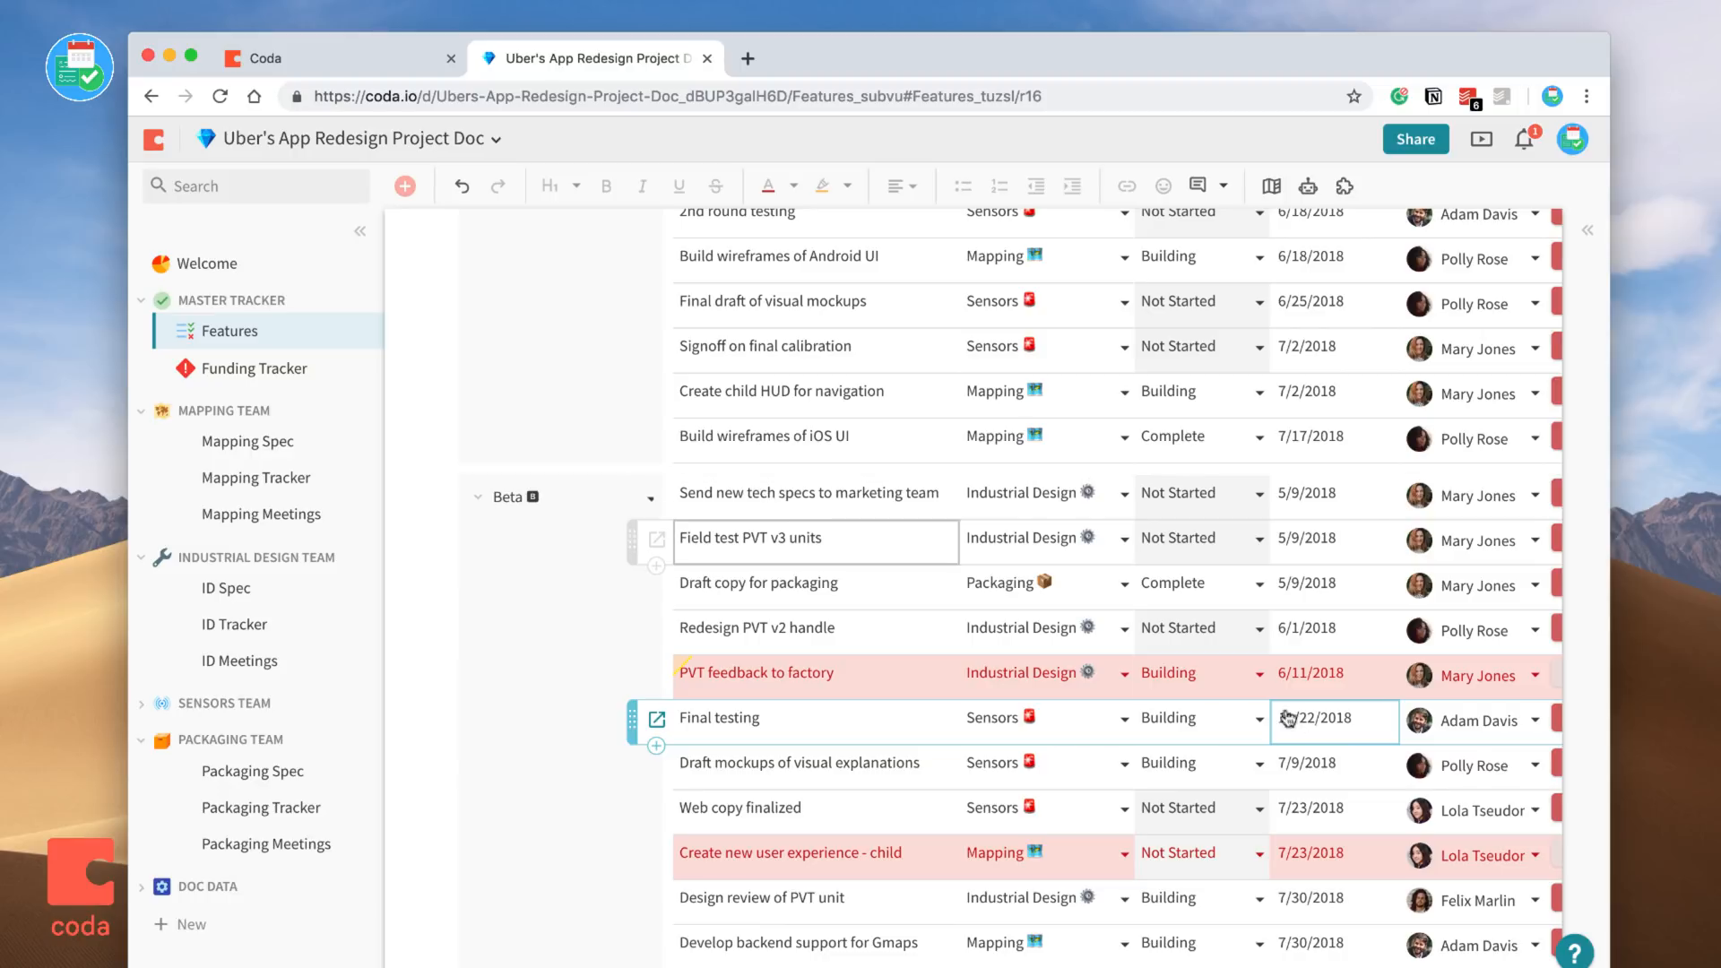
{"action": "left_click", "coordinate": [1331, 720]}
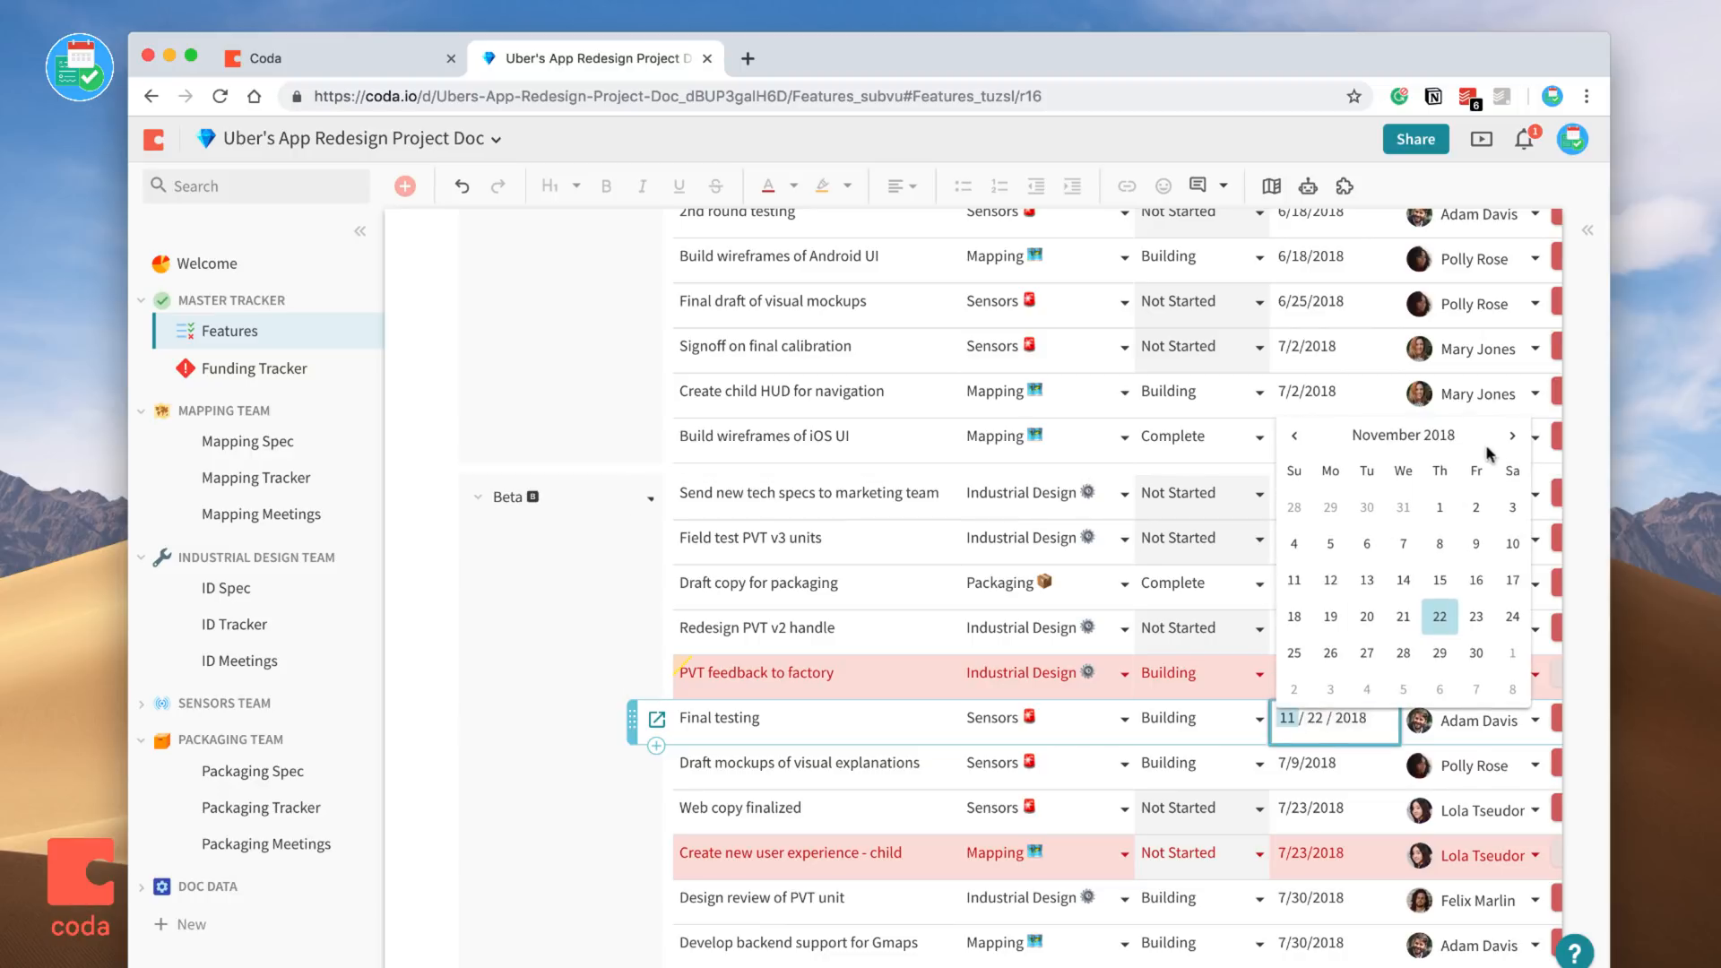
{"action": "left_click", "coordinate": [1295, 436]}
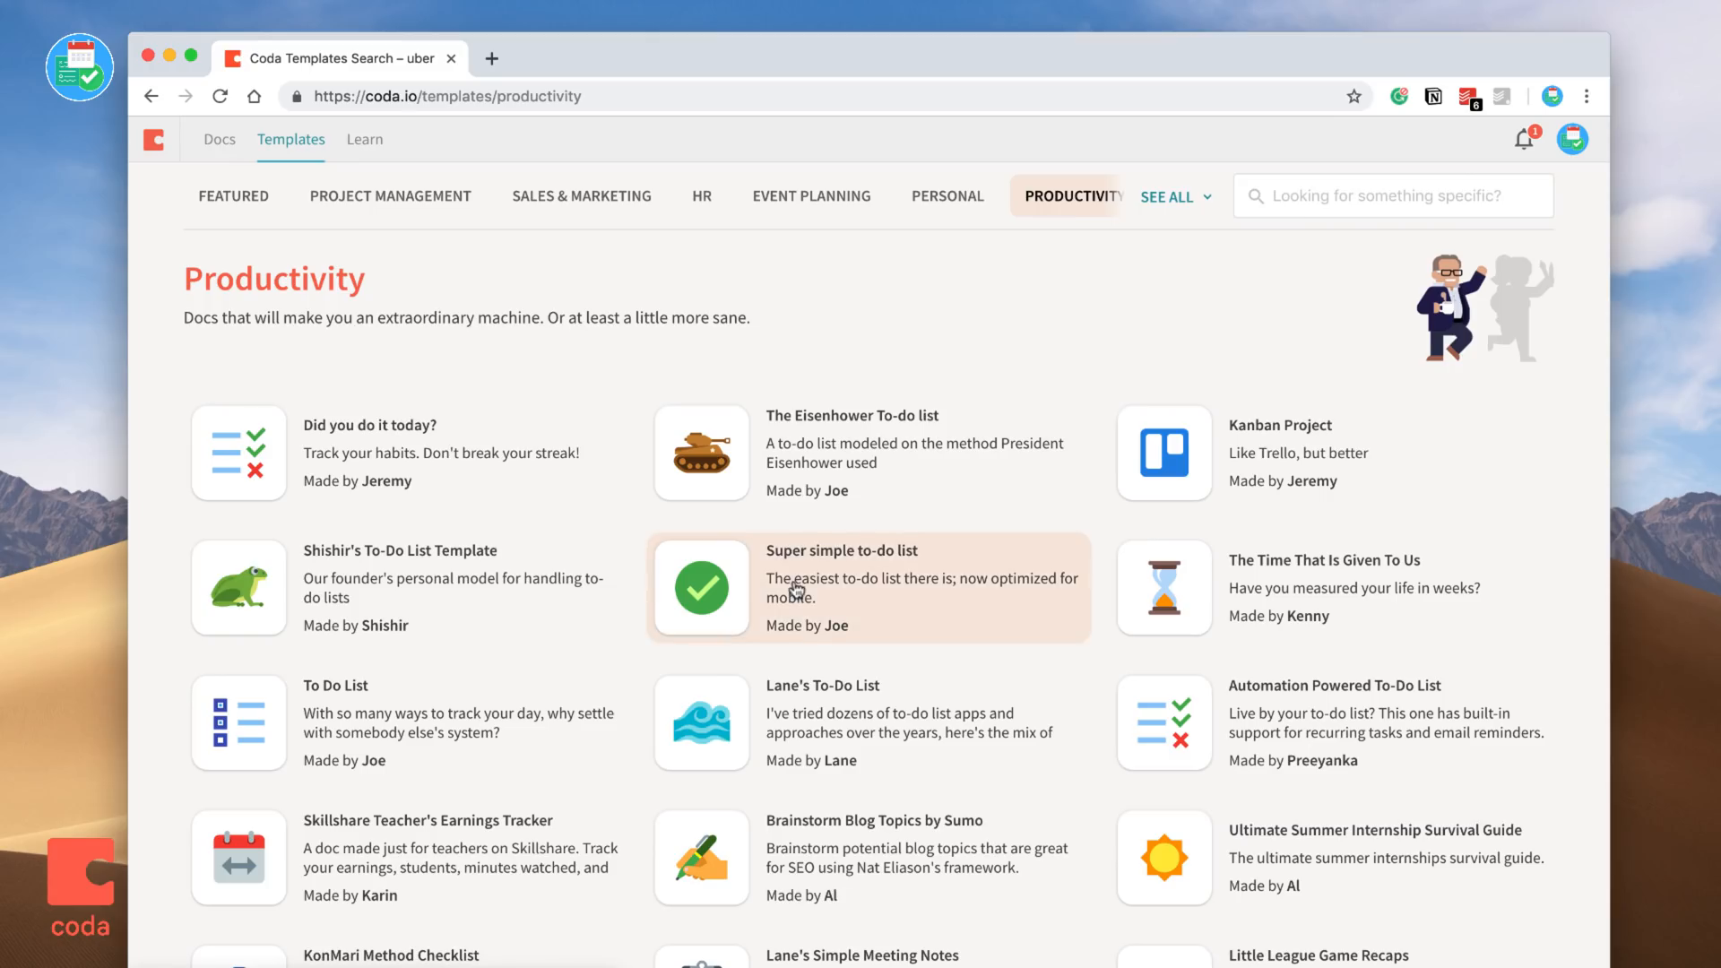
{"action": "scroll", "scroll_direction": "down", "scroll_amount": 3}
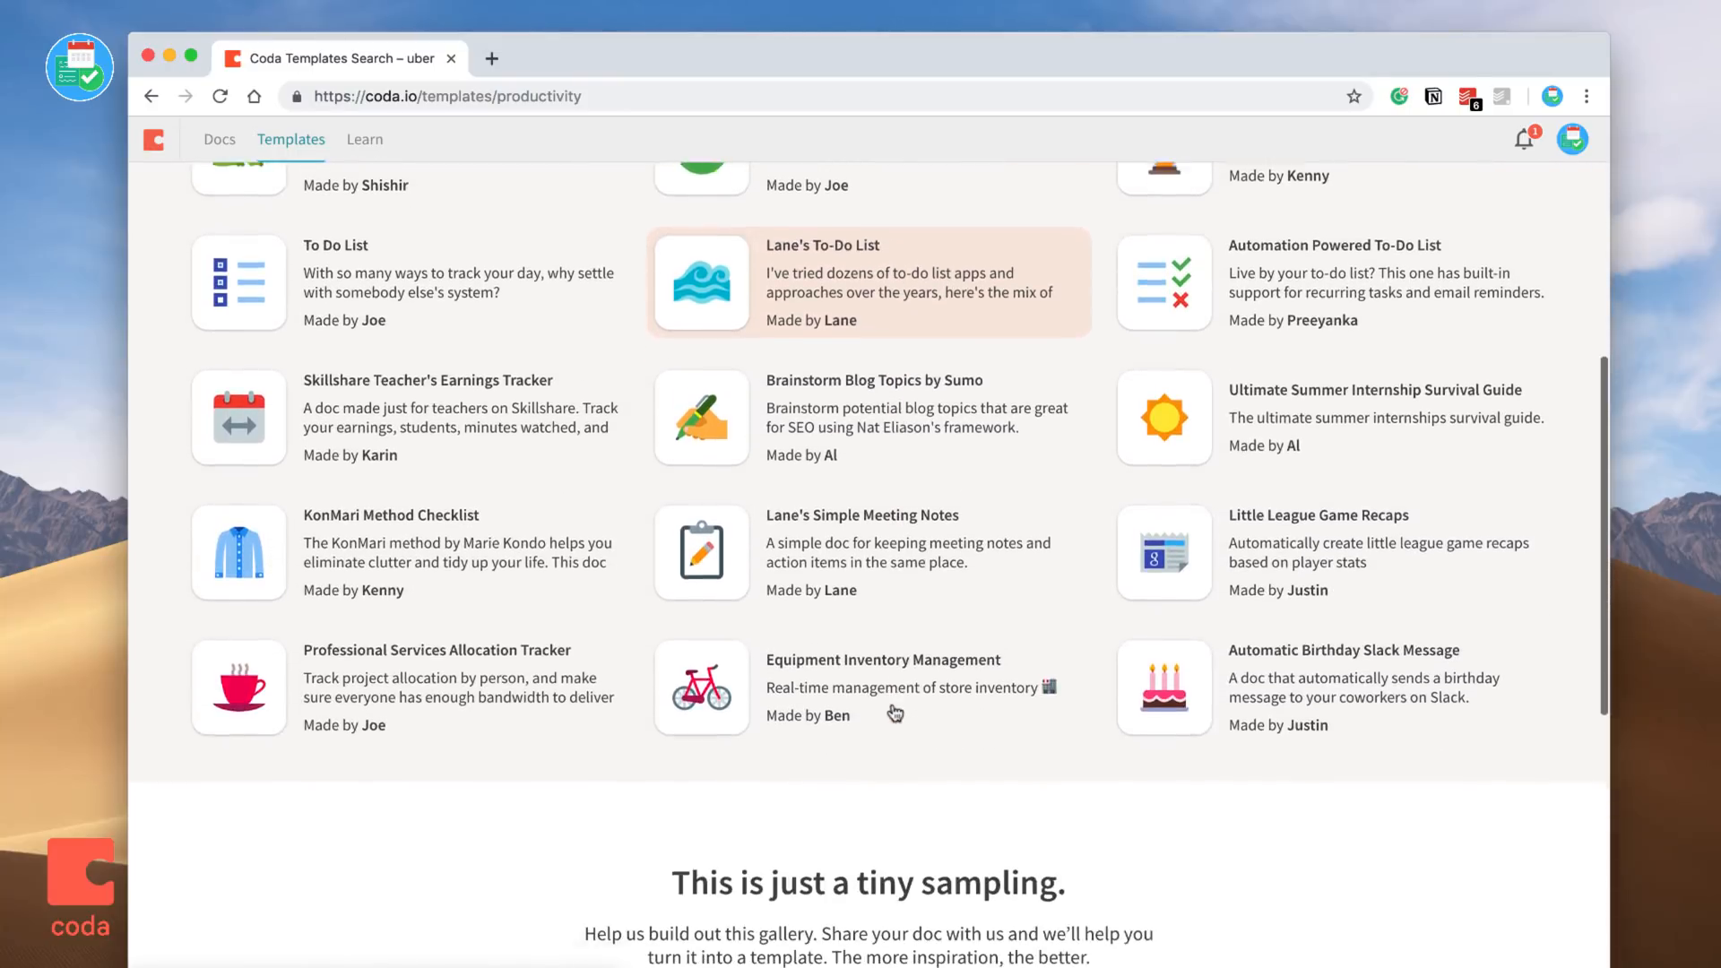
{"action": "scroll", "scroll_direction": "up", "scroll_amount": 3}
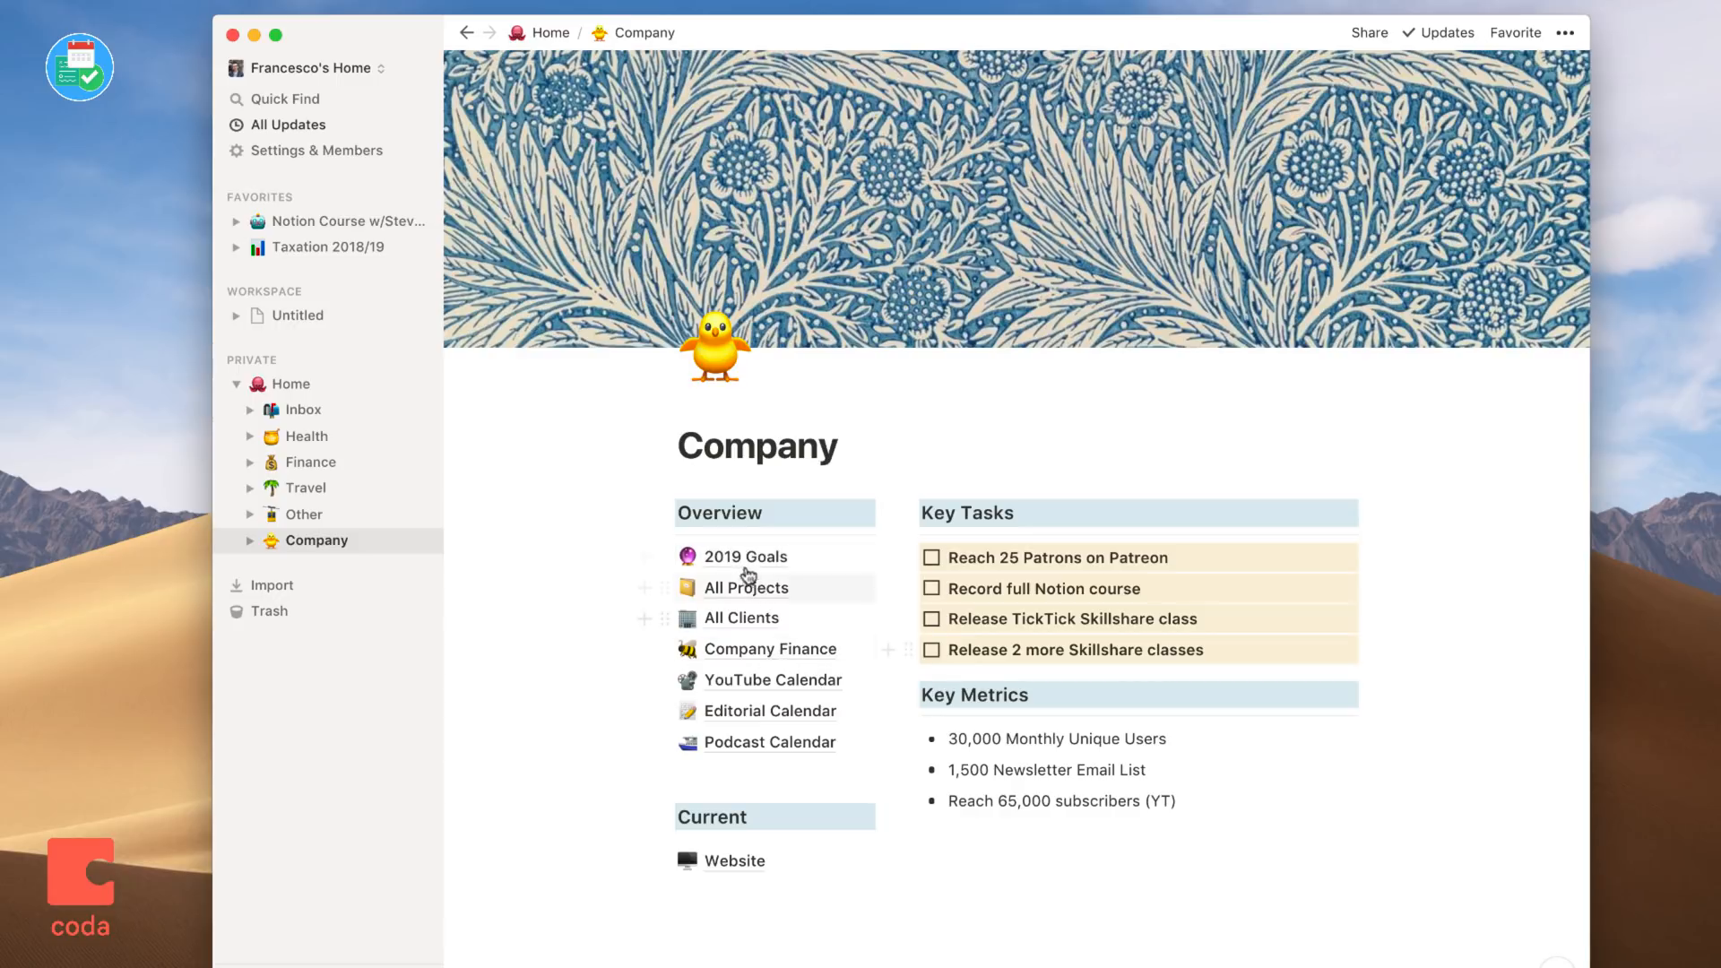
Go from the 2019 Goals page back through Company to the YouTube Calendar.
{"action": "left_click", "coordinate": [745, 556]}
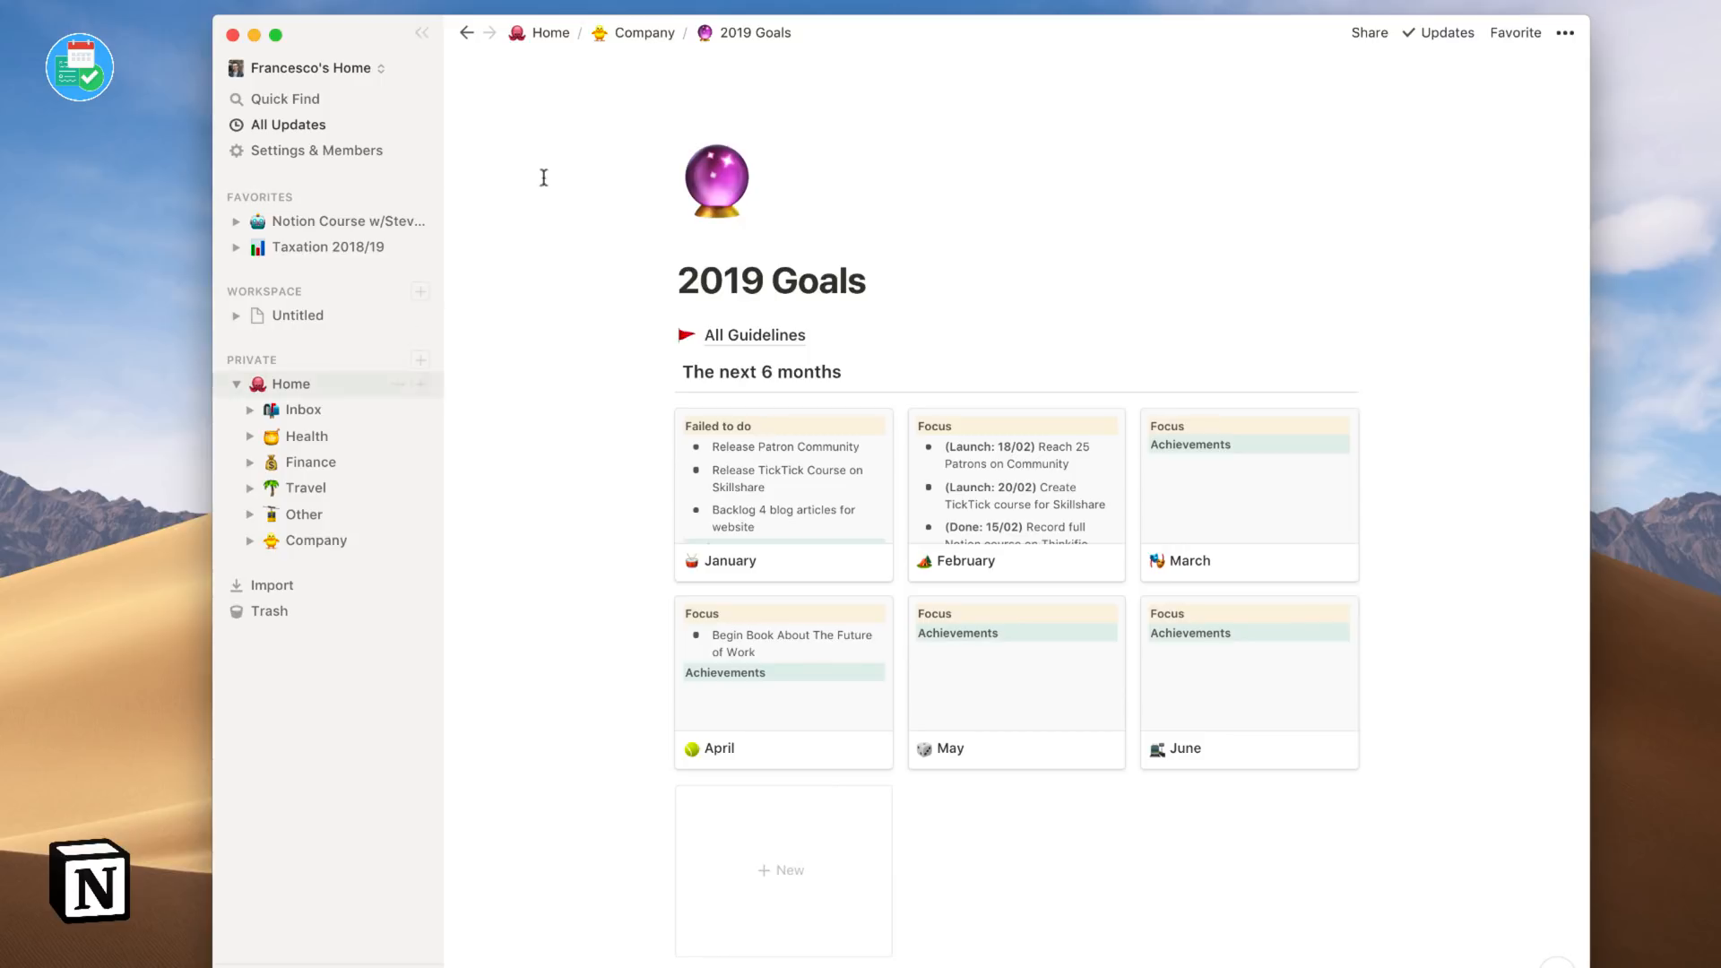
{"action": "left_click", "coordinate": [644, 32]}
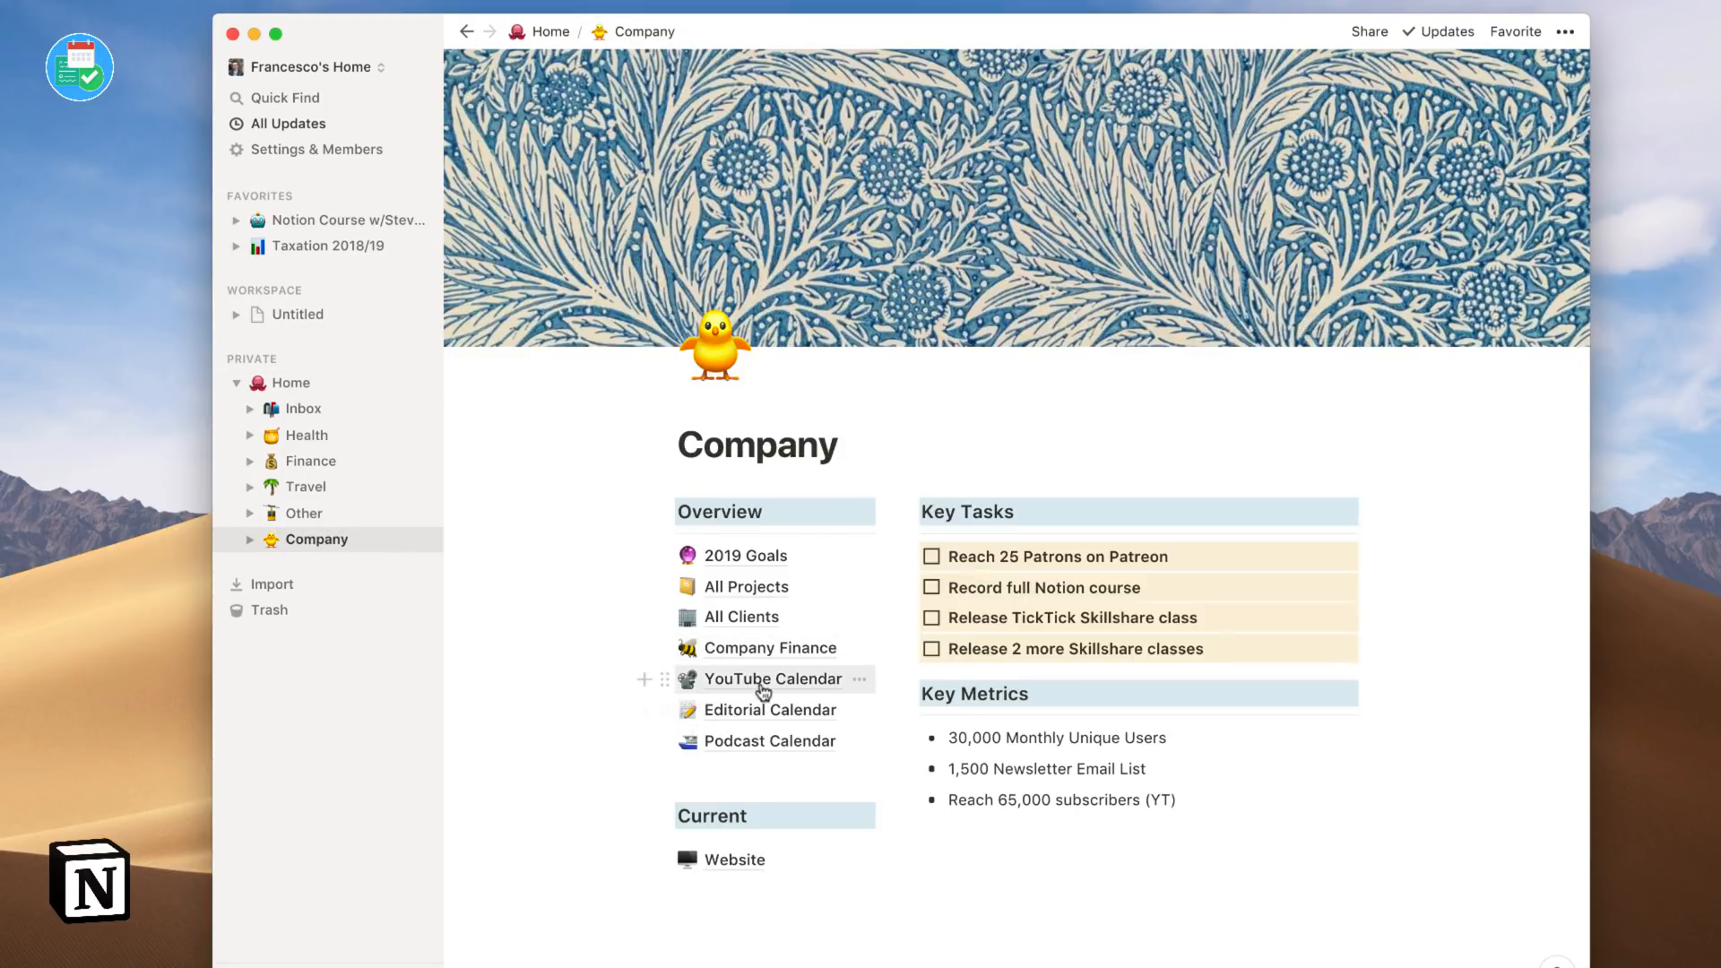
{"action": "left_click", "coordinate": [772, 679]}
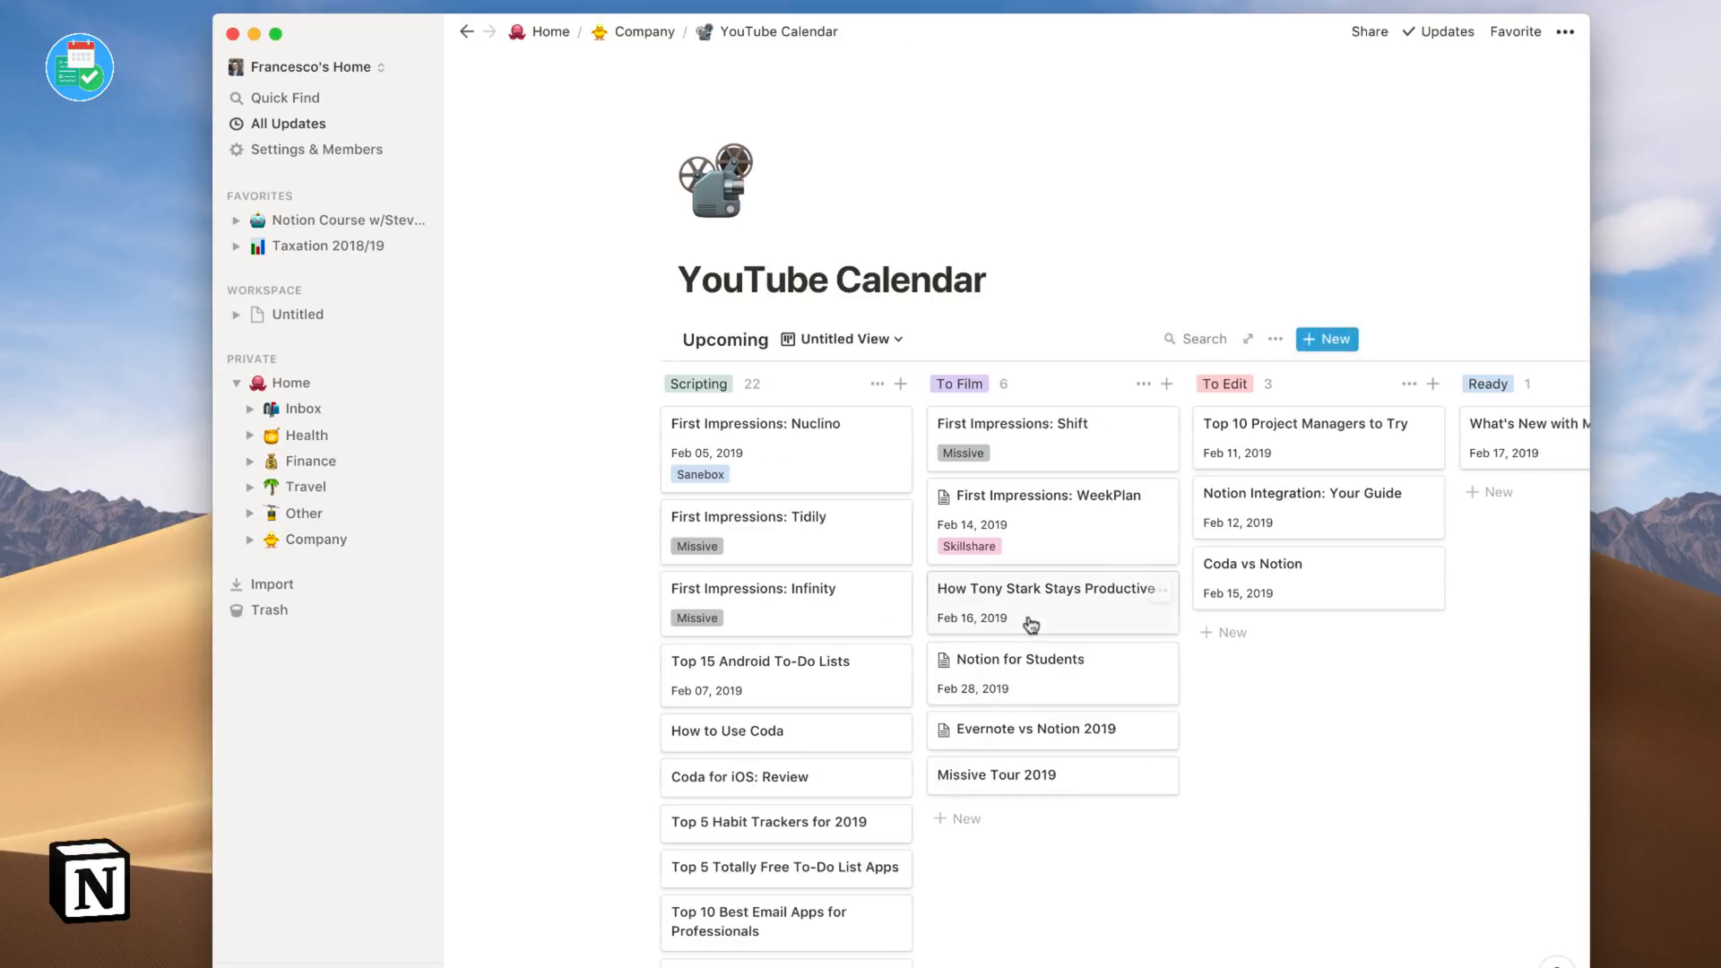
Give Top 10 Project Managers a Next Tuesday 3pm mention reminding 15 minutes before.
{"action": "left_click", "coordinate": [1305, 424]}
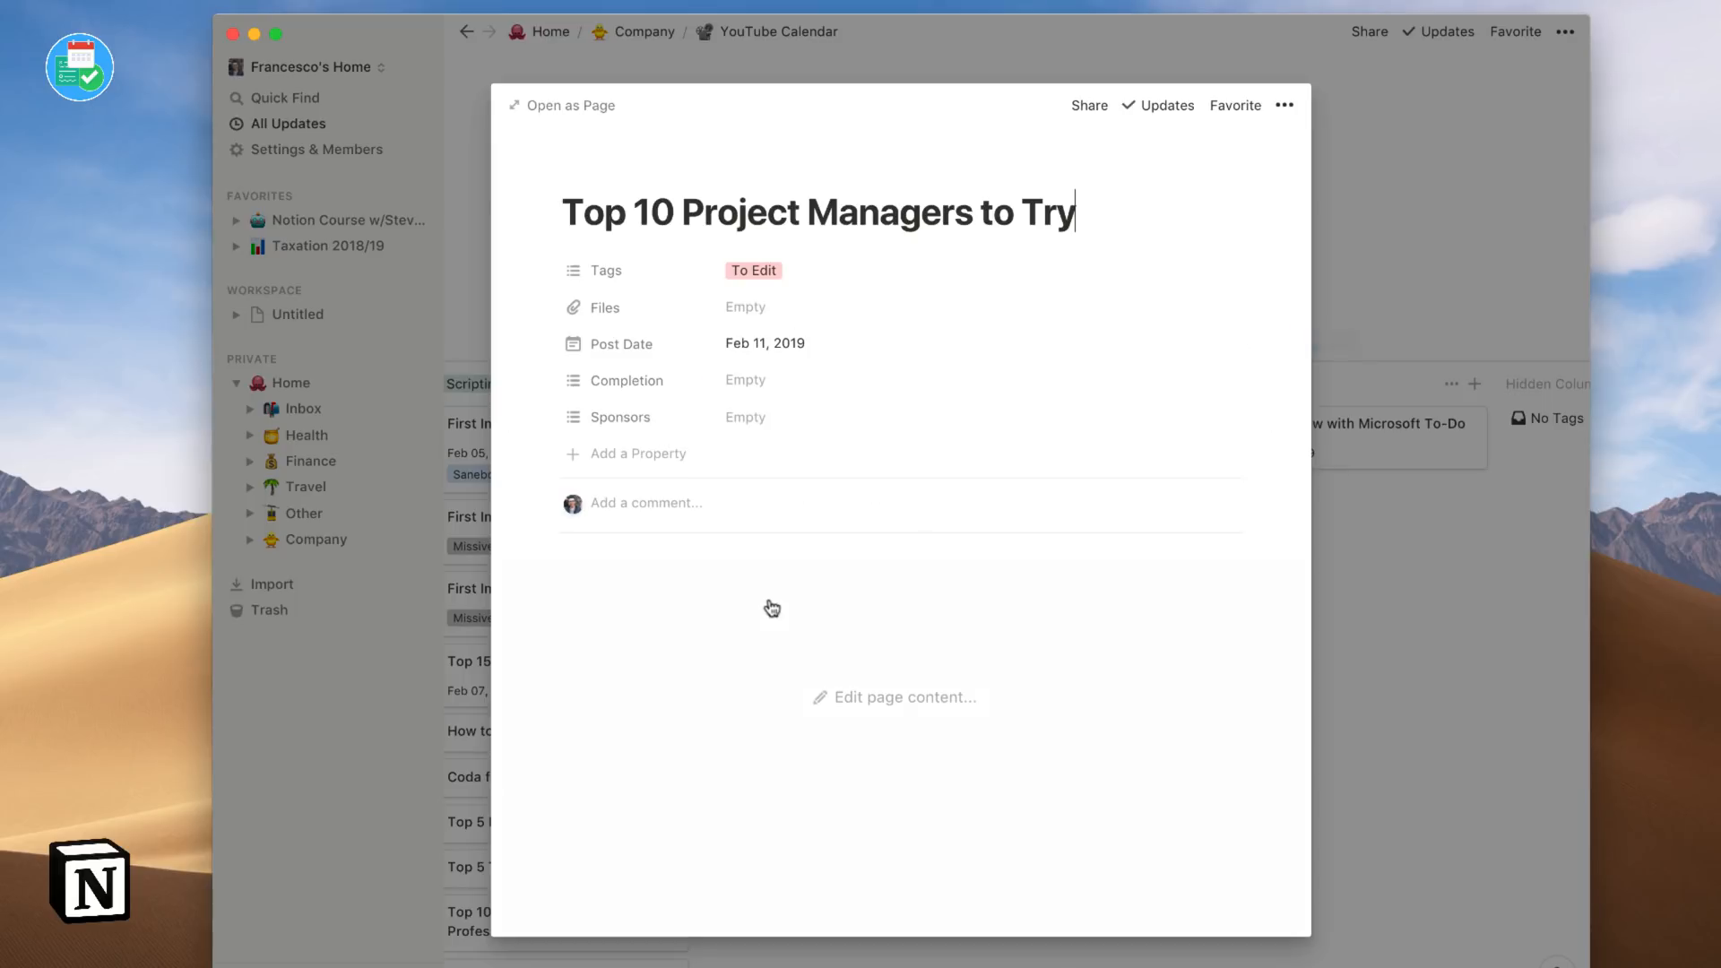
{"action": "type", "text": "@"}
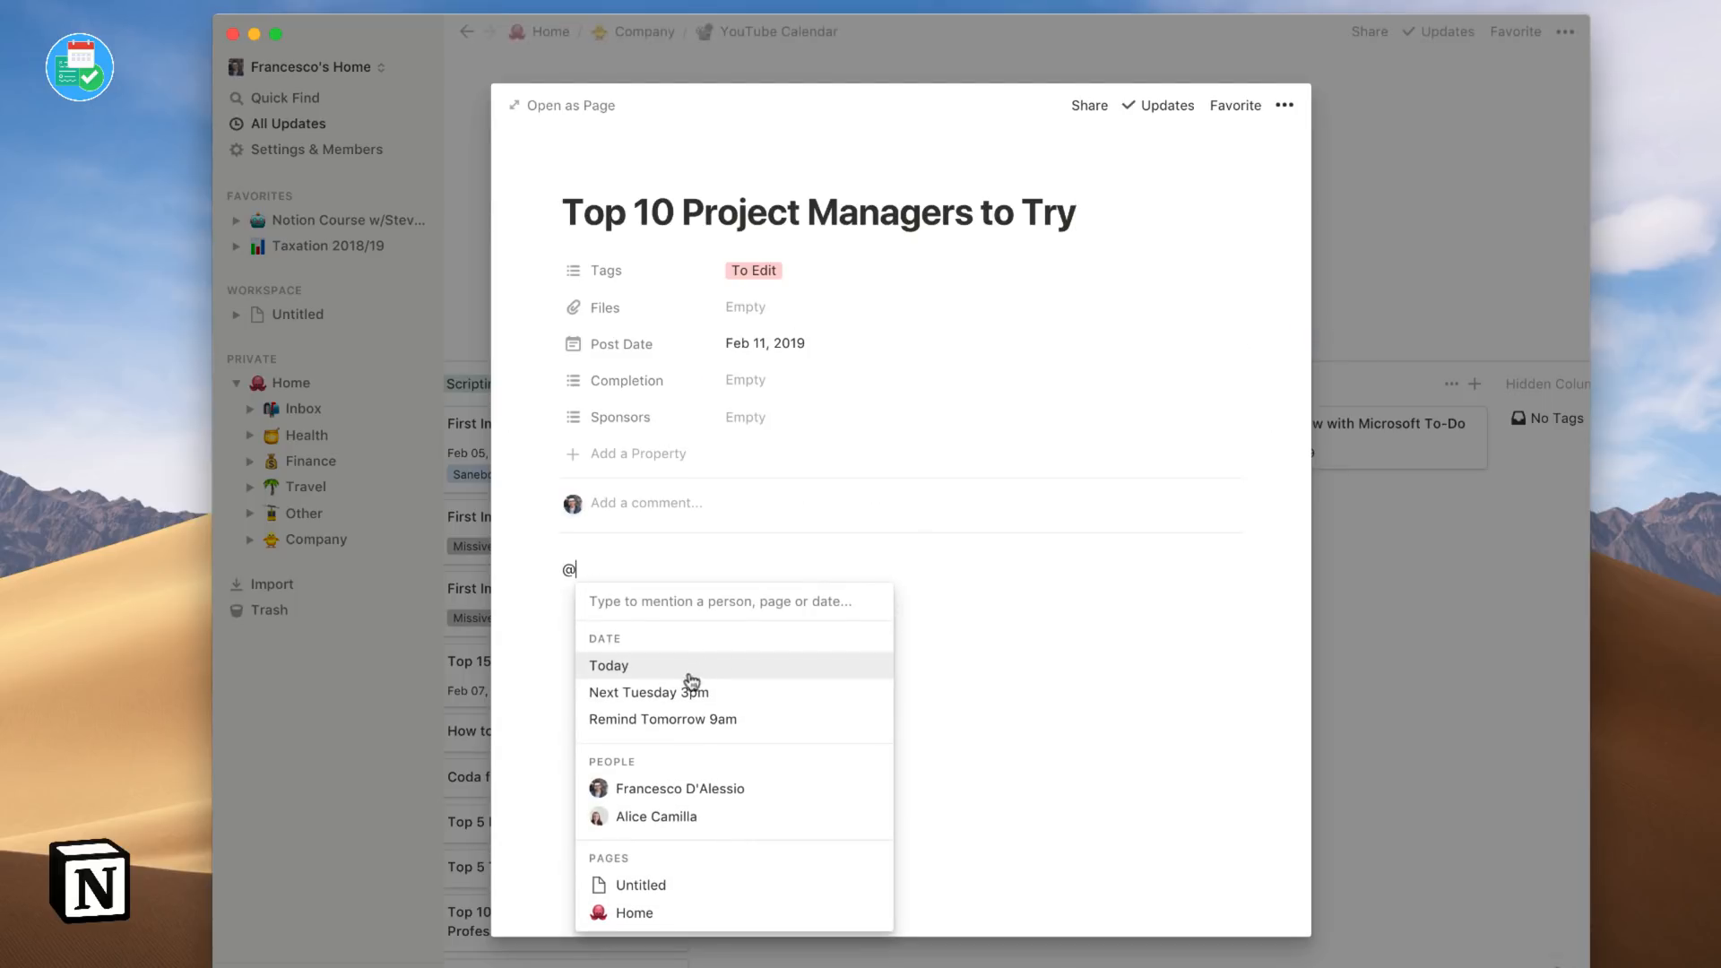
{"action": "left_click", "coordinate": [647, 691]}
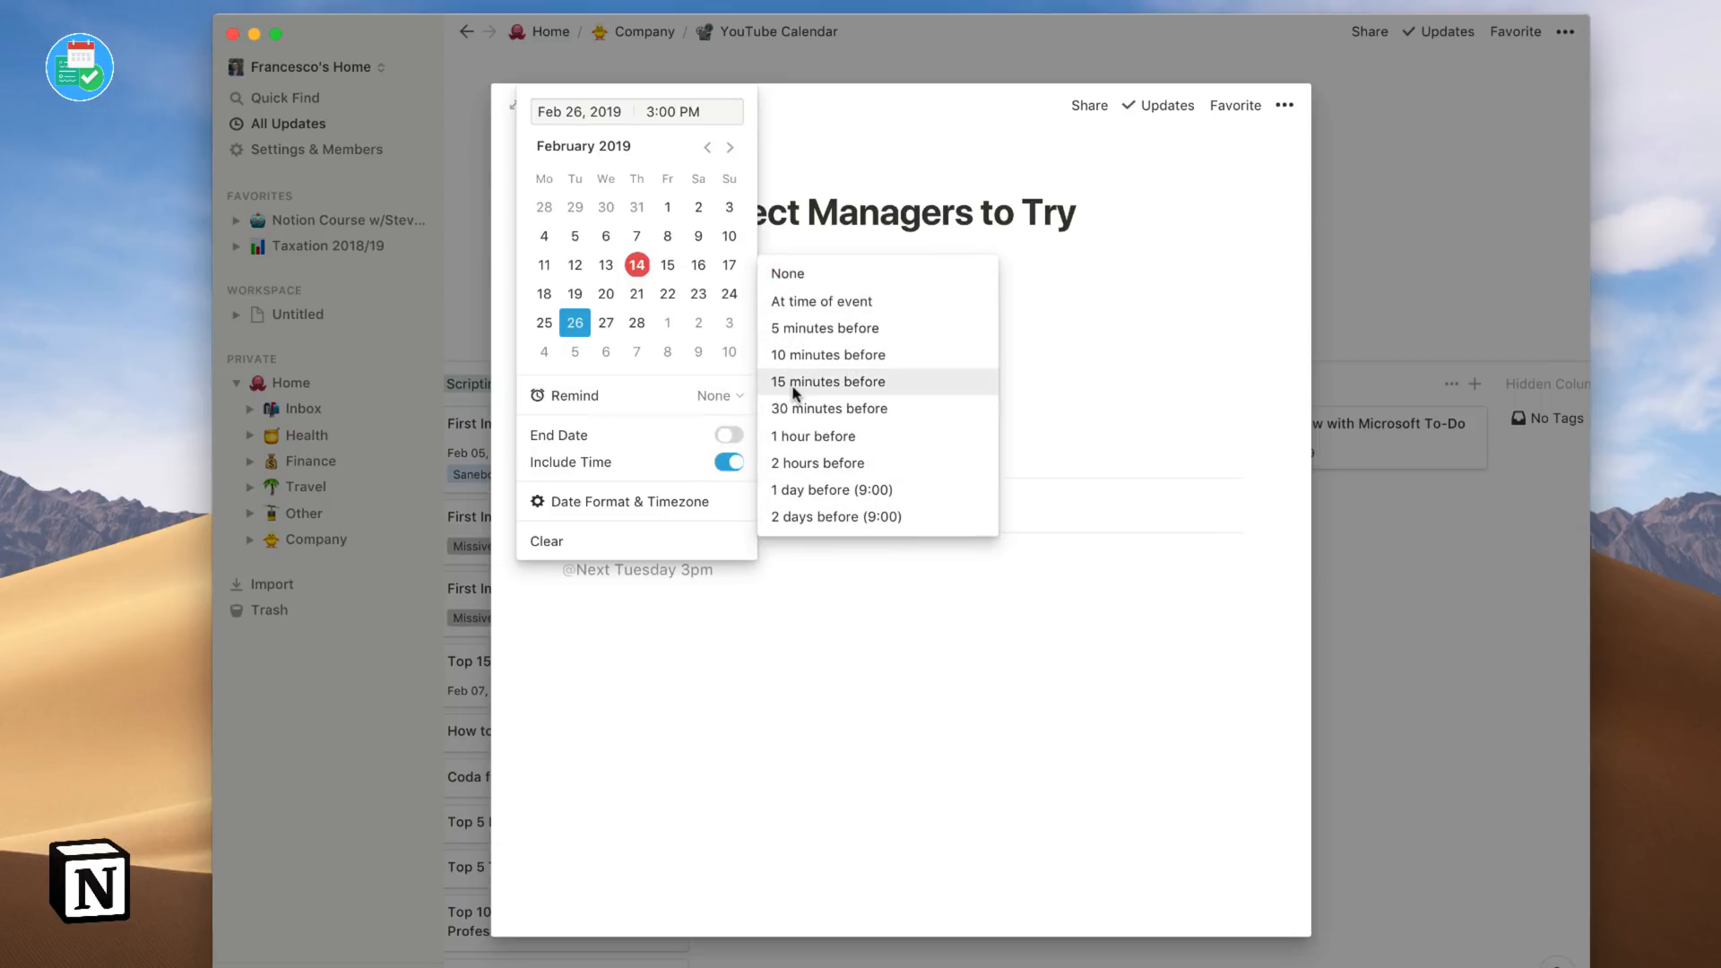
{"action": "left_click", "coordinate": [827, 381]}
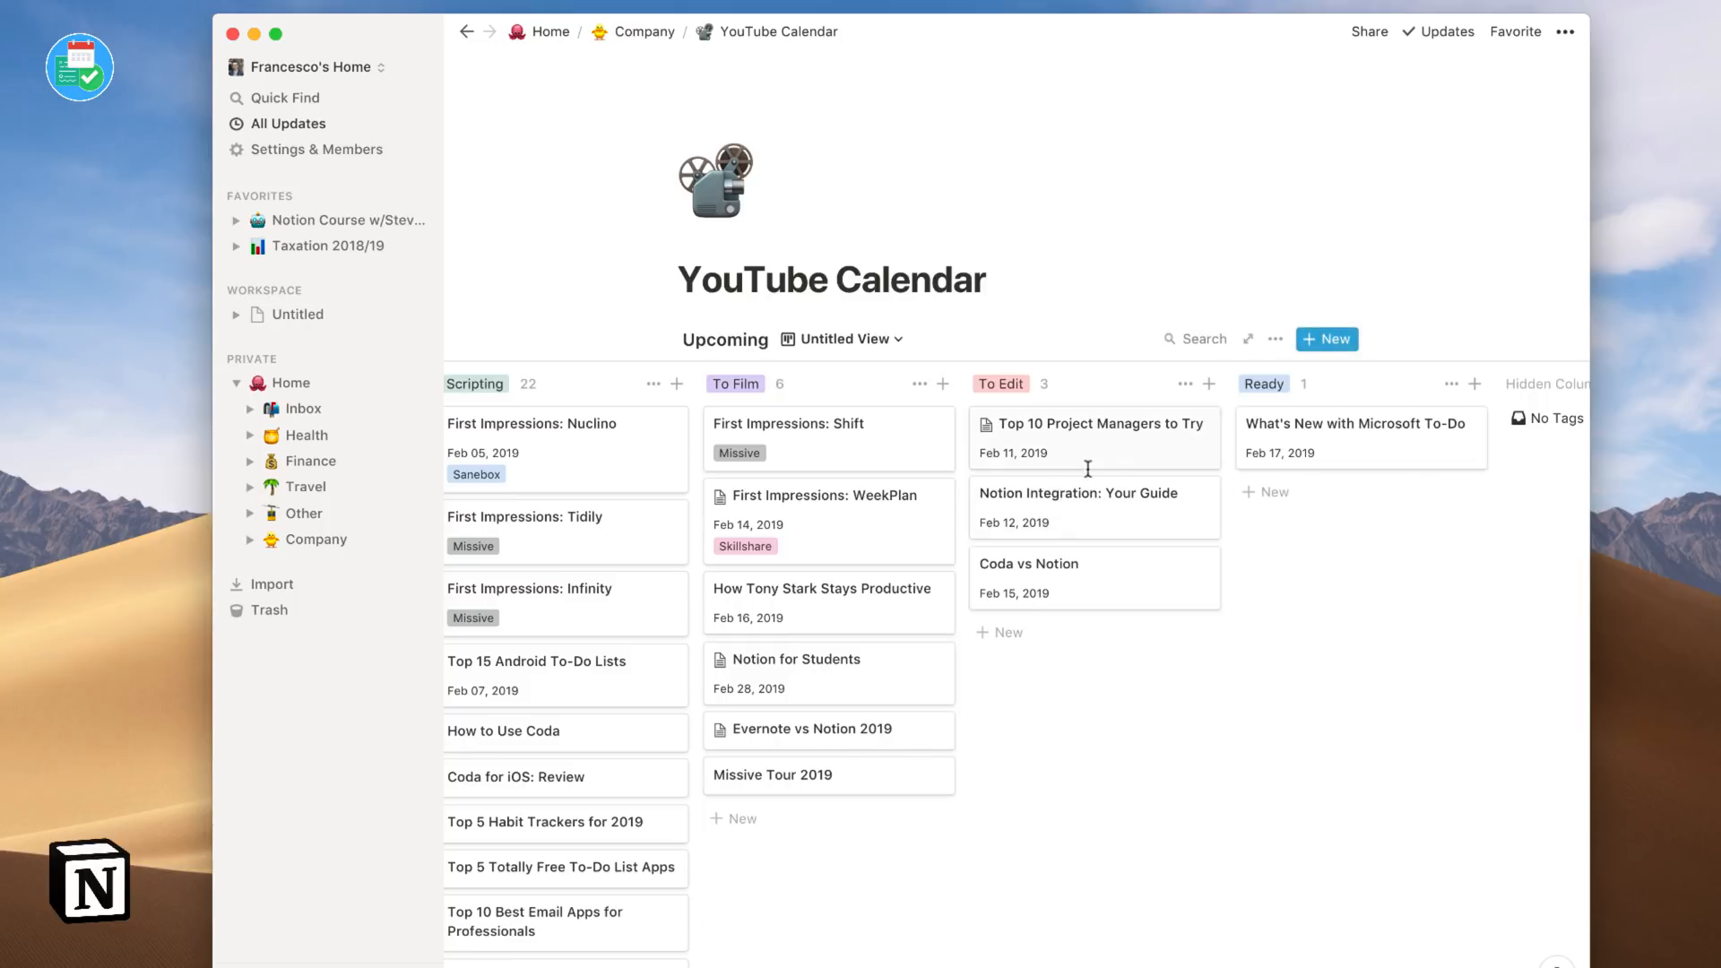
{"action": "mouse_move", "coordinate": [968, 393]}
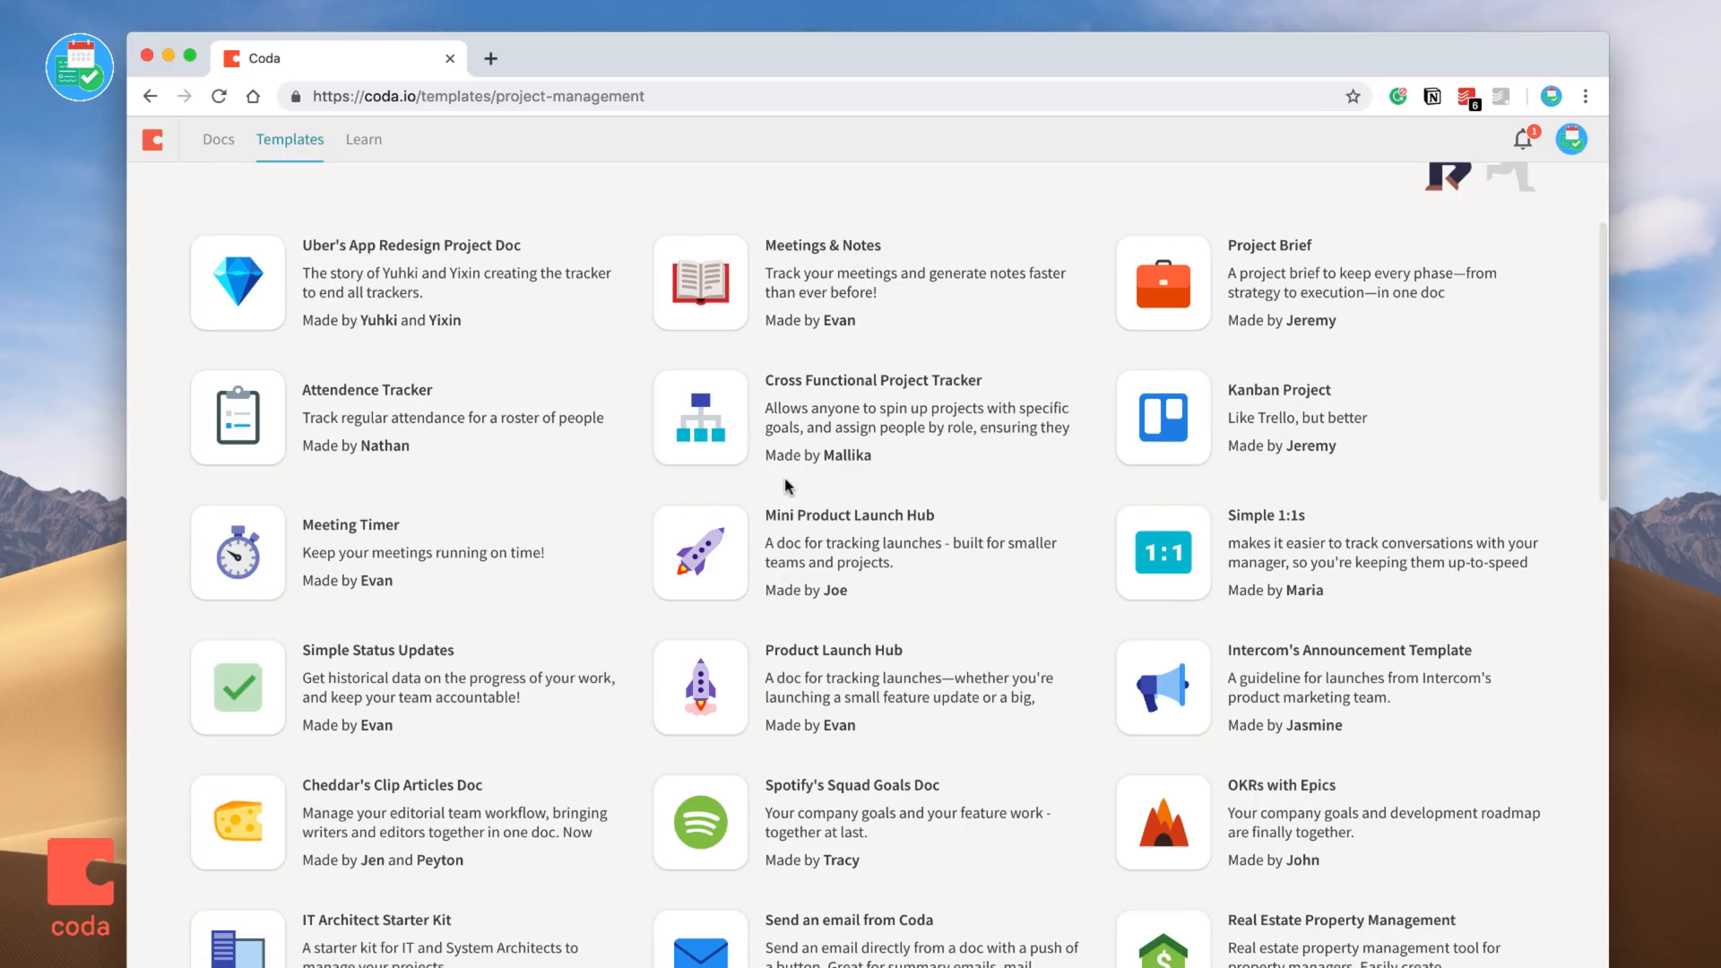
Scroll Coda's template gallery and open the Sales & Marketing category tab.
{"action": "scroll", "scroll_direction": "down", "scroll_amount": 3}
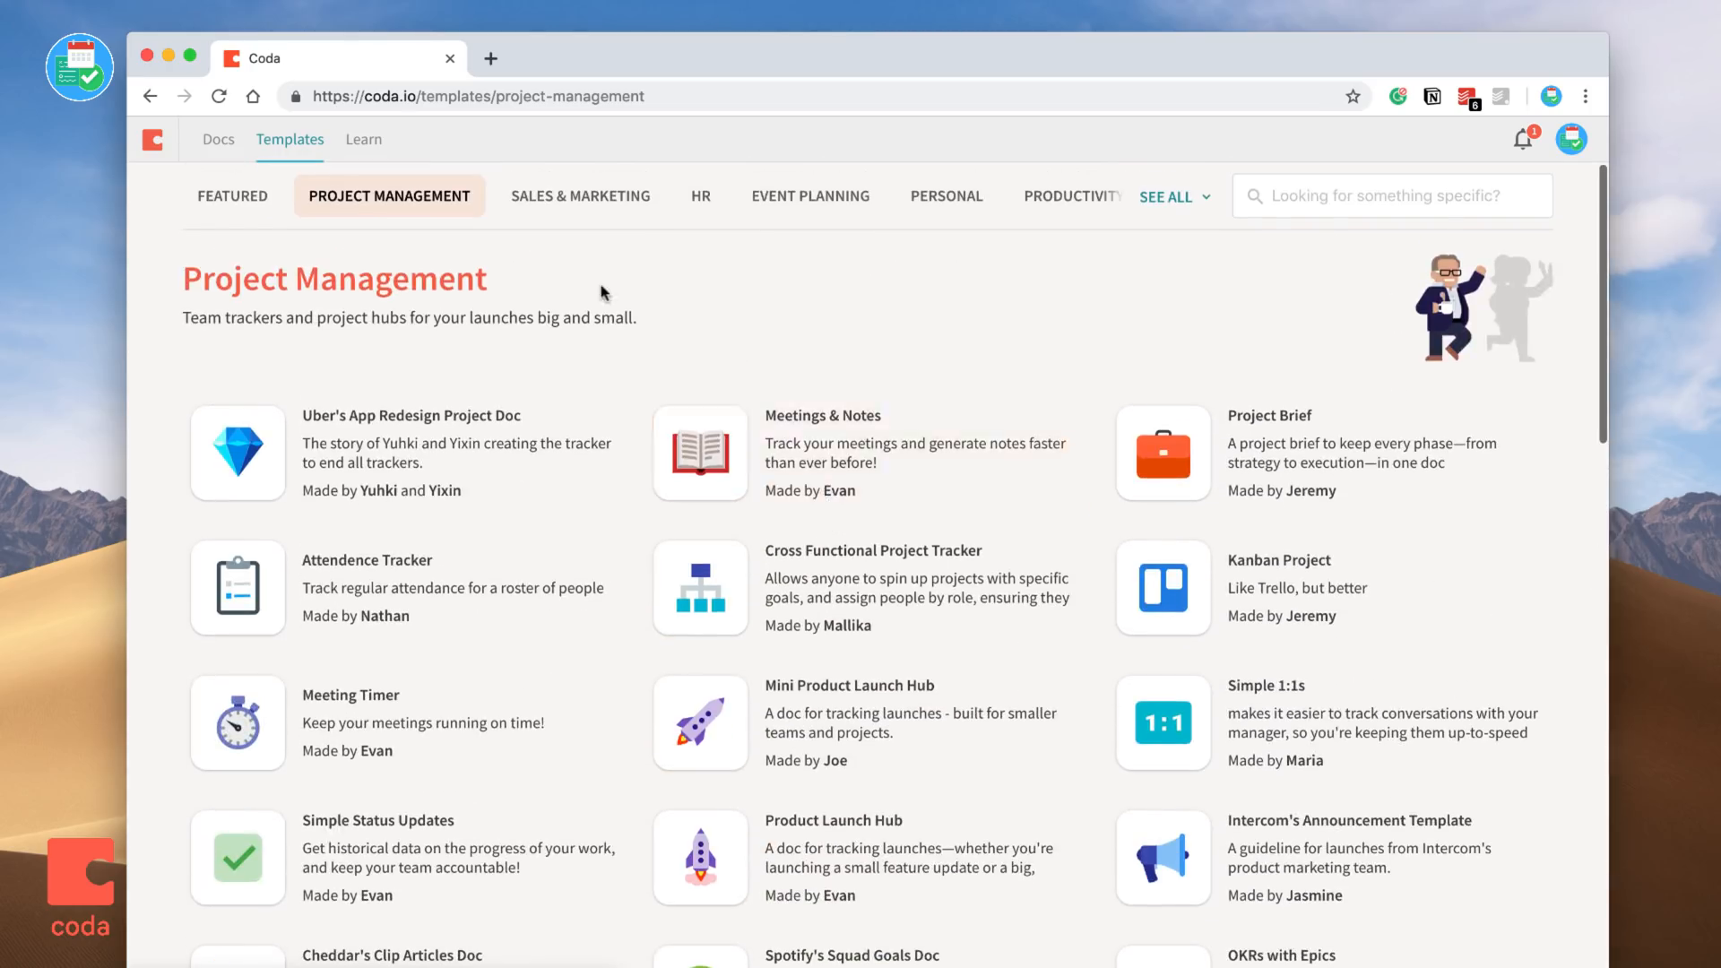
{"action": "left_click", "coordinate": [580, 195]}
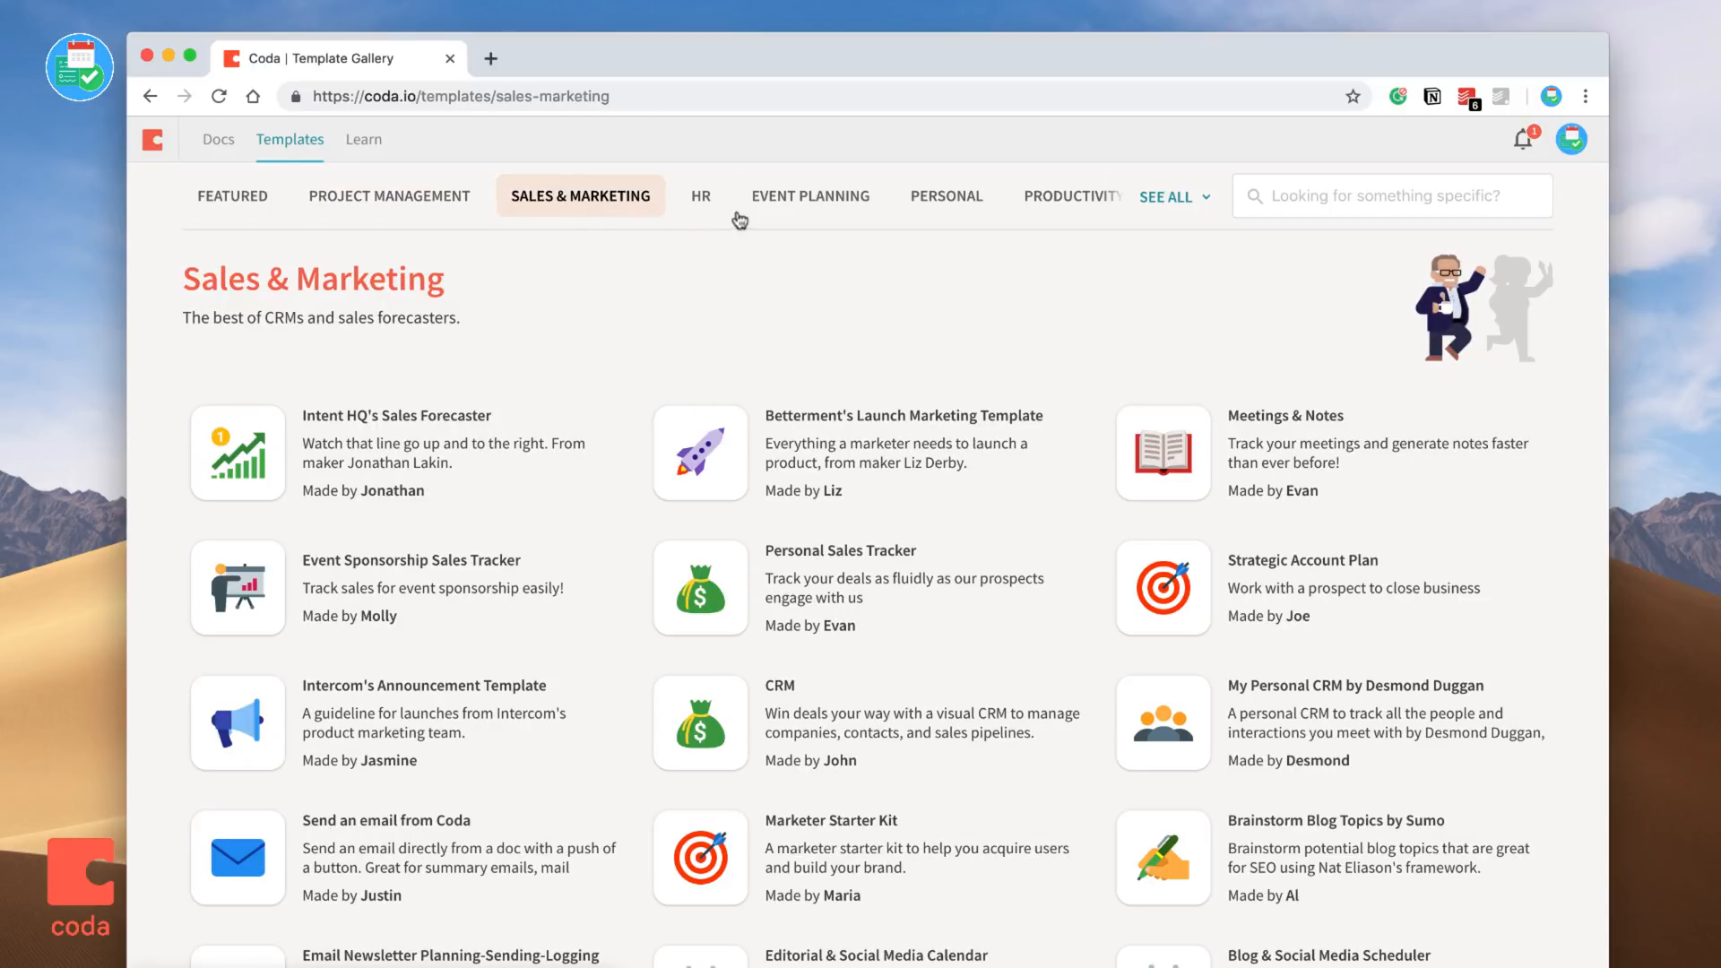
{"action": "left_click", "coordinate": [700, 195]}
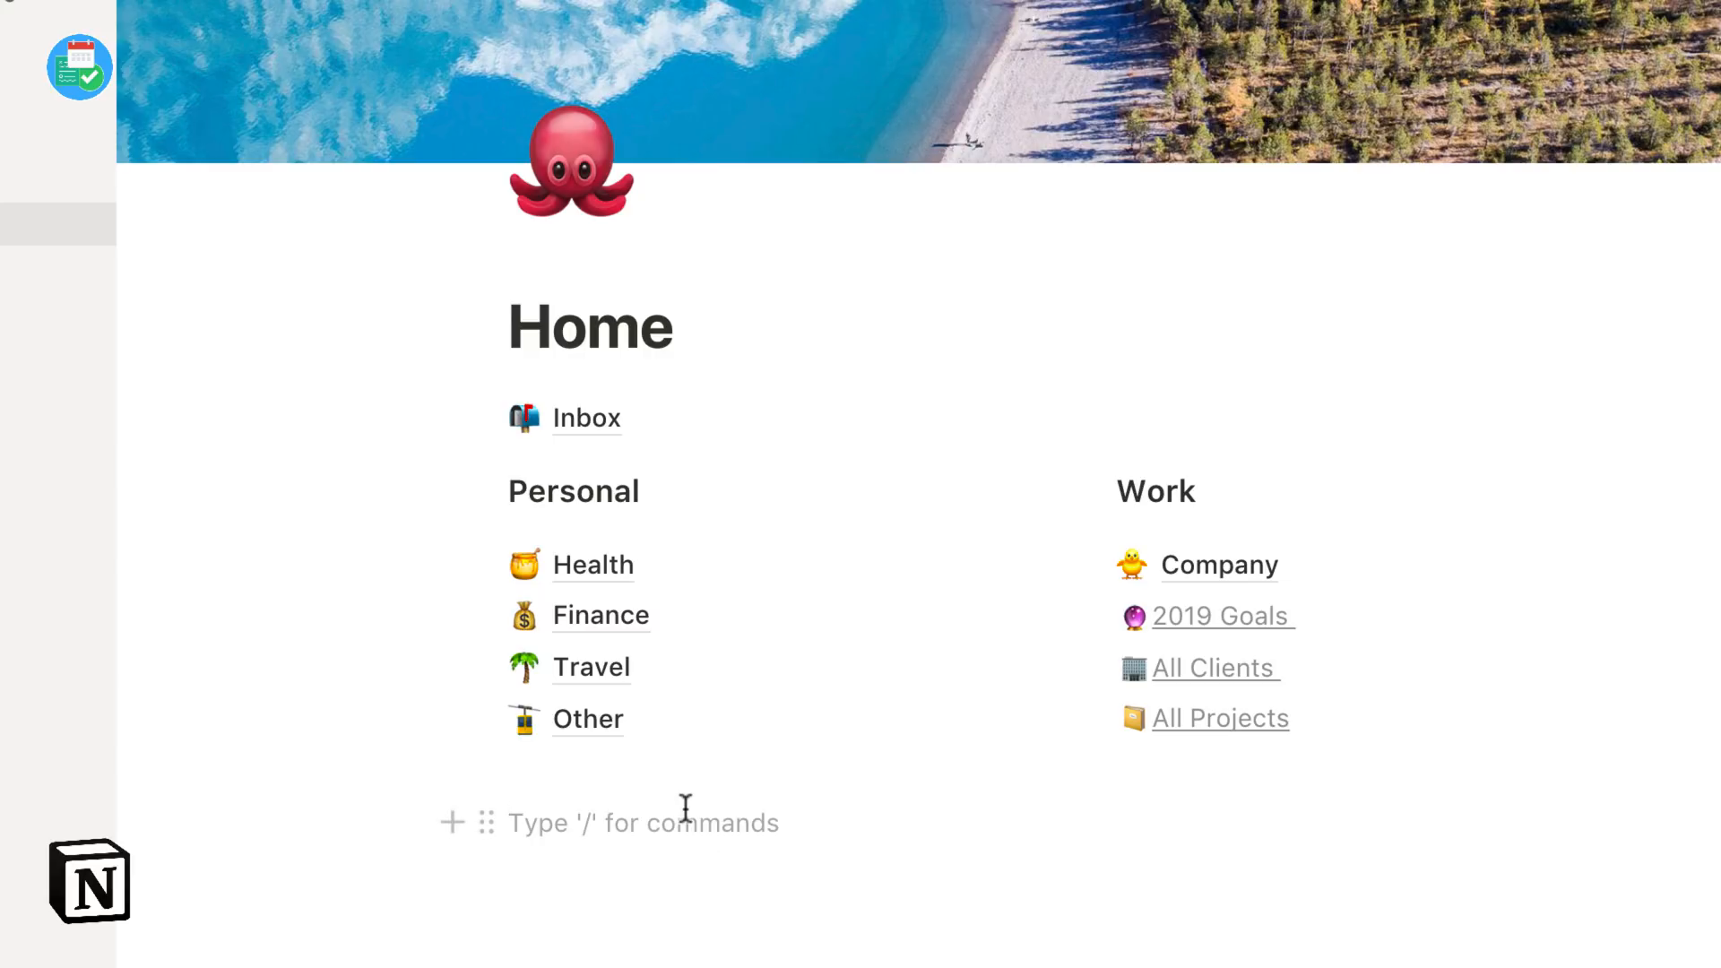
Open Notion's Health page, with its Food, Fitness and Backlog sections.
{"action": "left_click", "coordinate": [591, 564]}
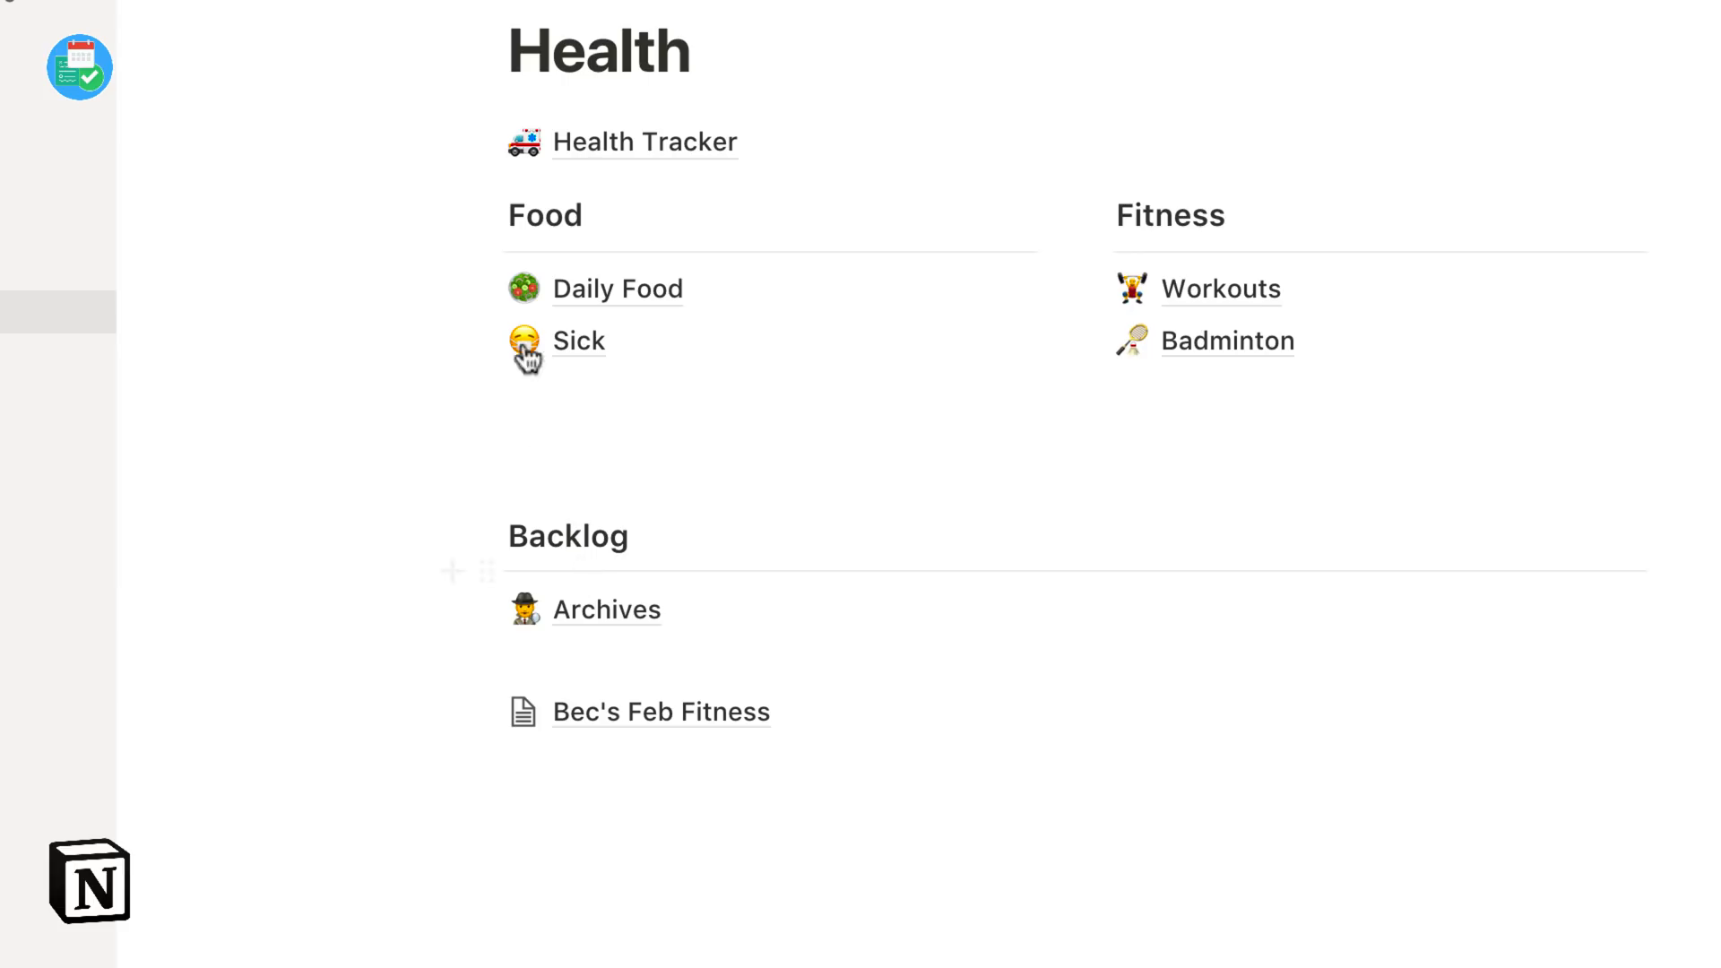